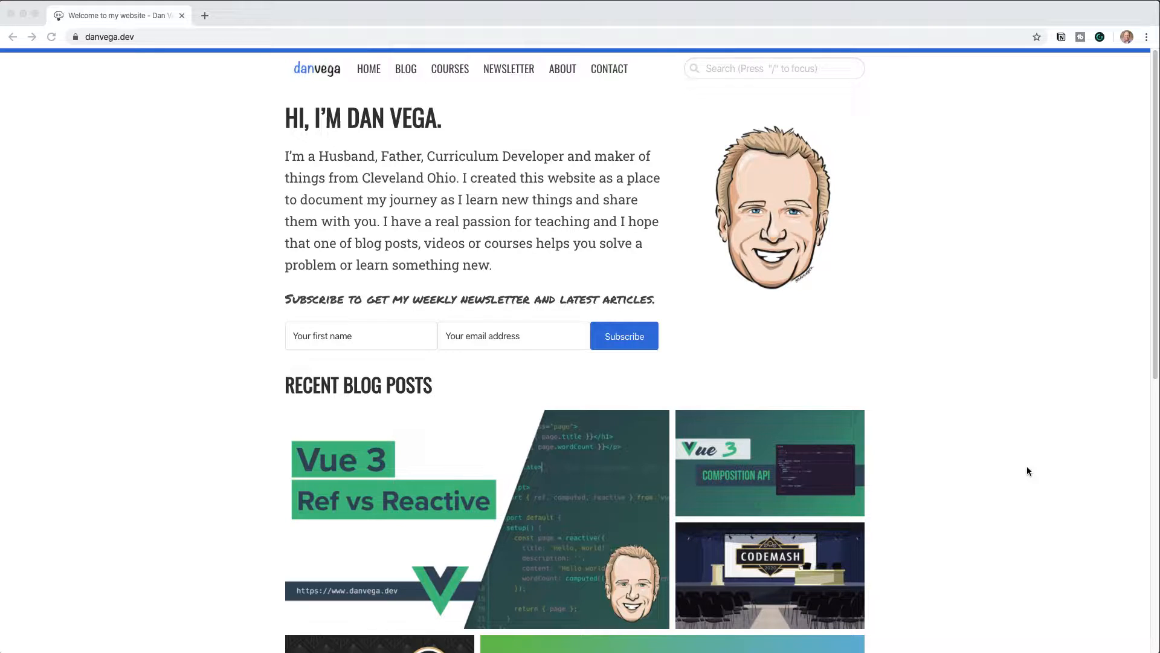
pyautogui.moveTo(980, 437)
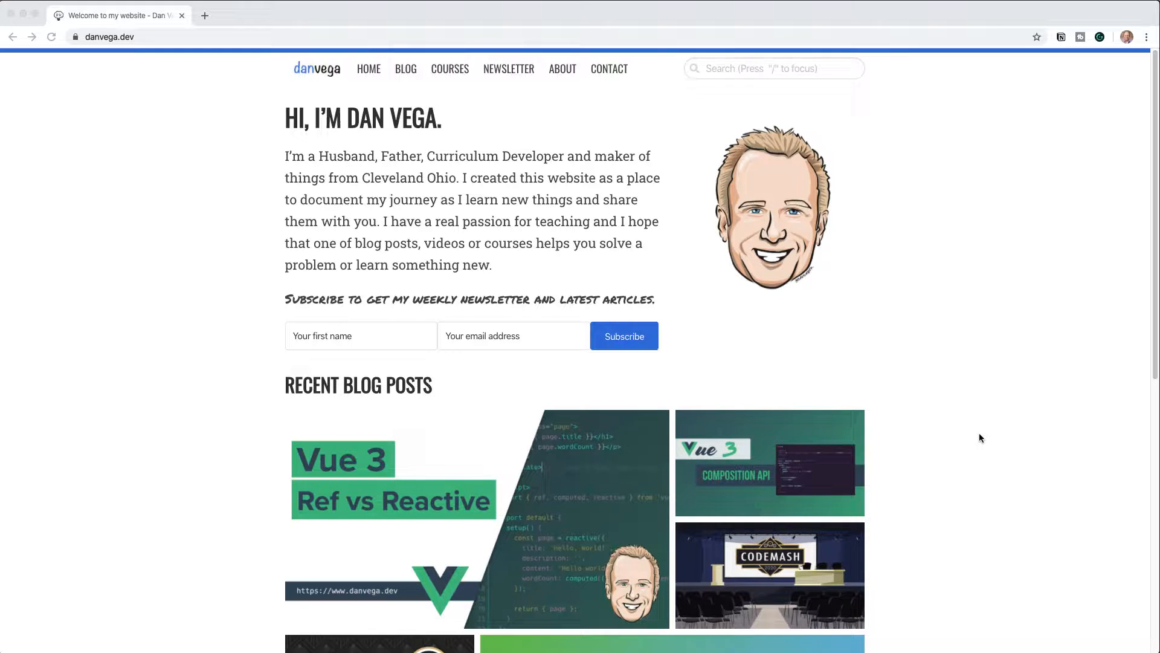
pyautogui.moveTo(977, 428)
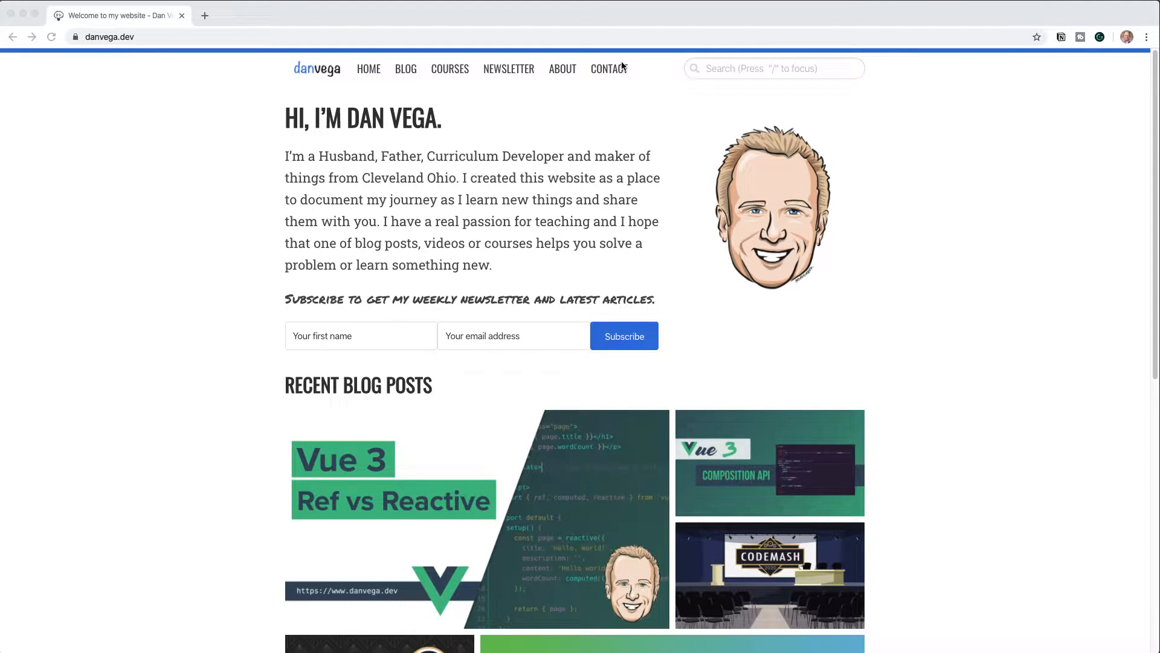
pyautogui.moveTo(562, 69)
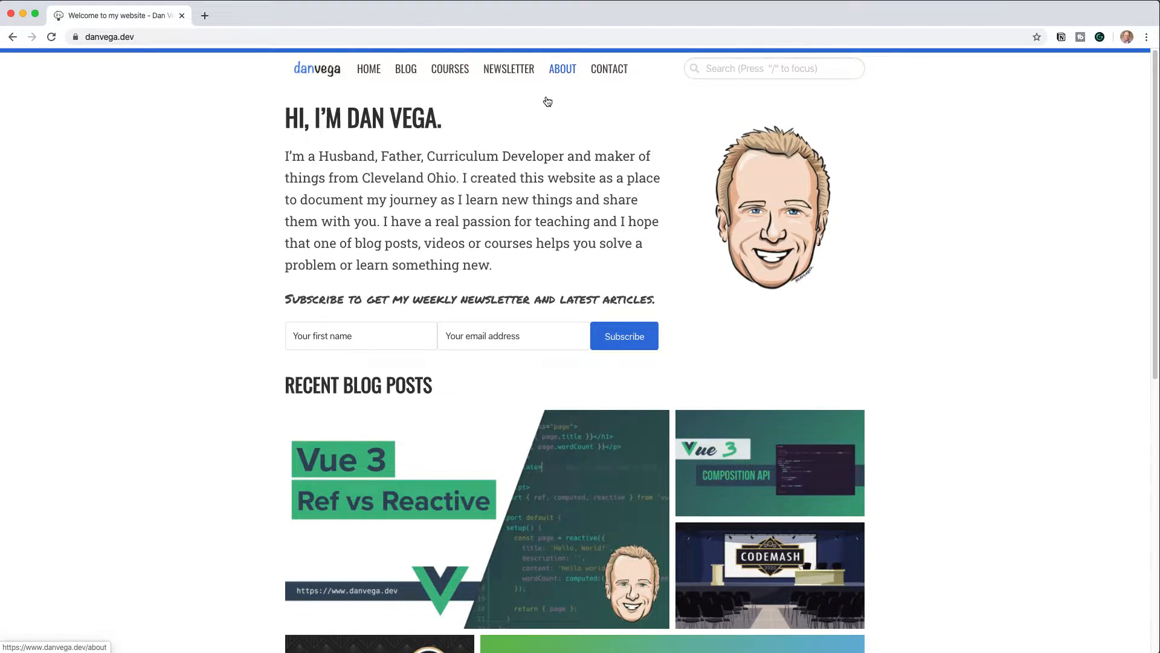
# - View the About page down to its blue footer, then move on to the Contact page
pyautogui.click(562, 68)
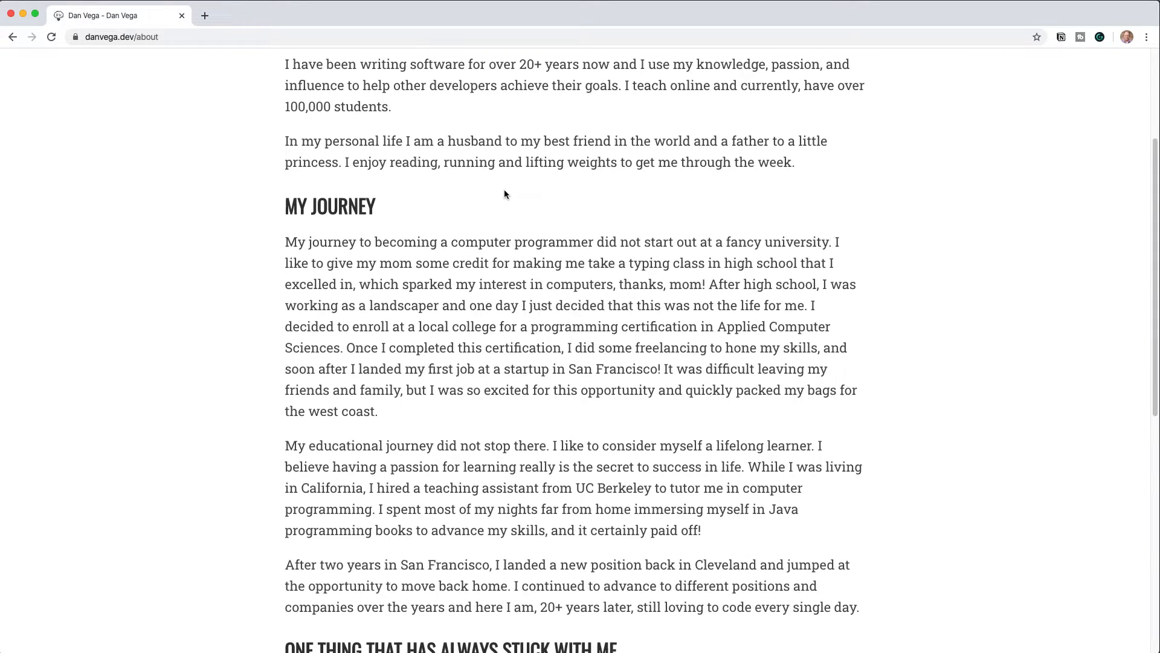
pyautogui.scroll(-3)
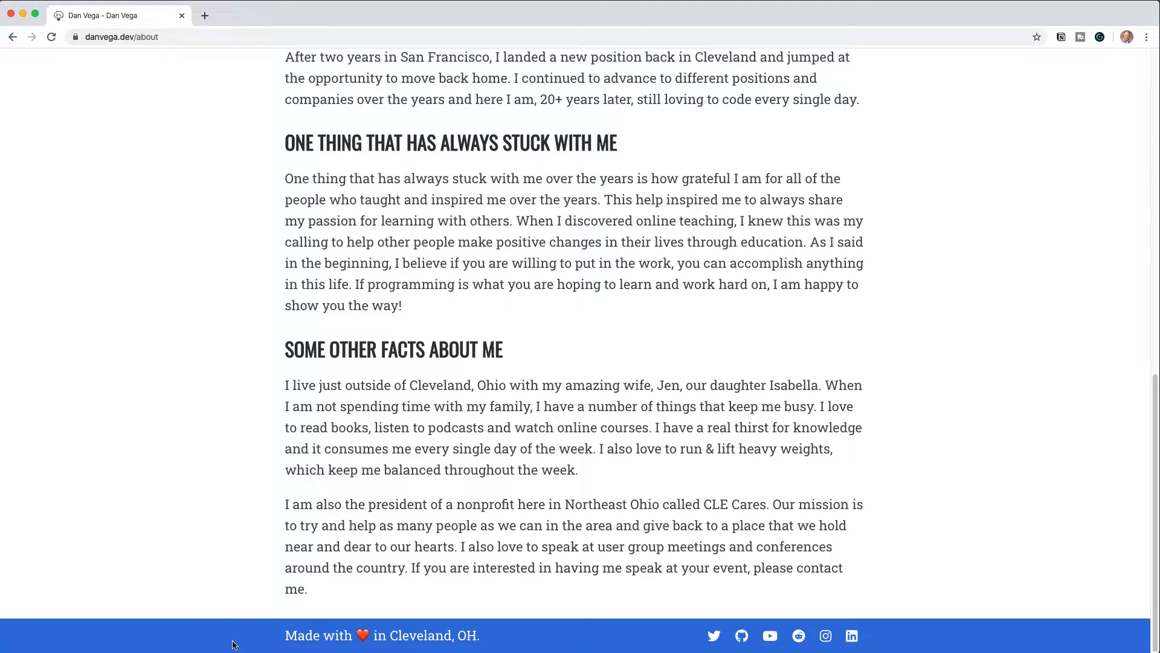
pyautogui.moveTo(294, 536)
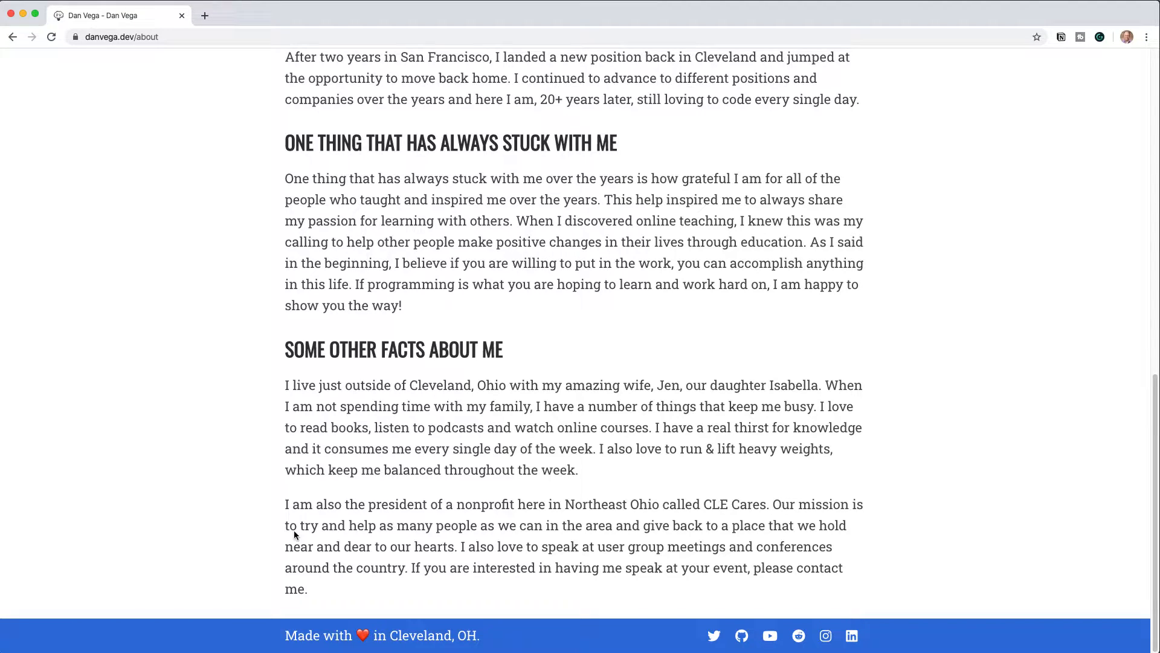
pyautogui.scroll(3)
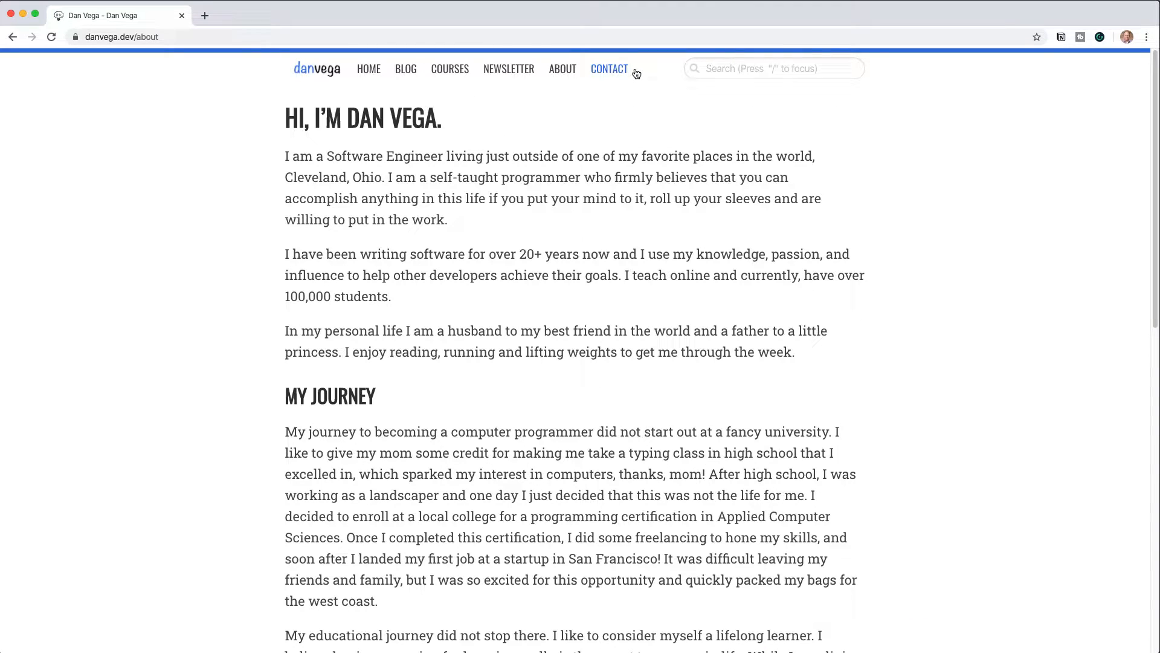
pyautogui.click(609, 68)
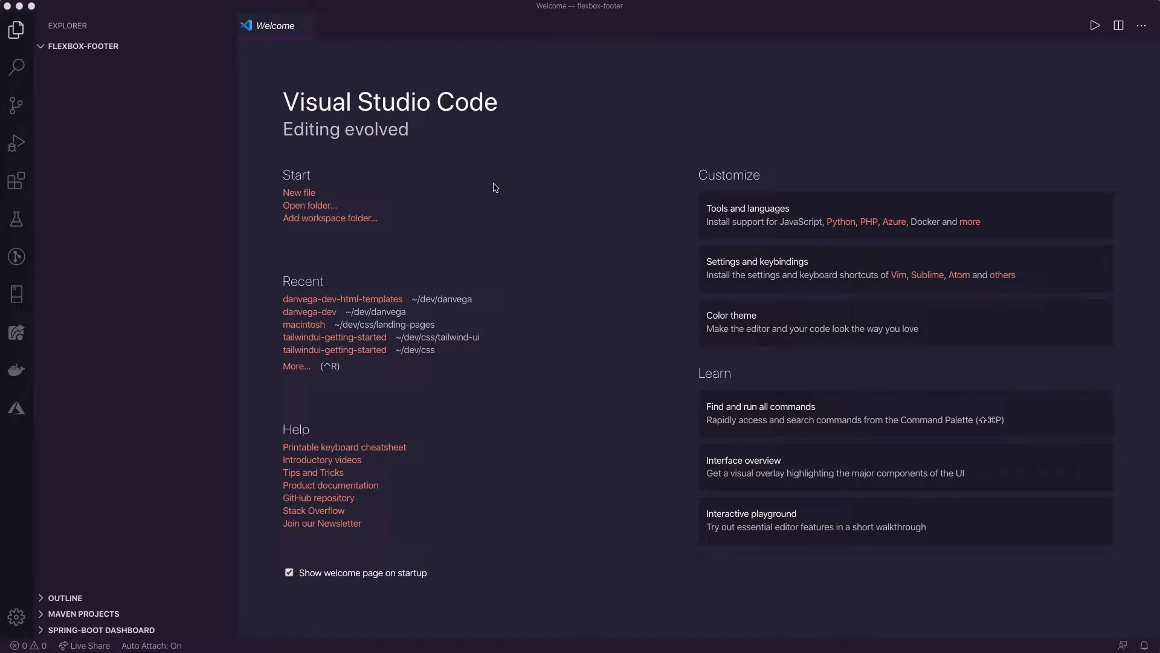
# - Create index.html from the folder menu with an HTML skeleton titled Flexbox Footer
pyautogui.rightClick(81, 46)
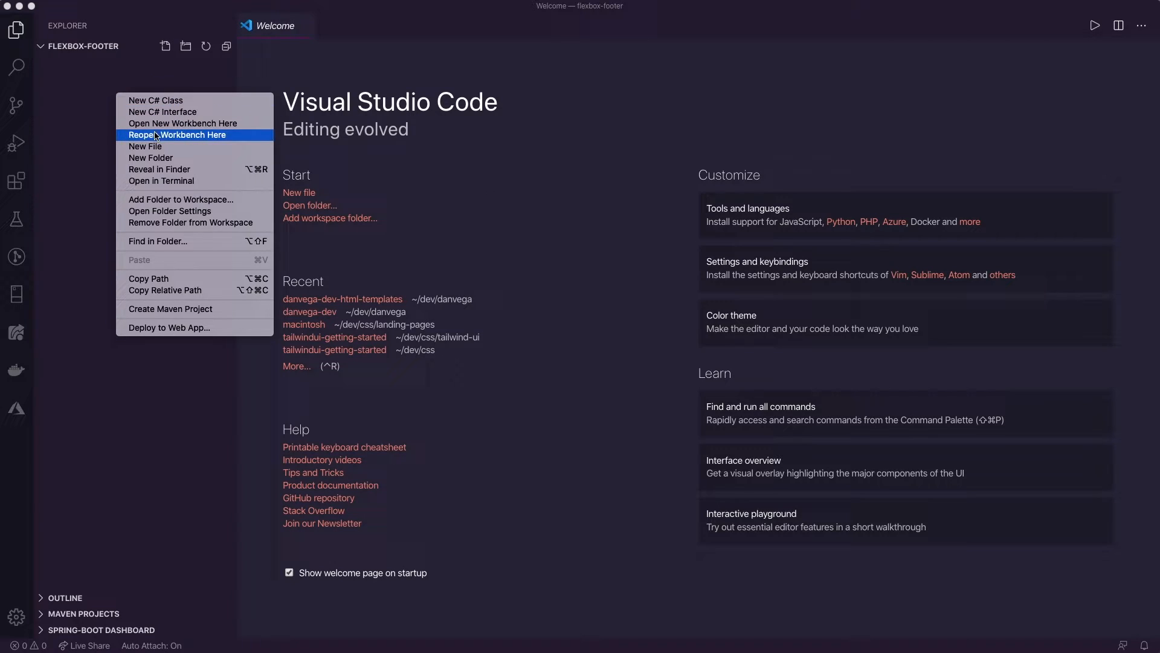
pyautogui.click(145, 146)
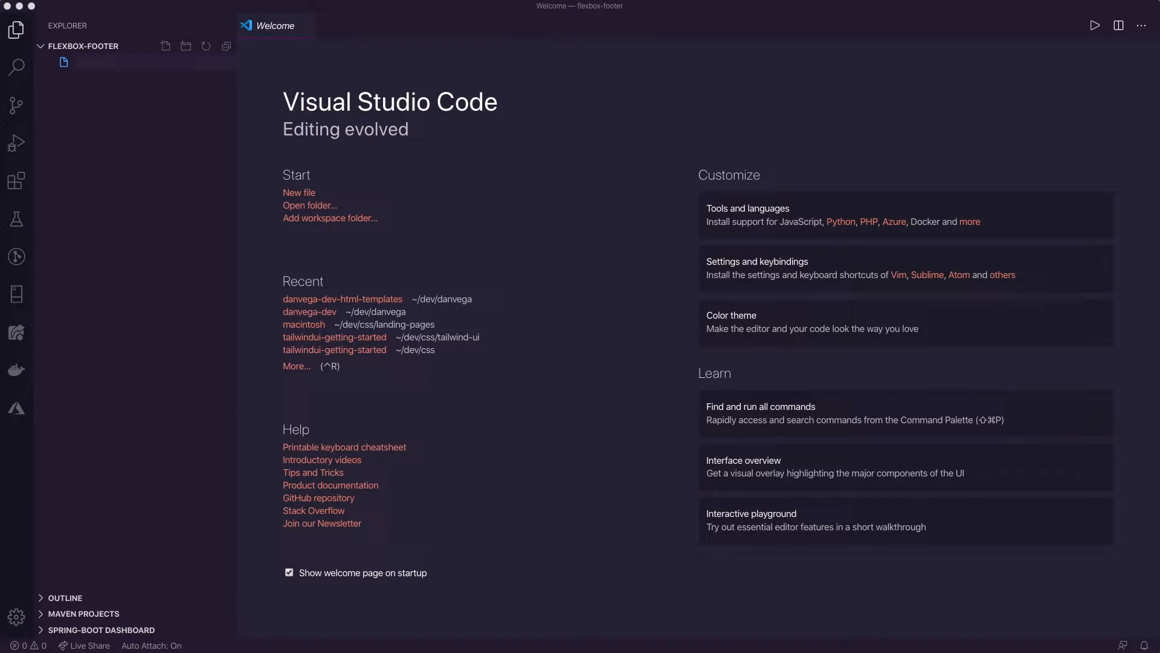
pyautogui.rightClick(81, 46)
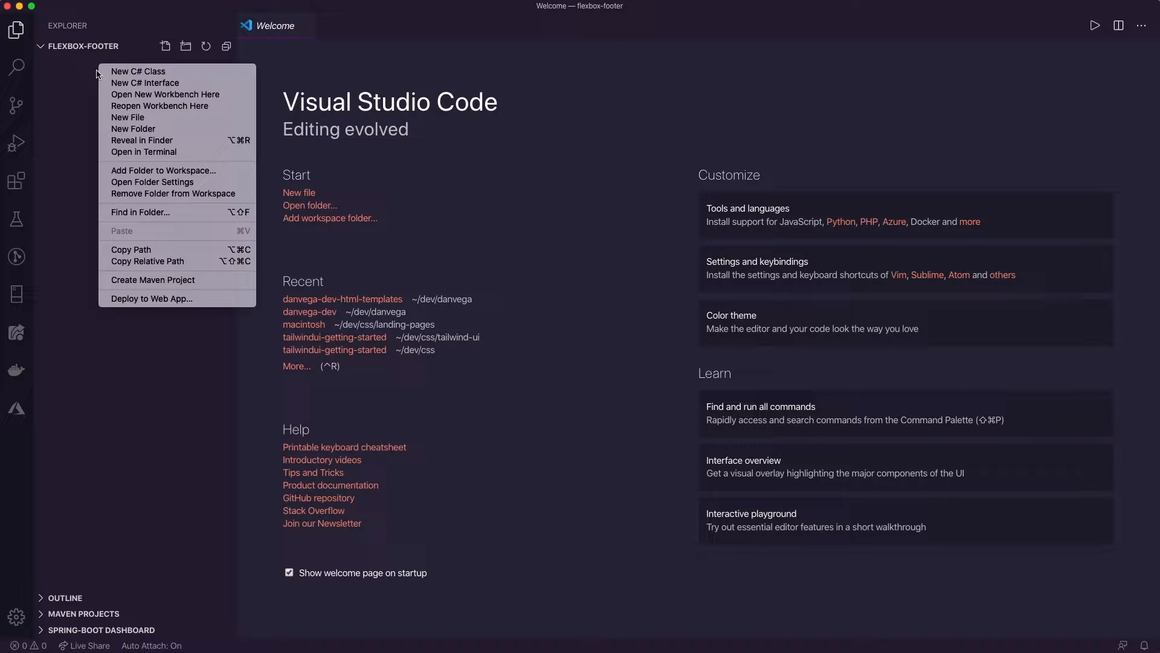
pyautogui.click(127, 117)
pyautogui.write('index.html')
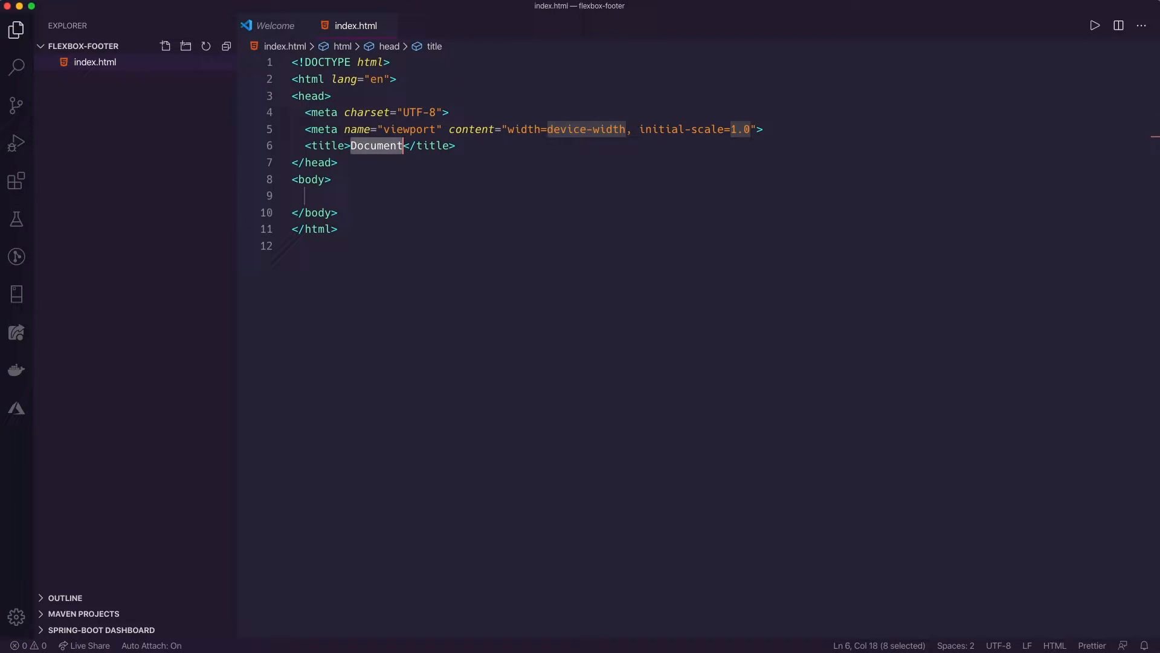
pyautogui.write('Flexbox Footer')
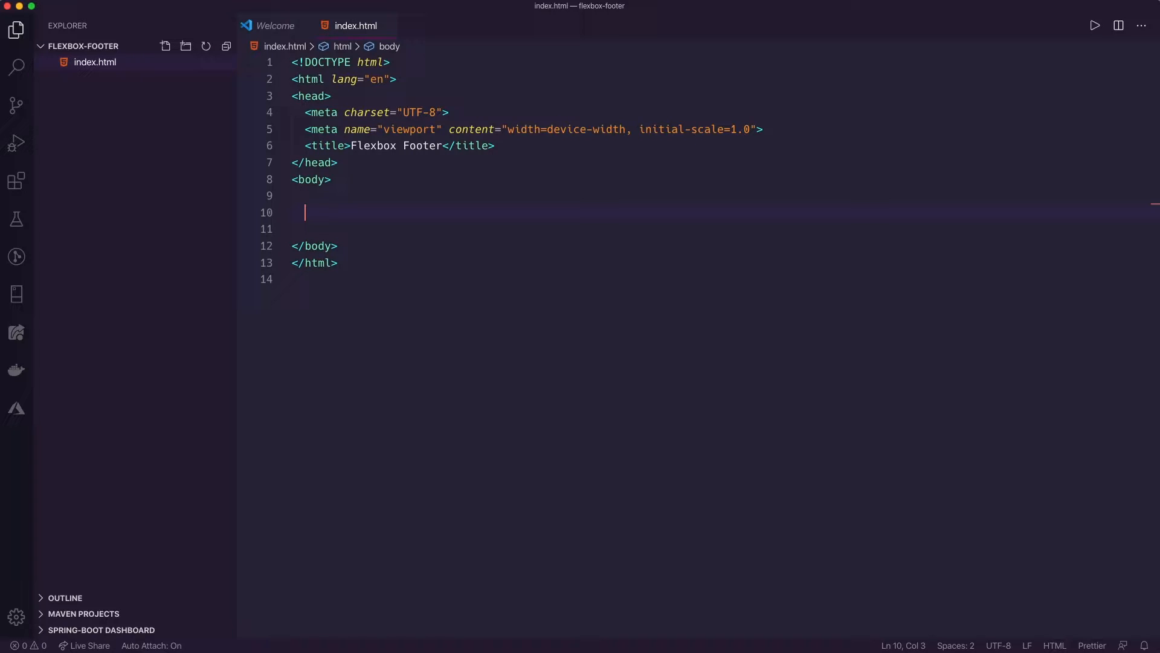
# - Expand the .container Emmet abbreviation into an empty div inside the body
pyautogui.write('.con')
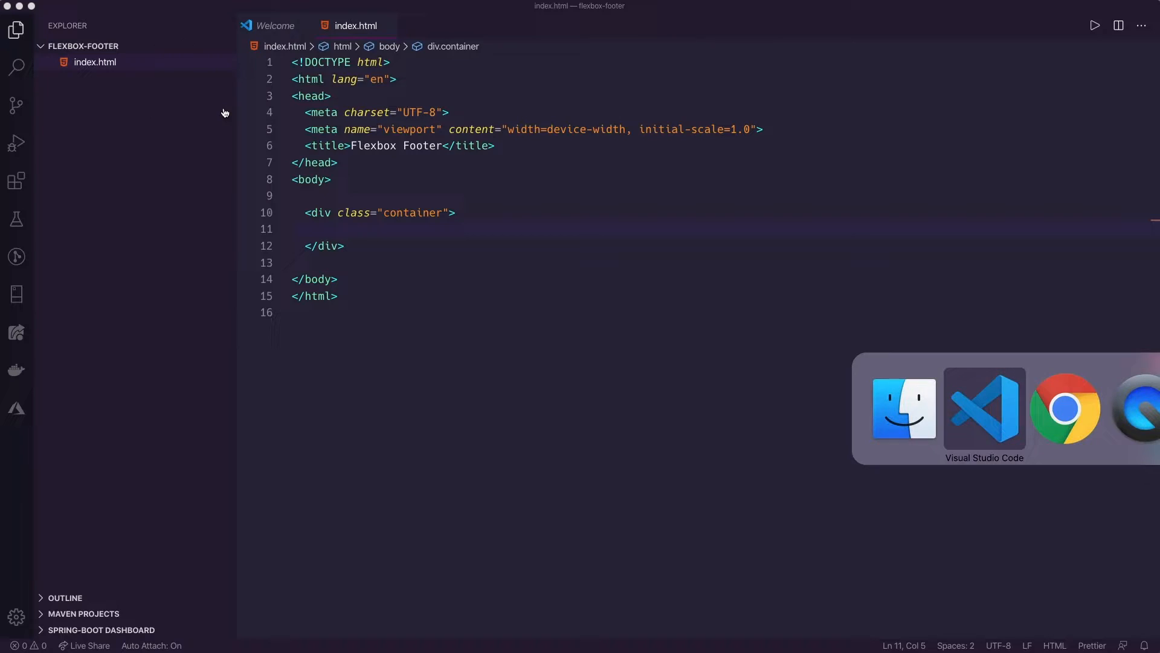
# - Bring the Chrome Contact page forward to see its footer sitting mid-screen
pyautogui.click(1066, 407)
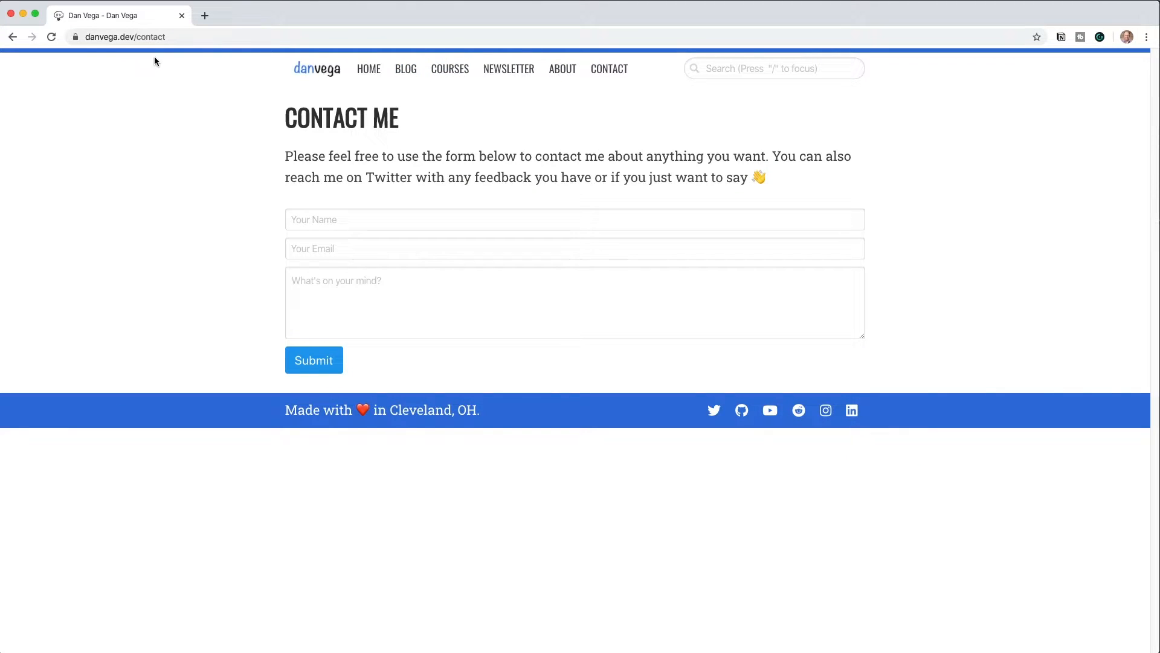
pyautogui.moveTo(965, 68)
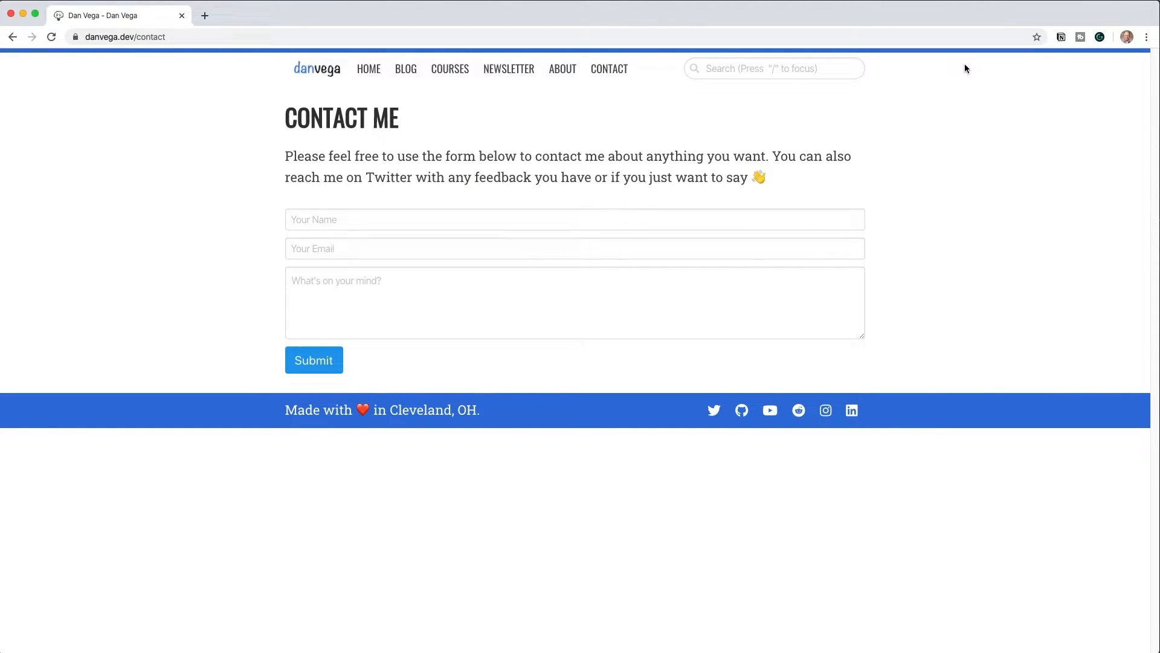
pyautogui.moveTo(93, 423)
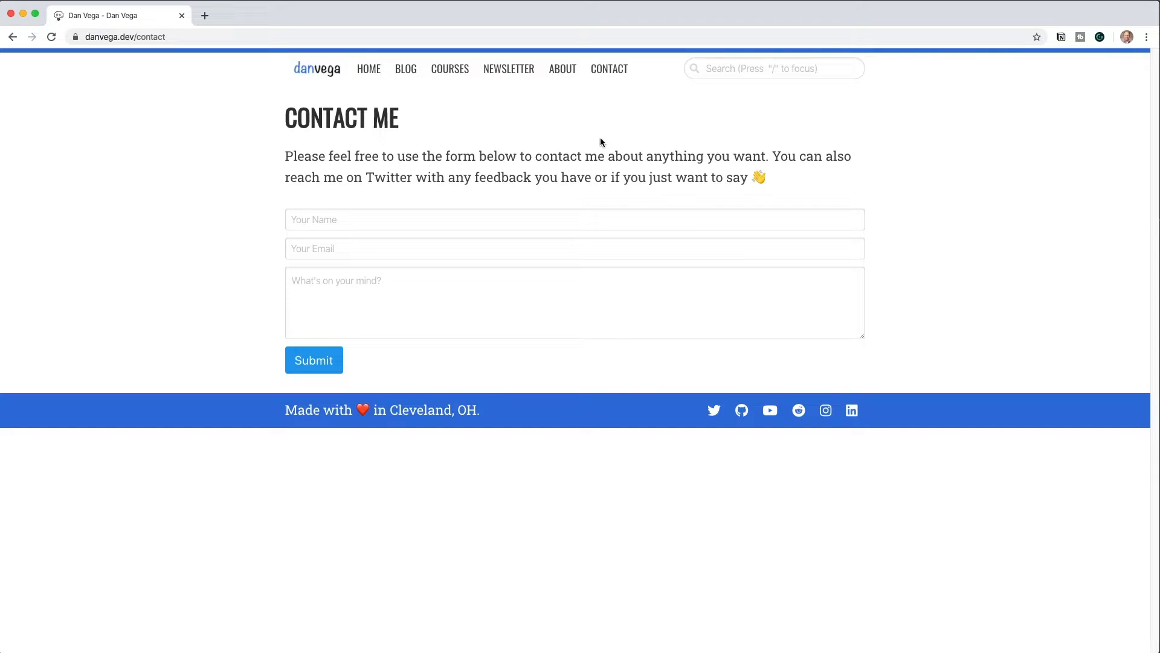
pyautogui.moveTo(279, 56)
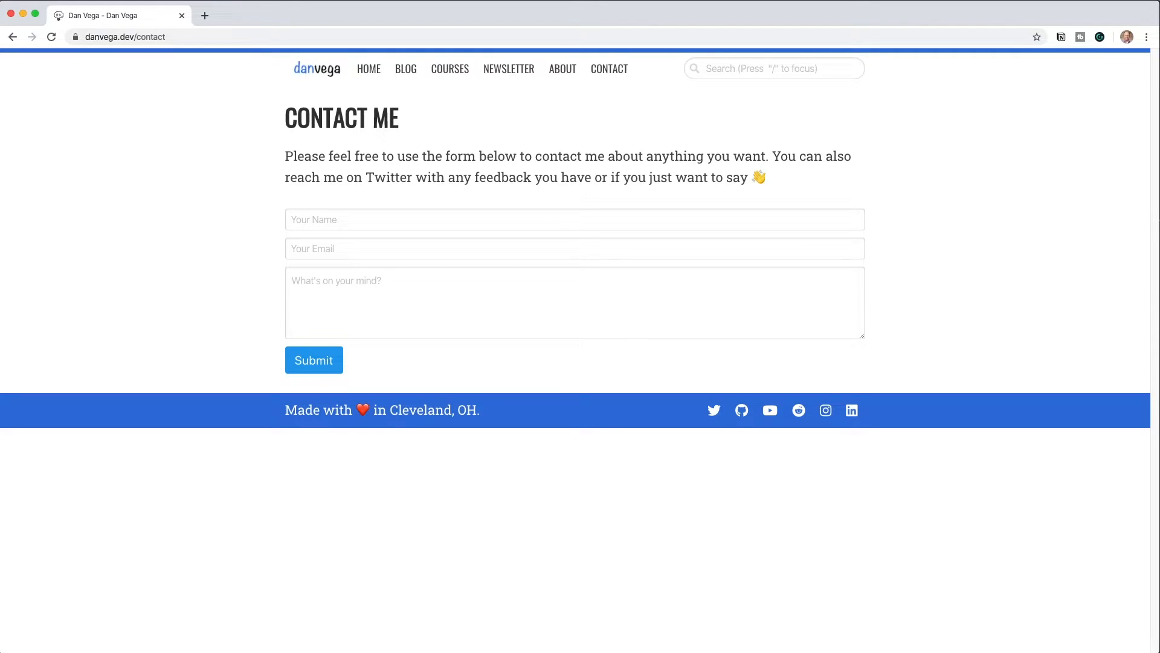
pyautogui.moveTo(1020, 215)
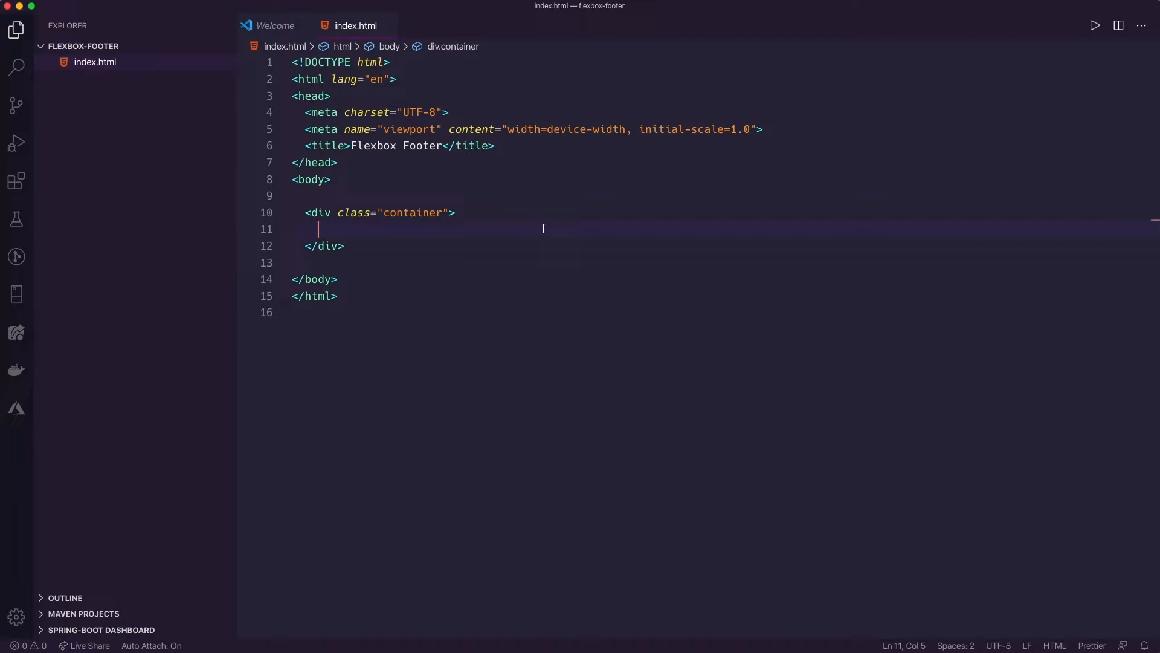
# - Add a header reading Logo + Navigation inside the container div
pyautogui.write('header>')
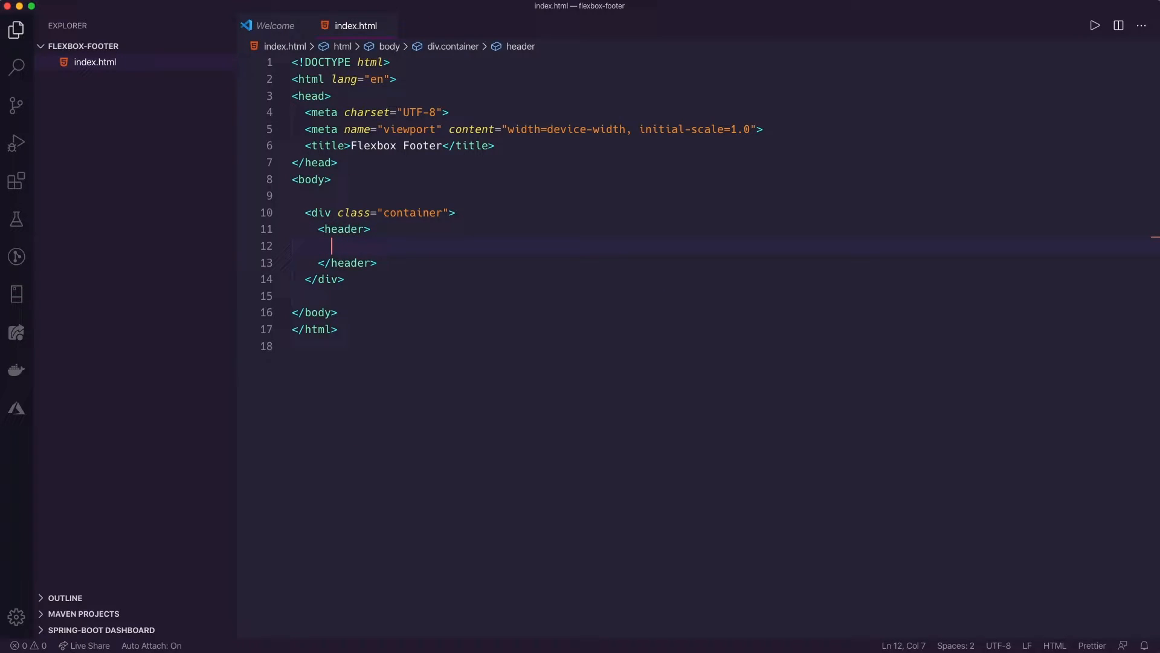
pyautogui.write('Logo + Na')
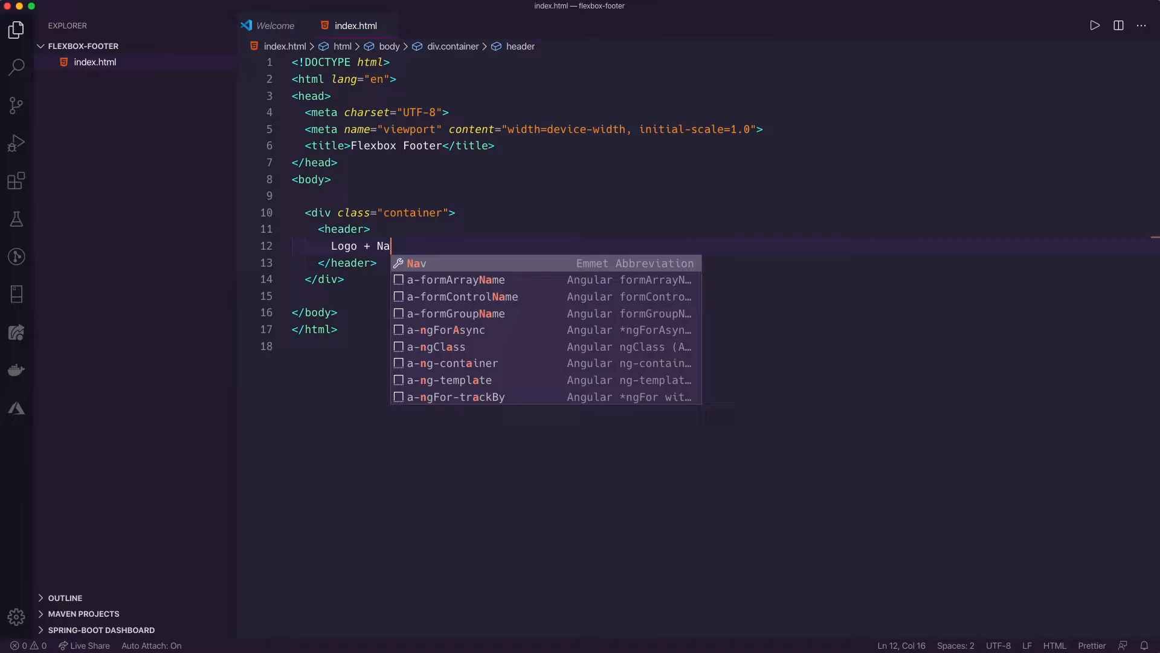
pyautogui.write('vigation')
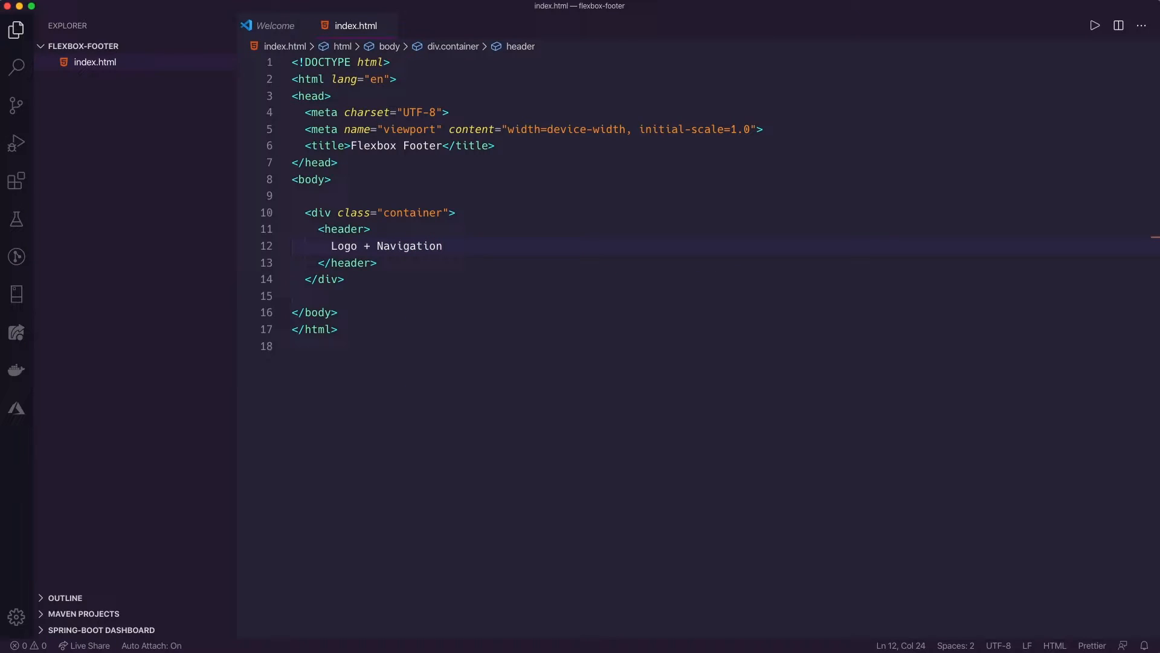
pyautogui.click(400, 263)
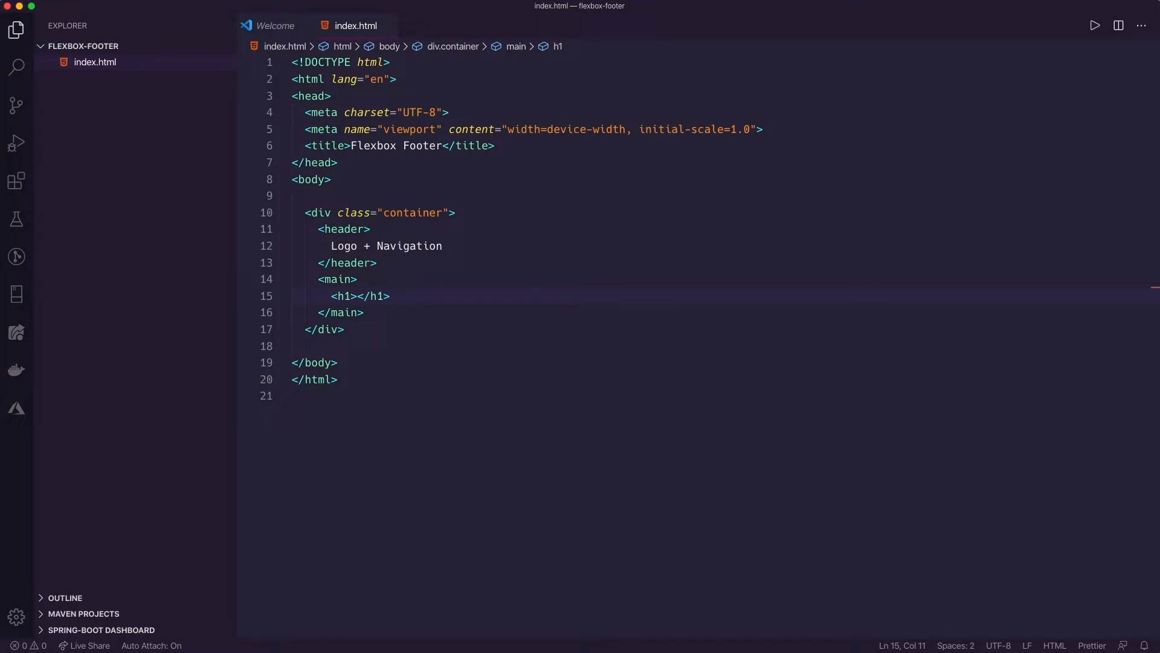
# - Add a main with a 'This is my p...' heading and three lorem paragraphs via p*3>lorem
pyautogui.write('This is my page')
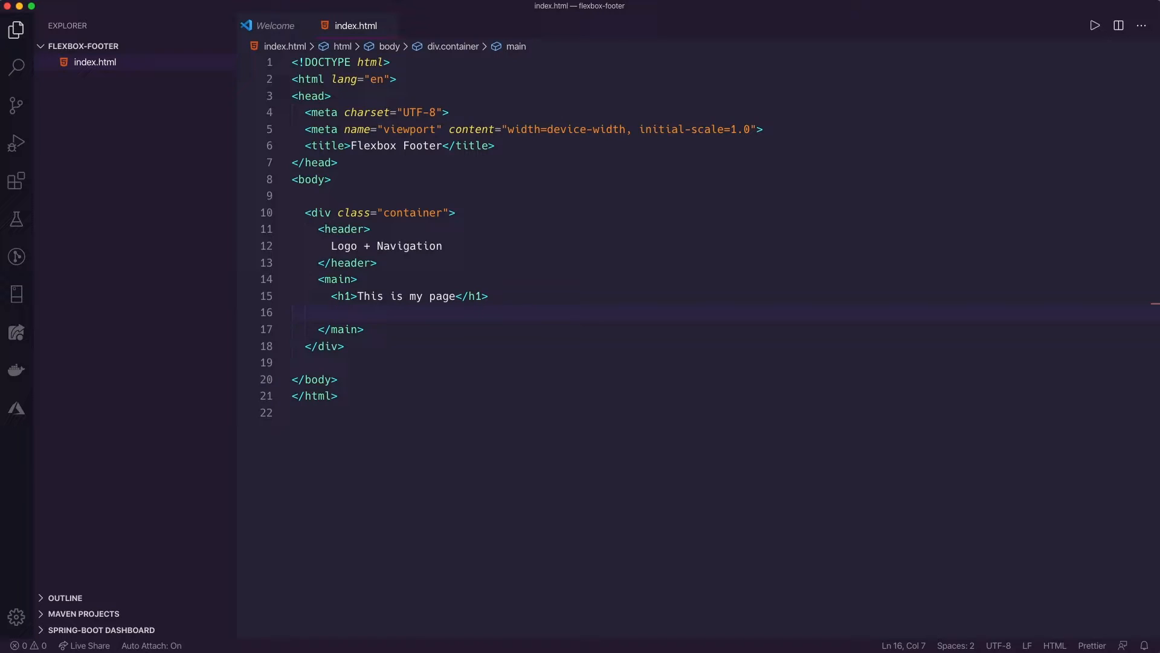
pyautogui.write('p')
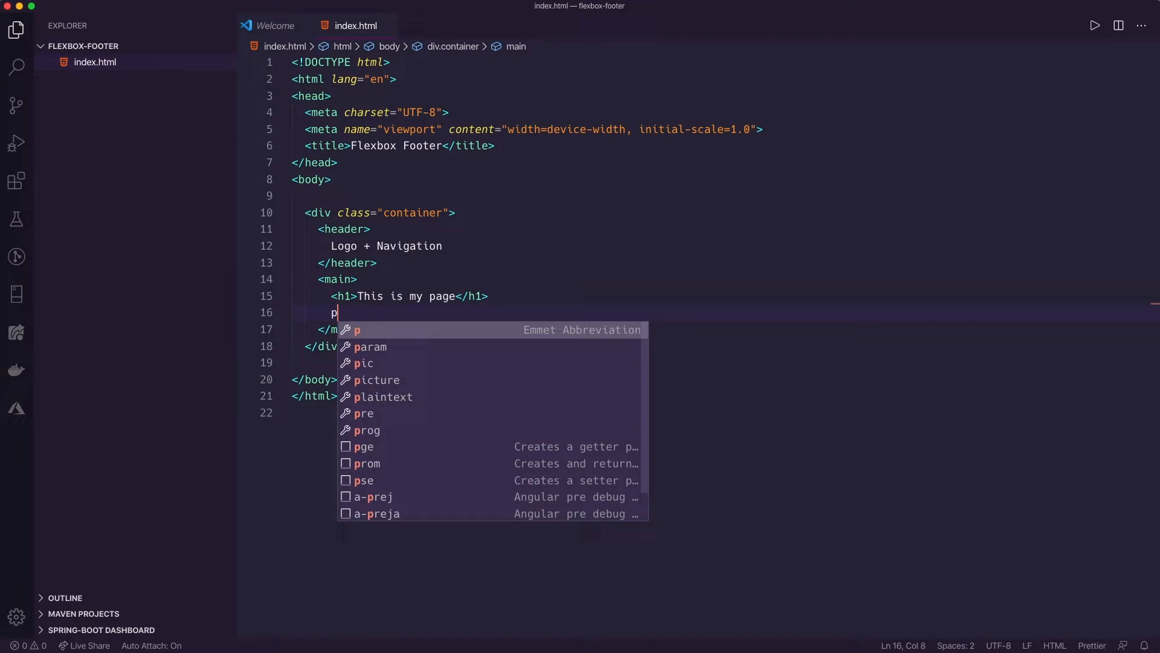
pyautogui.write('*3')
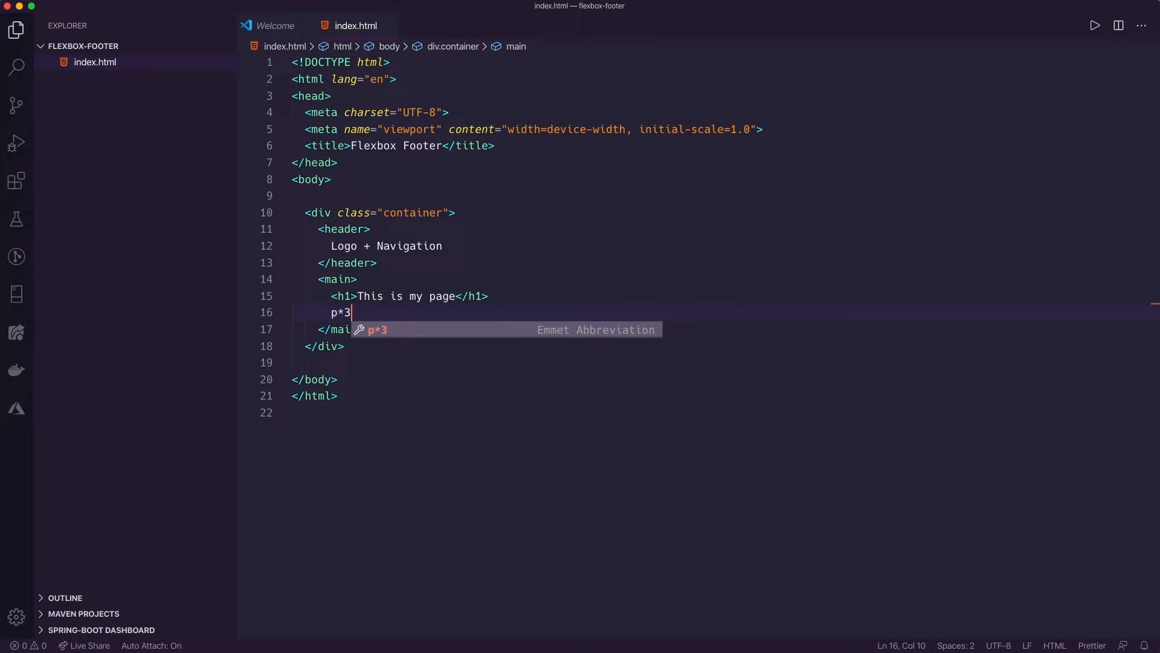
pyautogui.write('>lore')
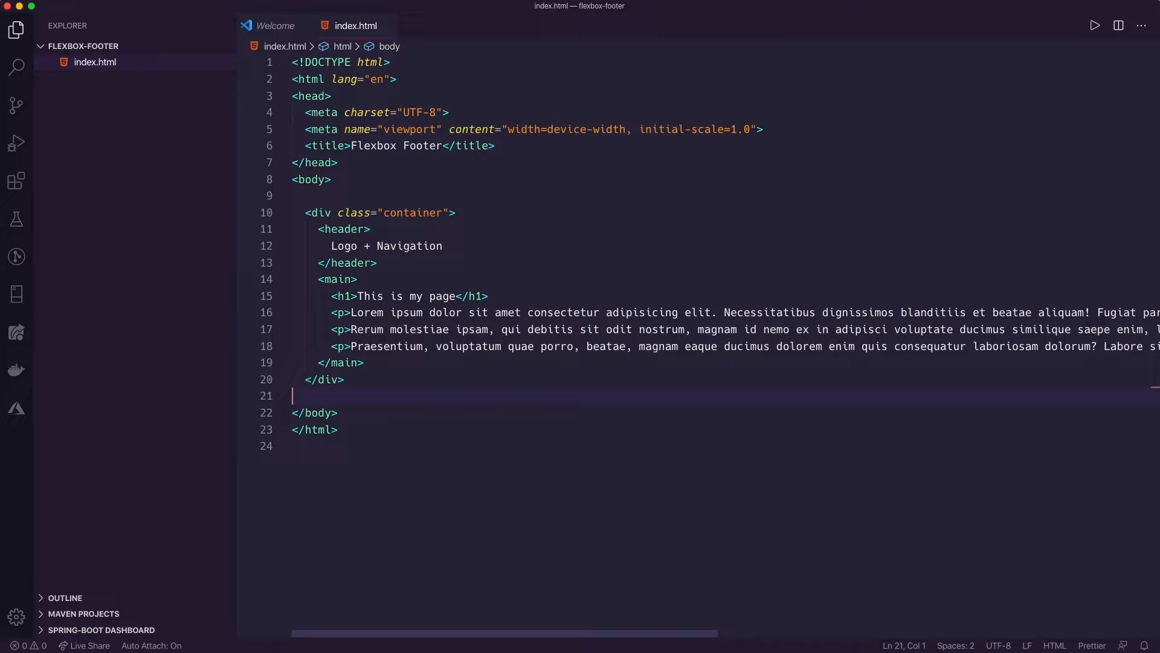
pyautogui.click(345, 378)
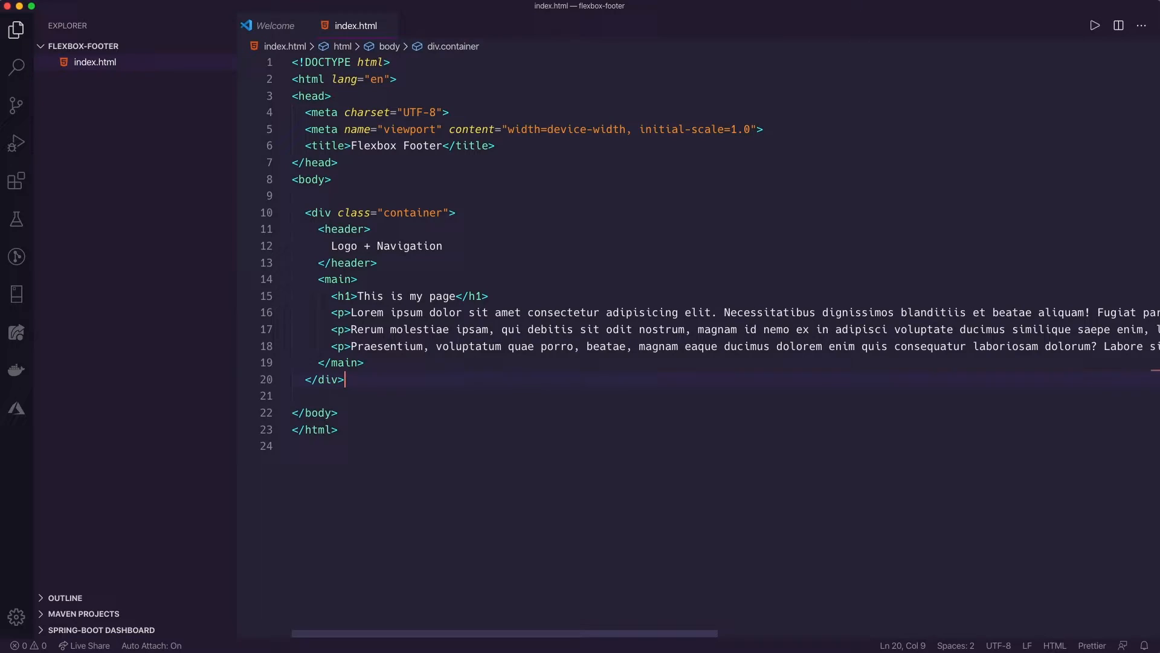
# - Start a footer element after the container div
pyautogui.write('<f')
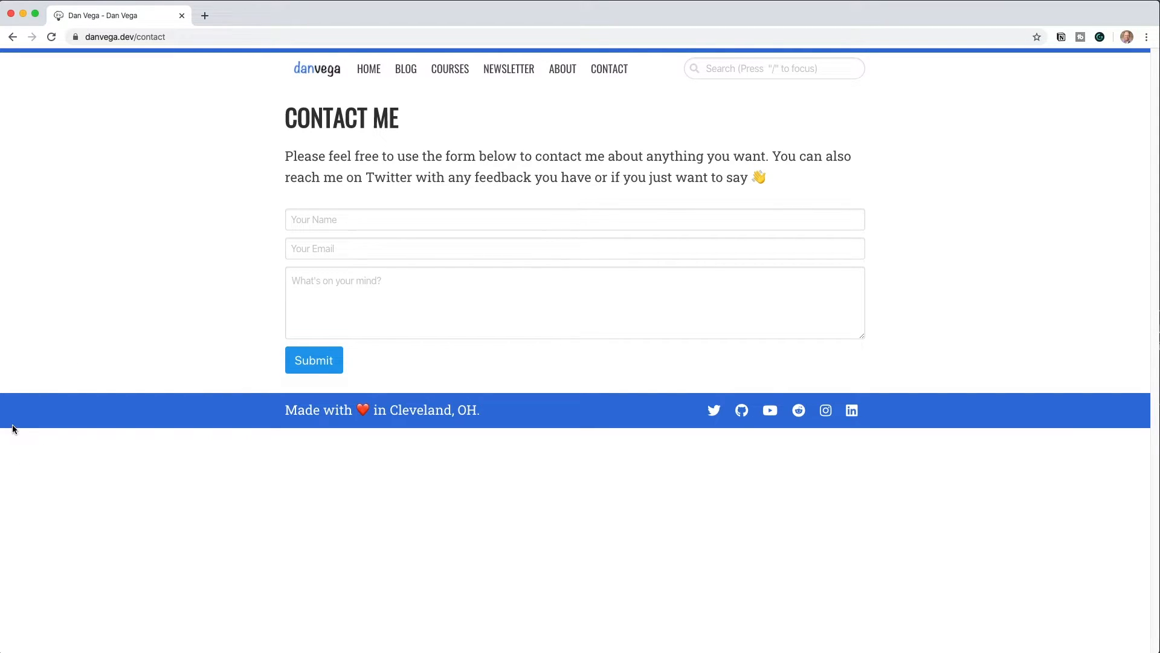
pyautogui.moveTo(495, 380)
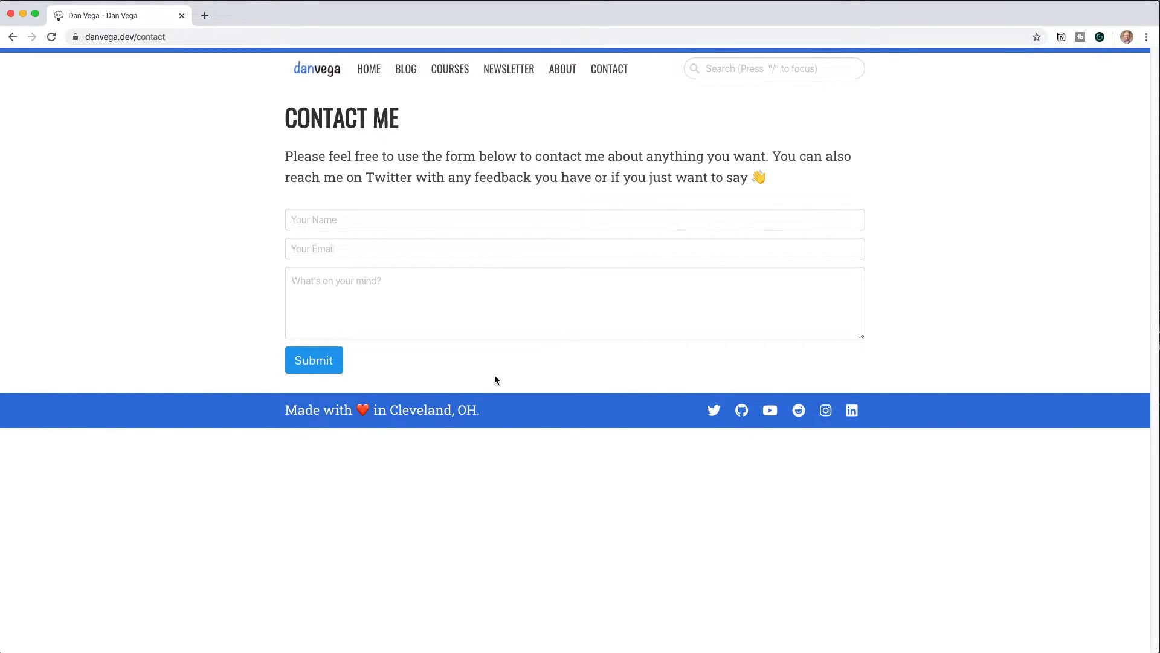
pyautogui.moveTo(467, 204)
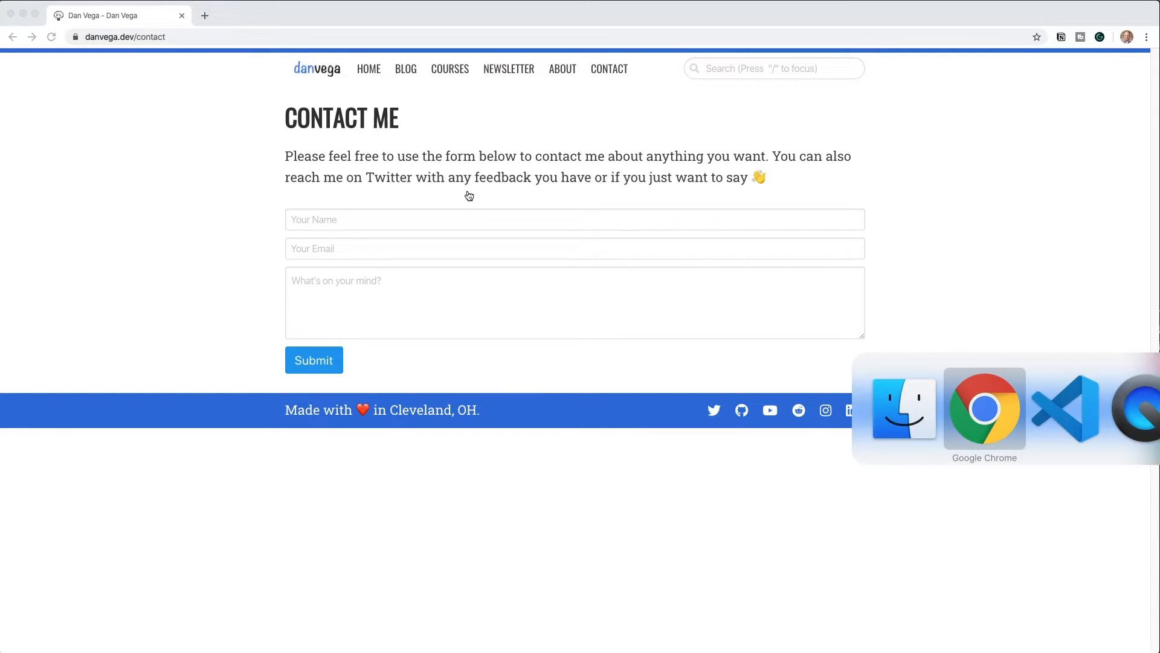
# - Fill the footer with a .wrapper div reading Made with ❤ in Cleveland, OH
pyautogui.click(1065, 411)
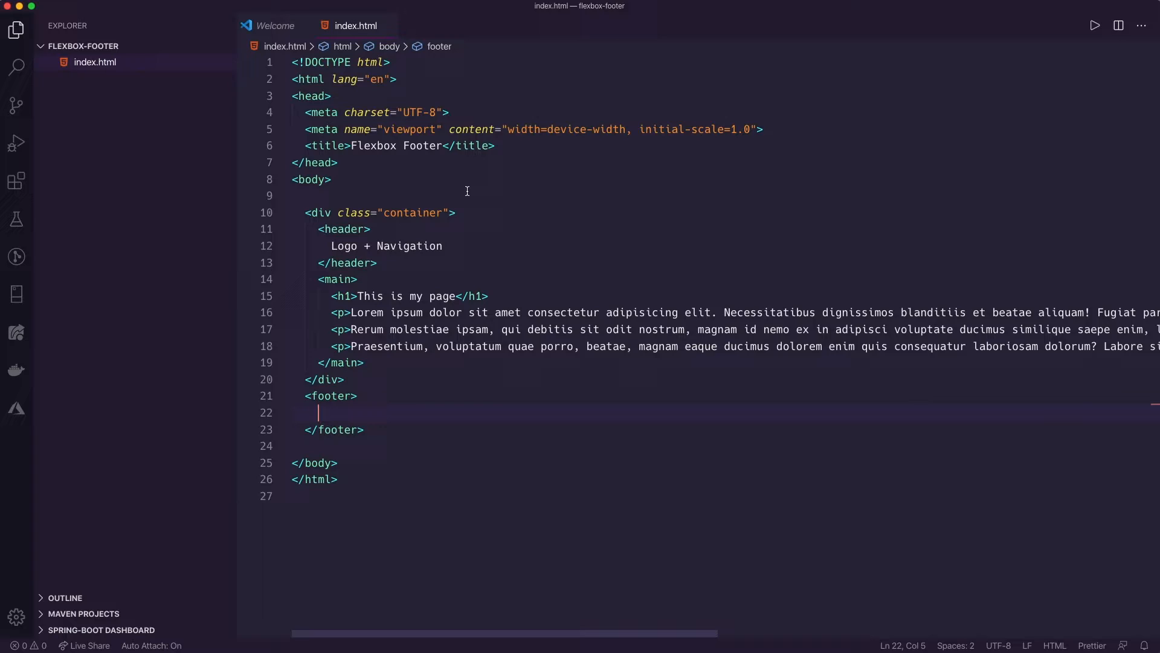
pyautogui.write('.')
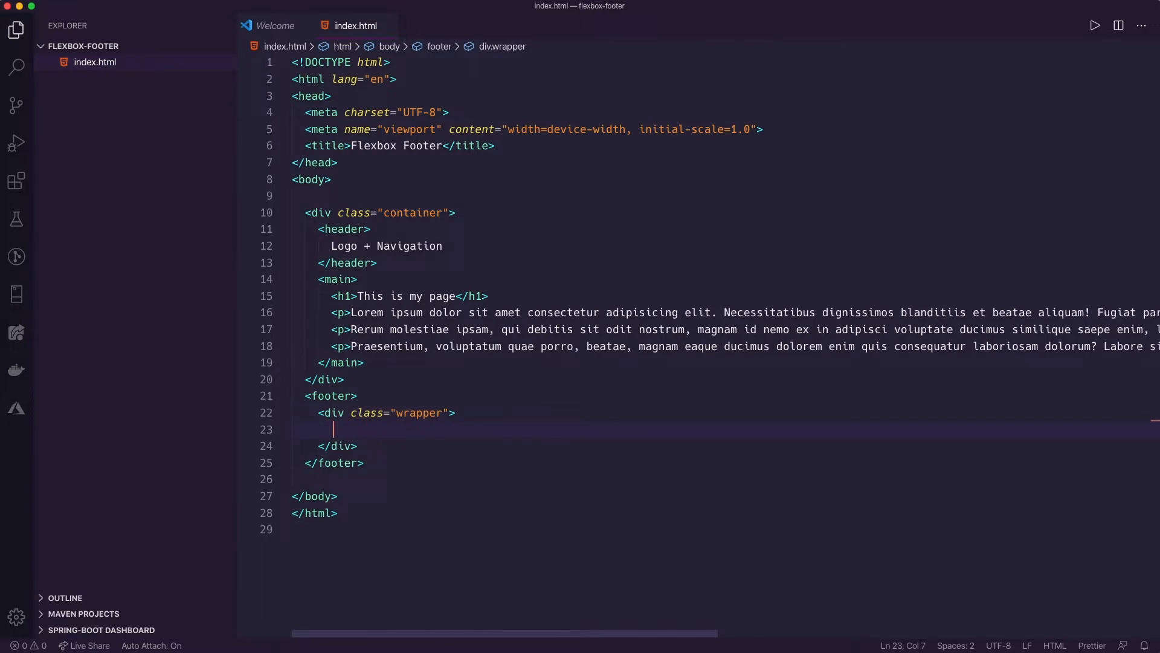
pyautogui.write('Made with ❤️')
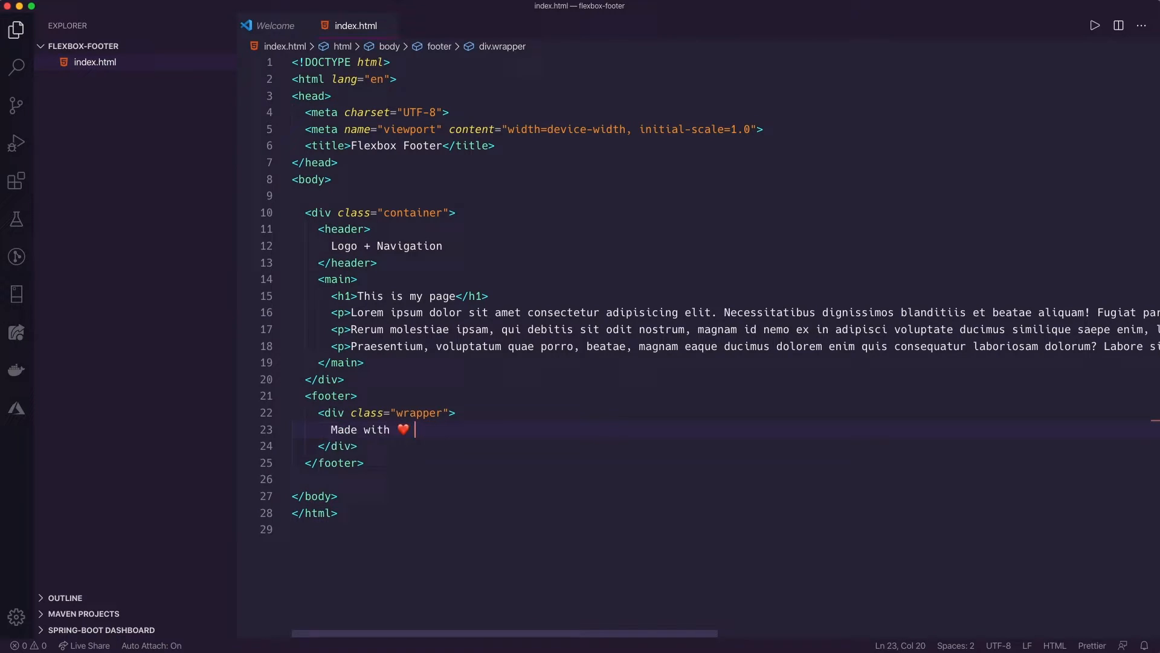
pyautogui.write('in Cleveland,')
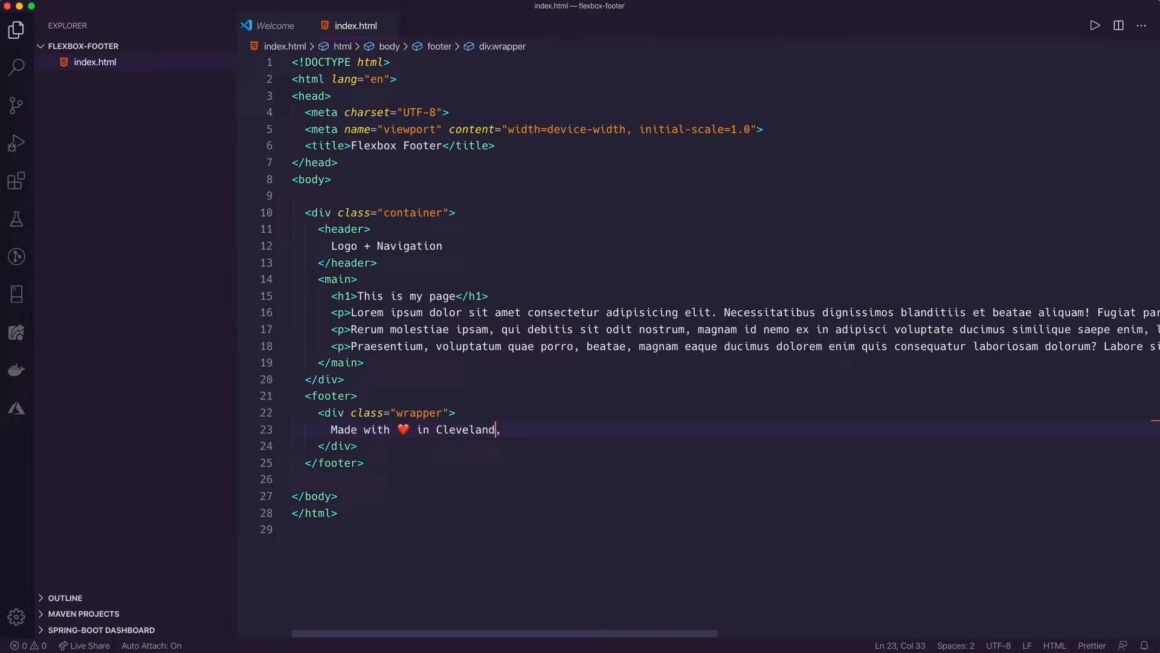
pyautogui.write(', OH.')
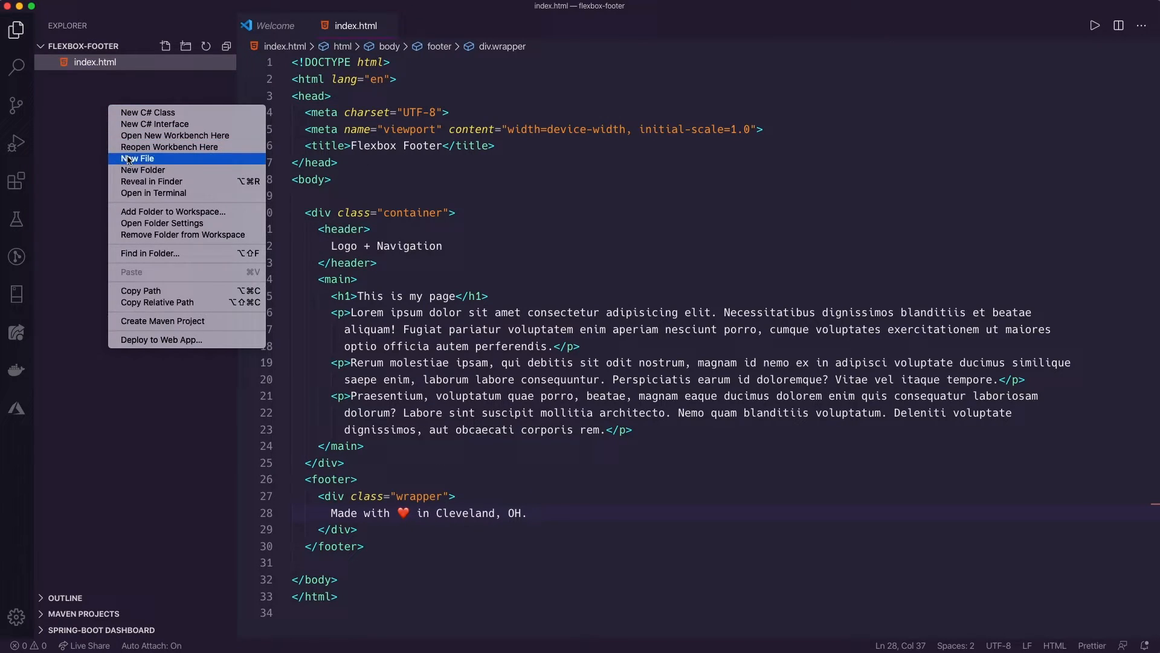
# - Create an empty main.css beside index.html and hide the Explorer sidebar
pyautogui.click(138, 158)
pyautogui.write('main.css')
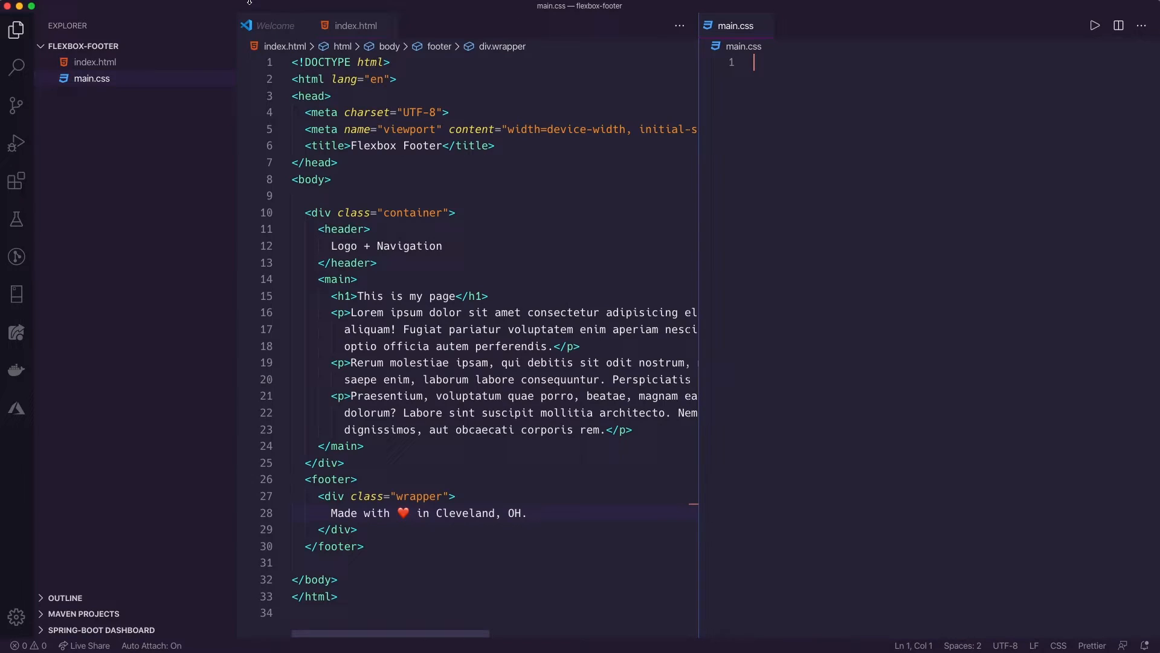
pyautogui.click(16, 29)
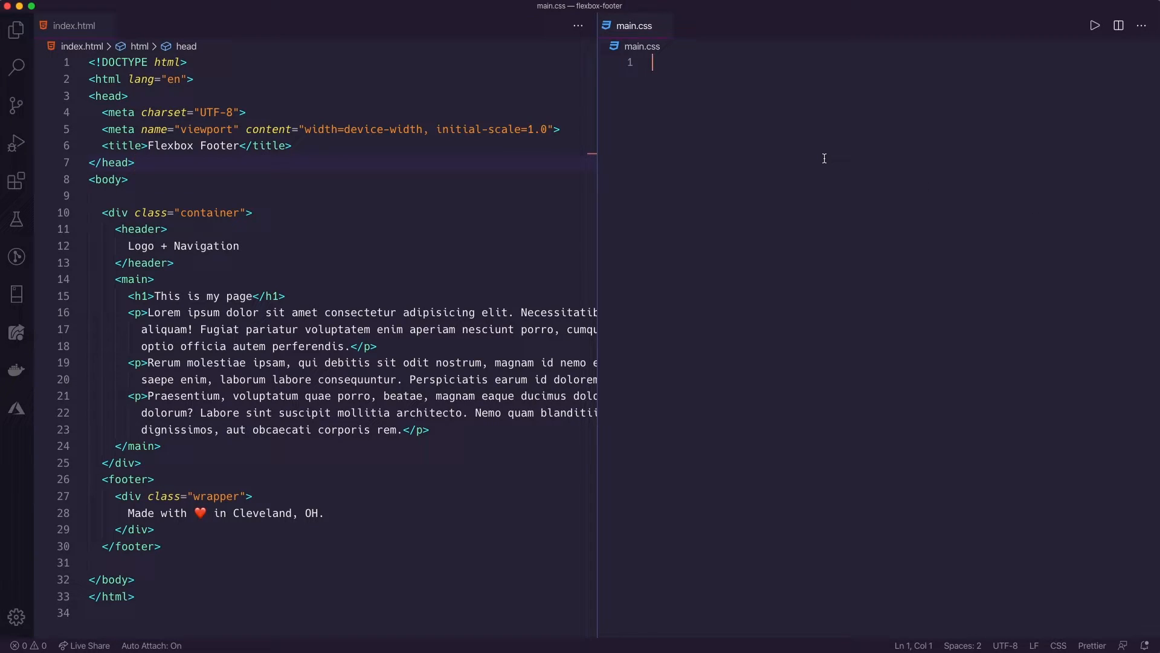
# - Write a body rule with margin 0, padding 0 and border-top 8px solid #3273dc
pyautogui.write('body {')
pyautogui.write('margin: 0;')
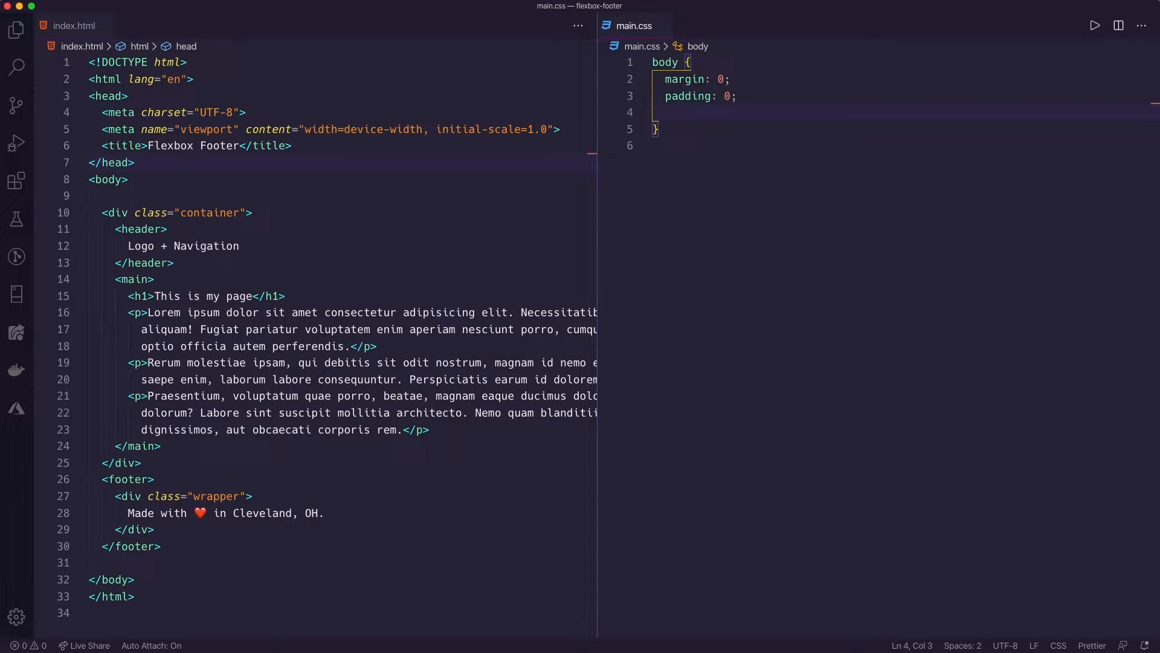
pyautogui.write('border-top: 8px')
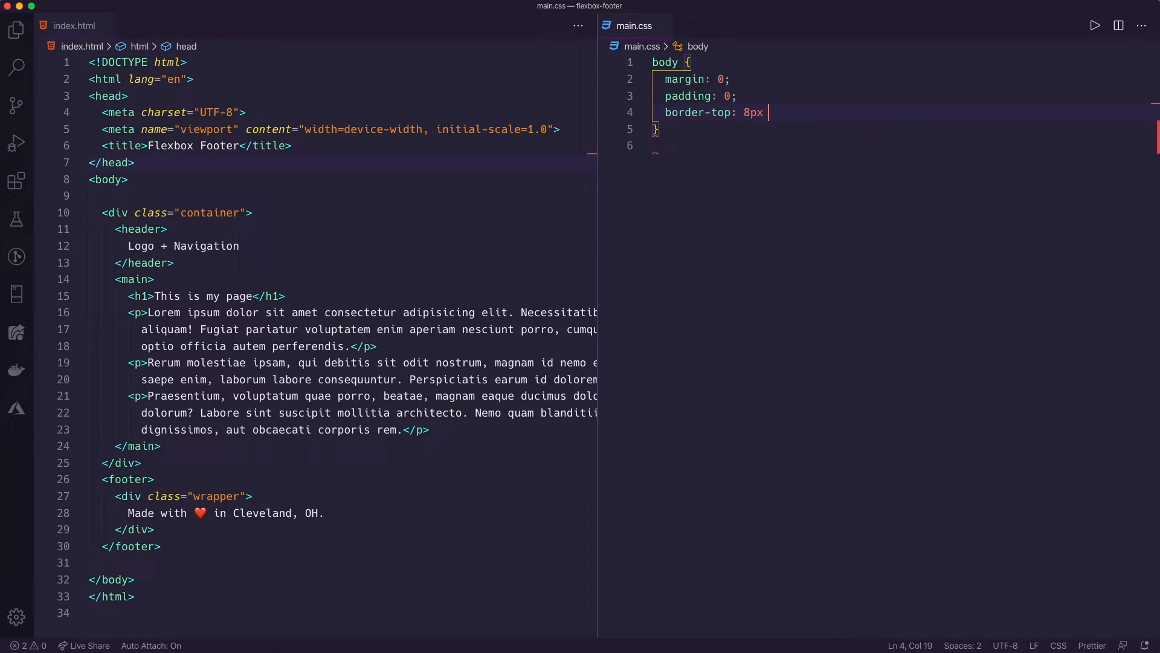
pyautogui.write('solid #')
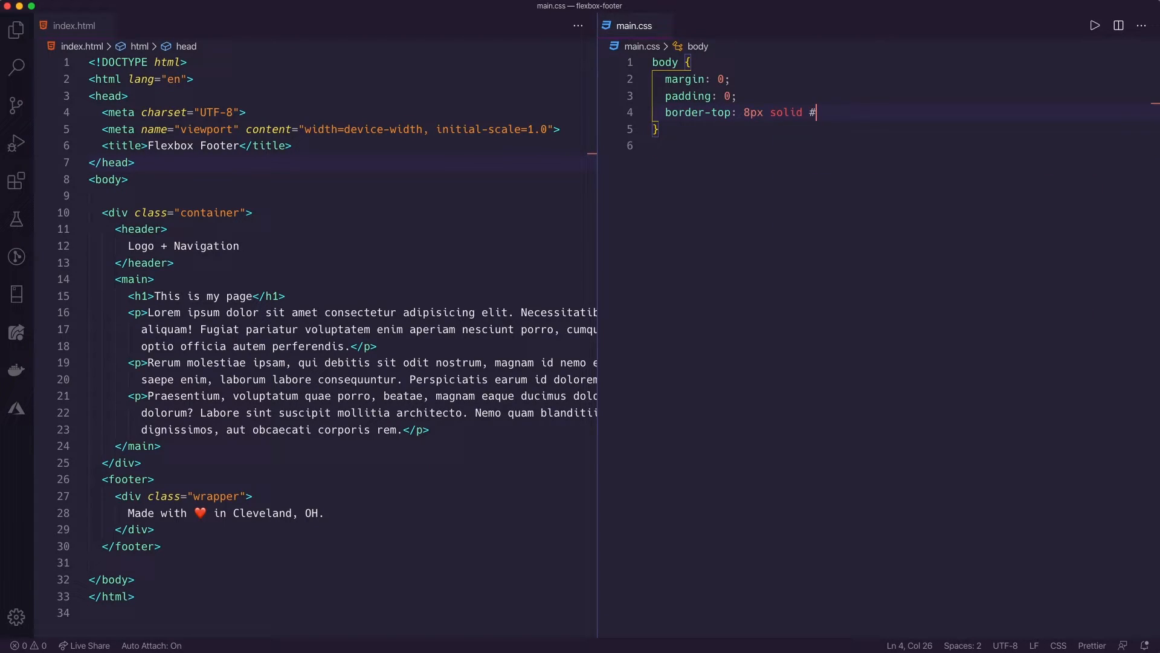
pyautogui.write('3')
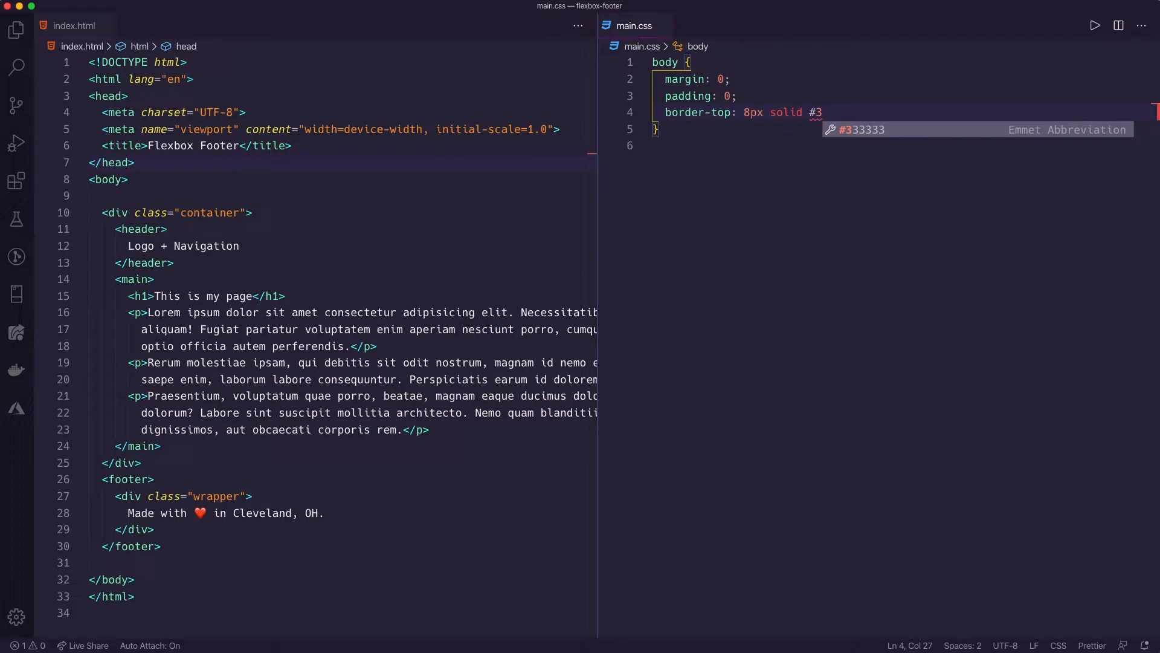
pyautogui.write('273dc;')
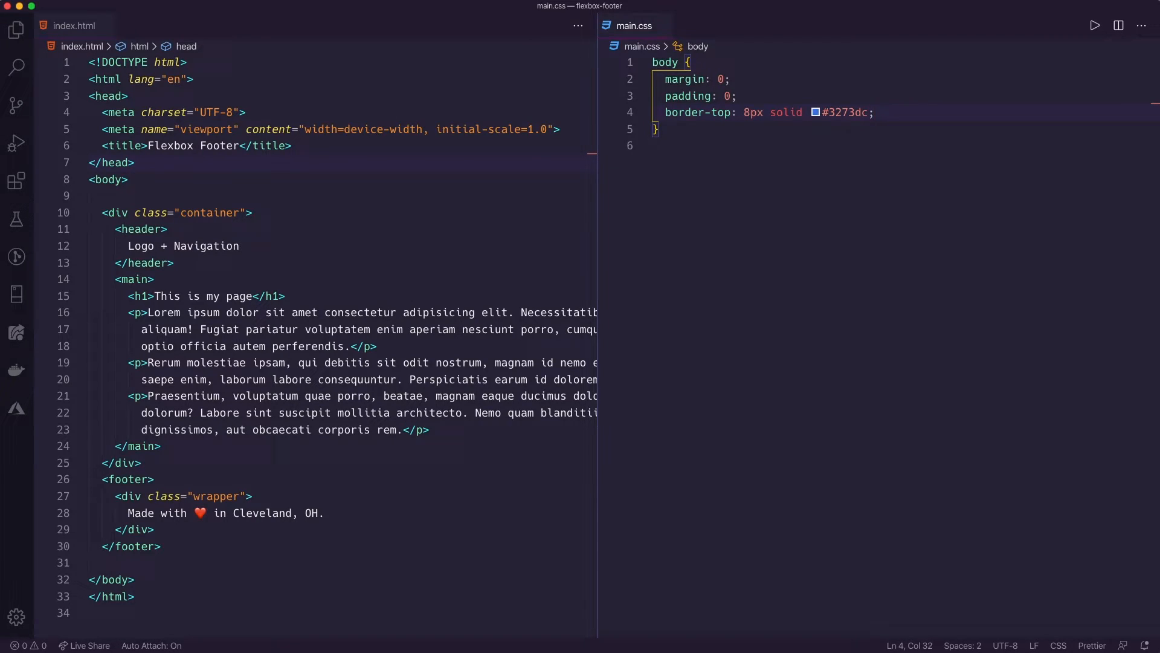
pyautogui.click(869, 111)
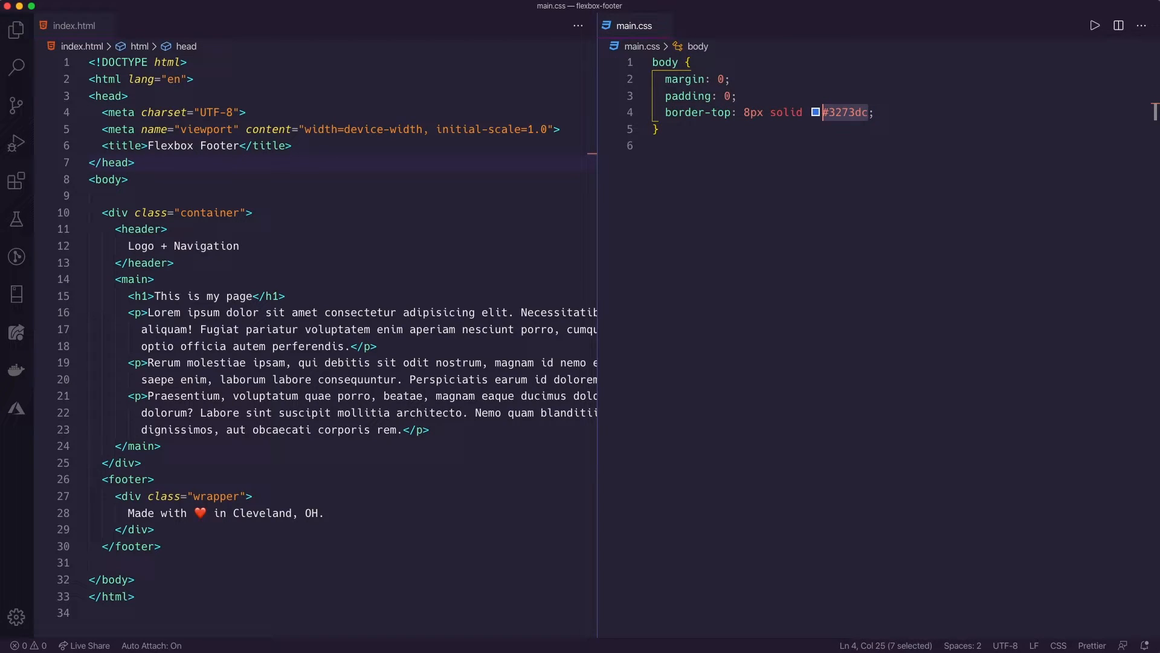
pyautogui.click(678, 61)
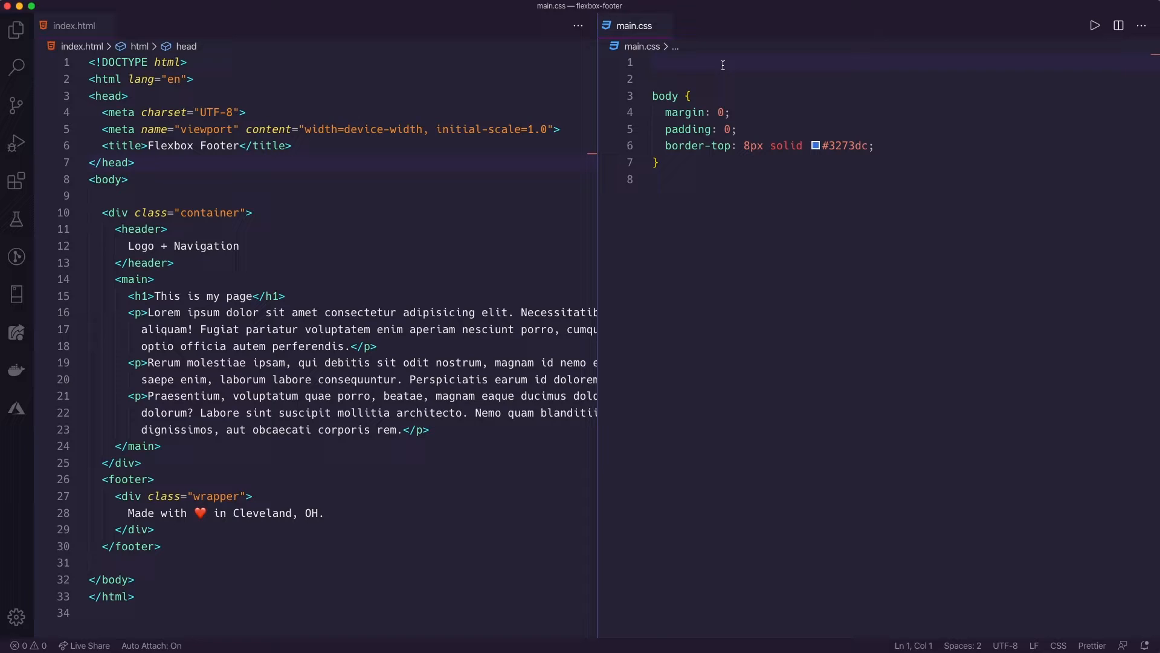
# - Define --bright-blue: #3273dc in a :root rule and use var(--bright-blue) for the body border-top
pyautogui.write(':root')
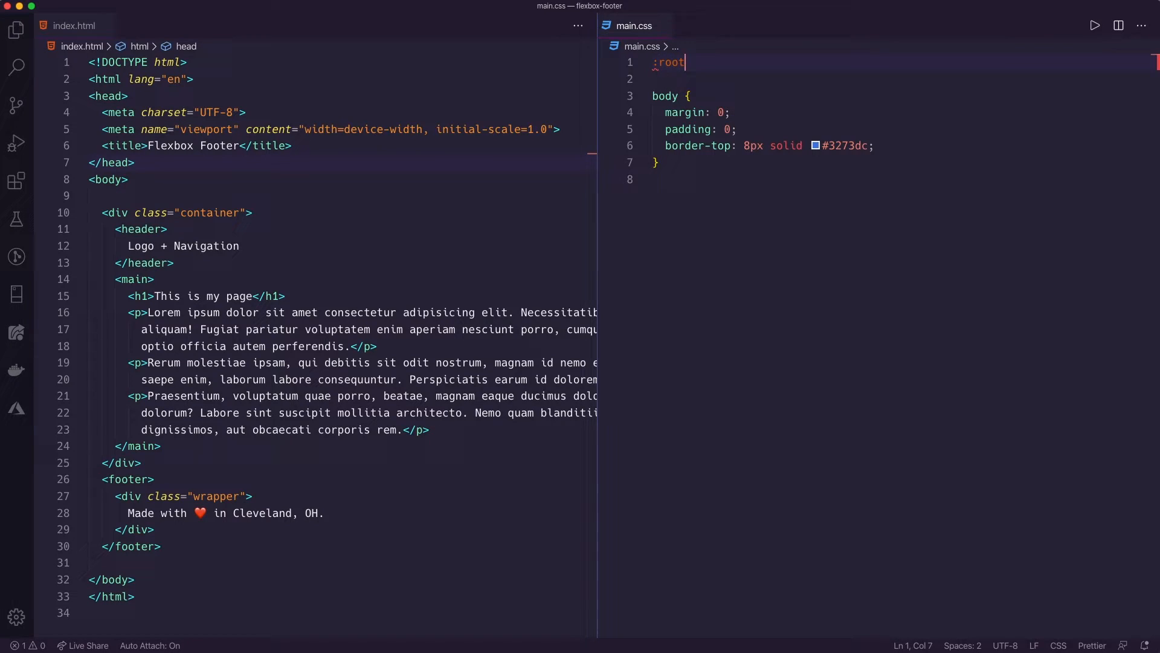
pyautogui.write('{')
pyautogui.write('--bright-blue')
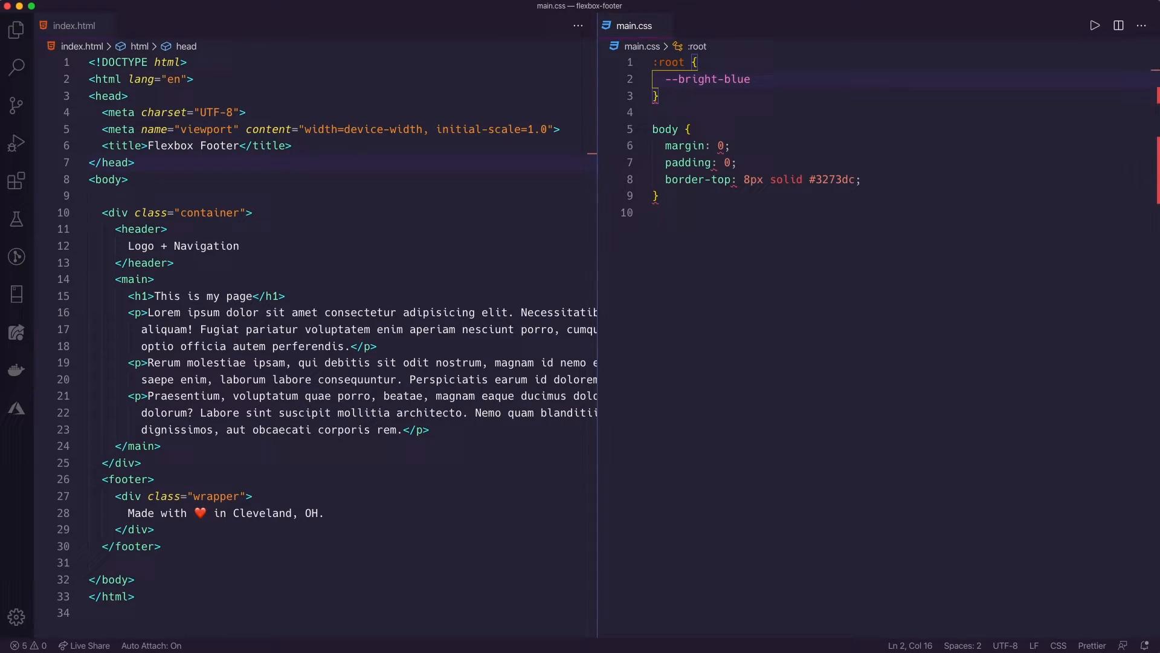
pyautogui.write(': #3273dc;')
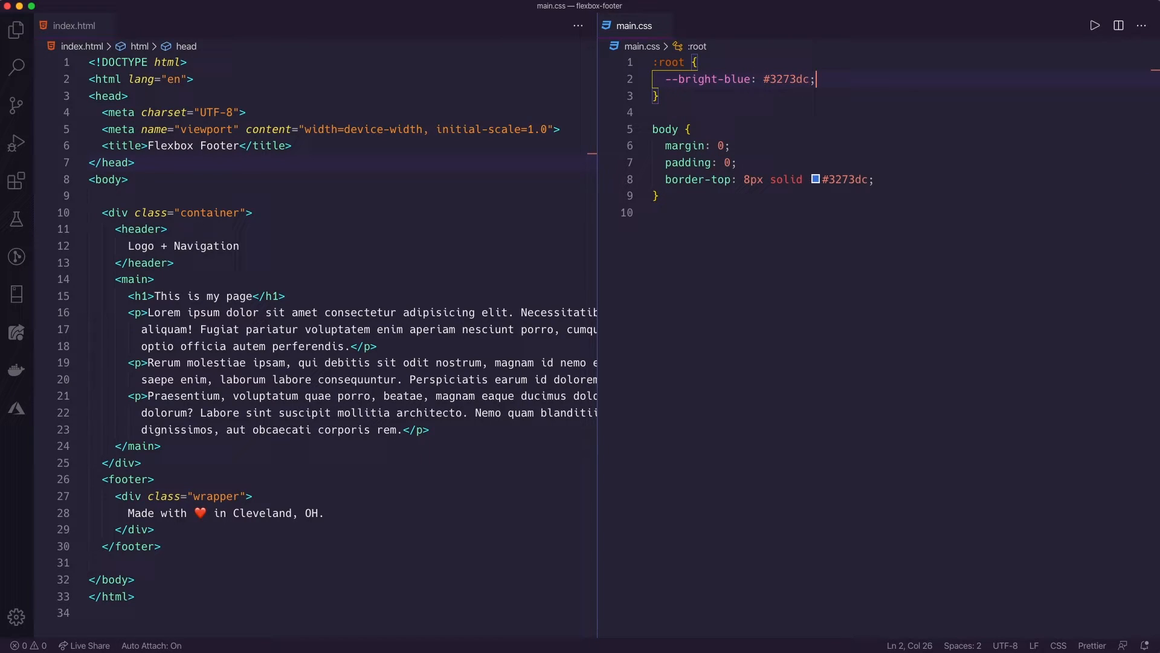
pyautogui.doubleClick(844, 179)
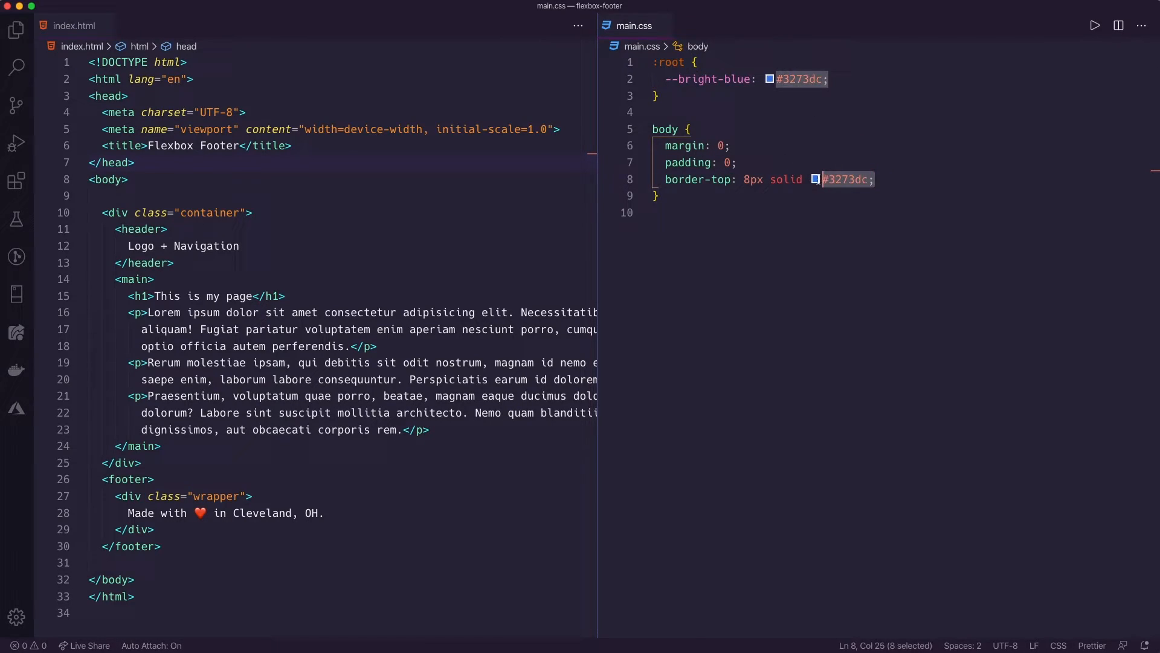
pyautogui.press('Delete')
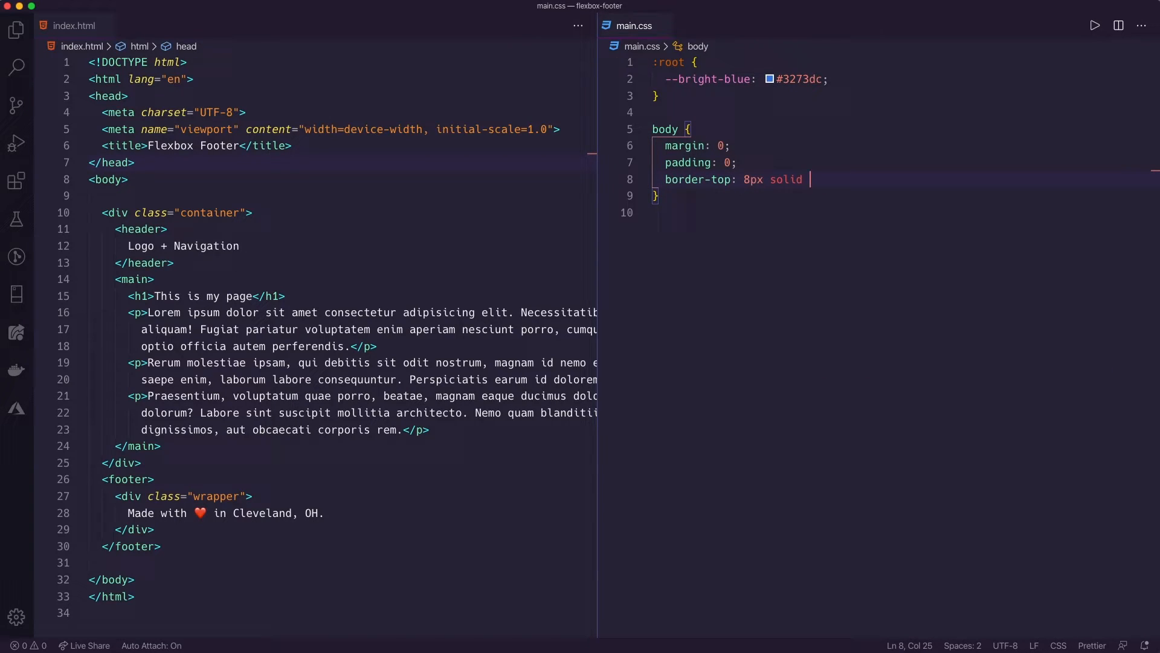
pyautogui.write('var(-')
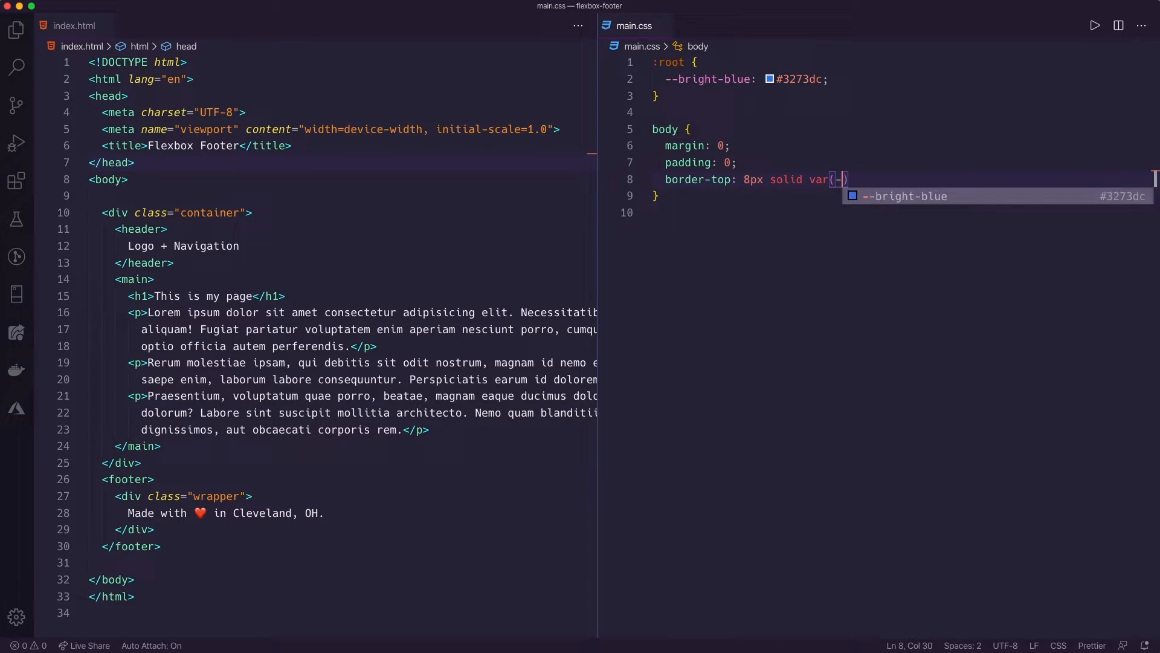
pyautogui.write('bright-blue')
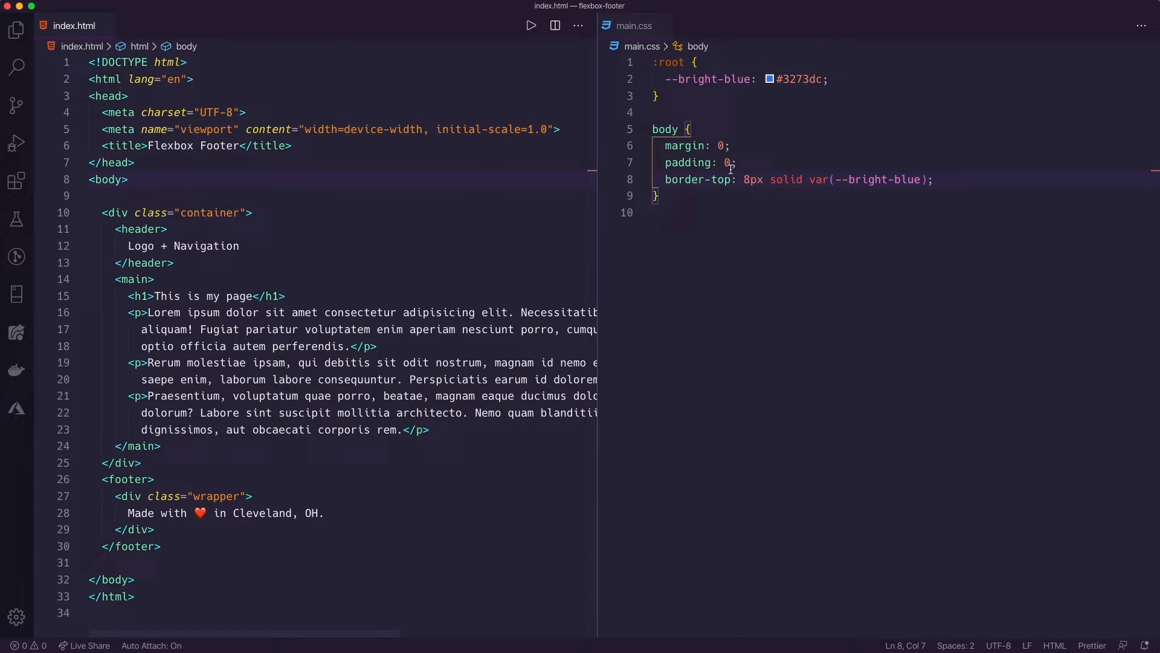
pyautogui.moveTo(696, 178)
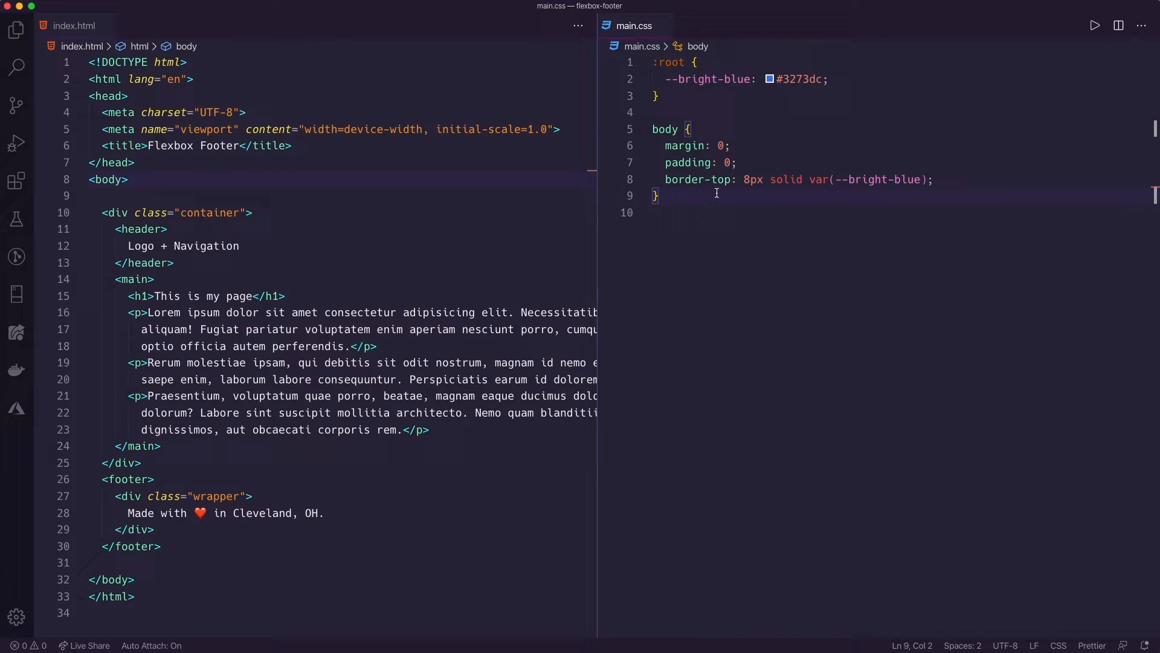
pyautogui.moveTo(826, 199)
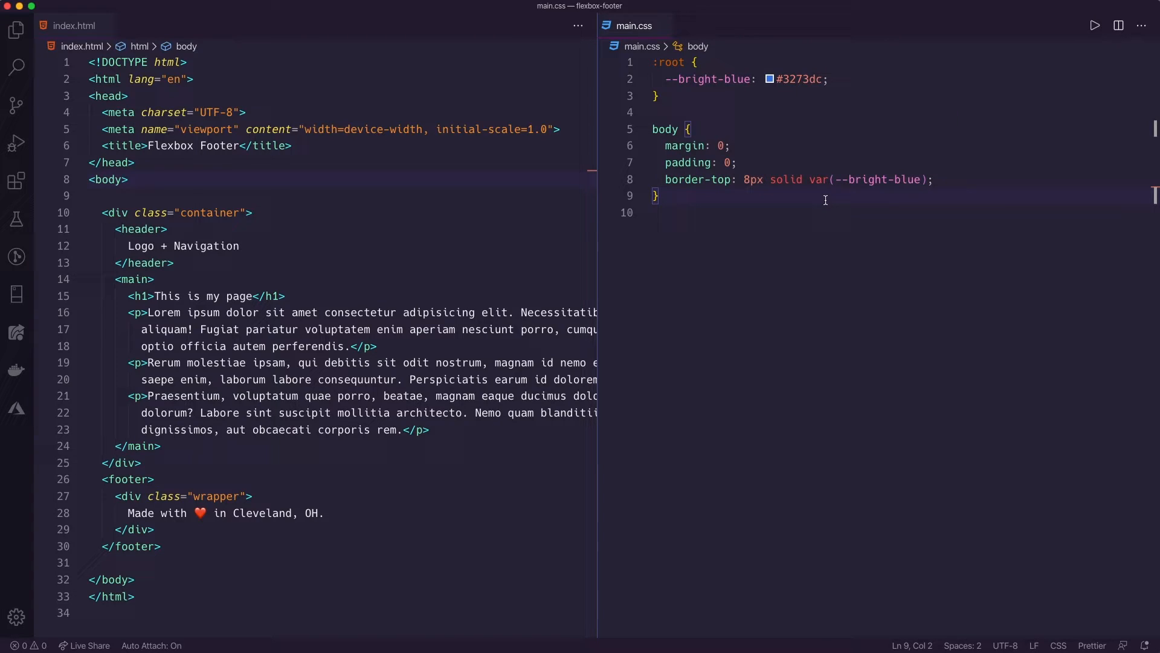
pyautogui.moveTo(891, 184)
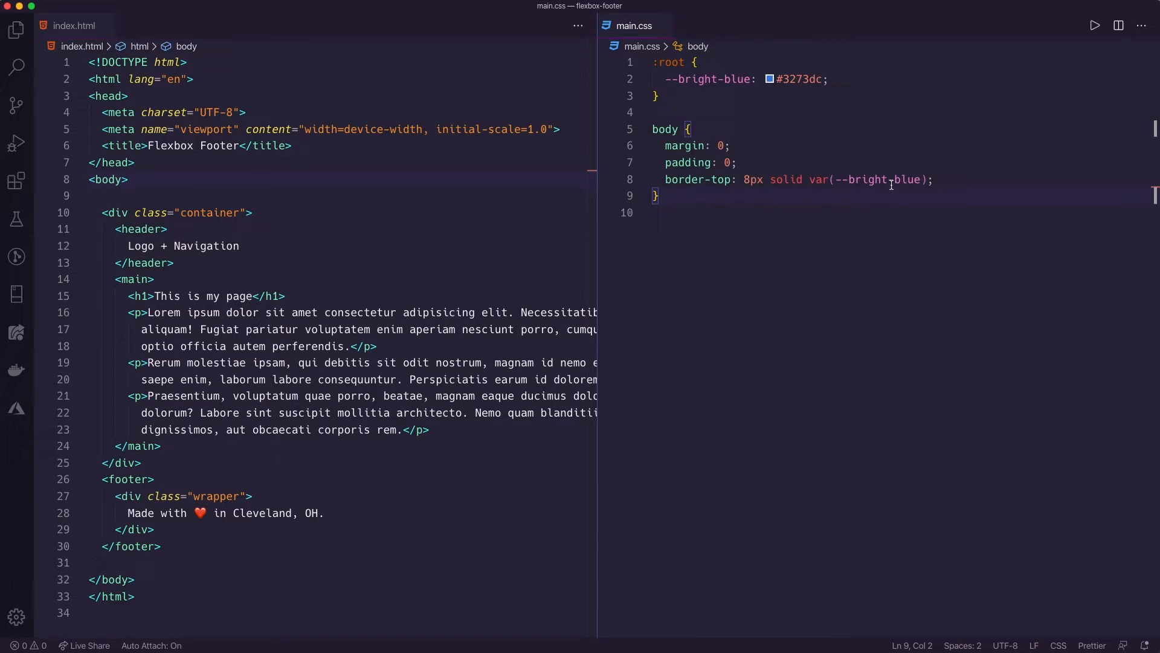
# - Add min-height: 100vh to the body rule in main.css and begin a new rule below it
pyautogui.click(936, 179)
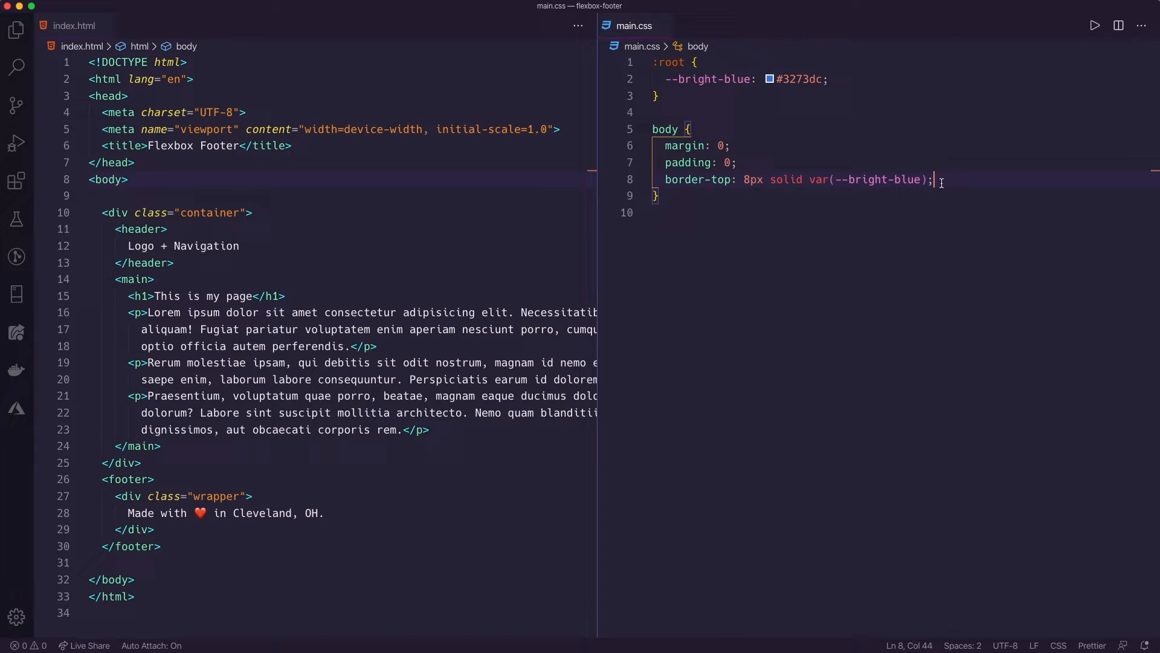
pyautogui.write('min-height: 1')
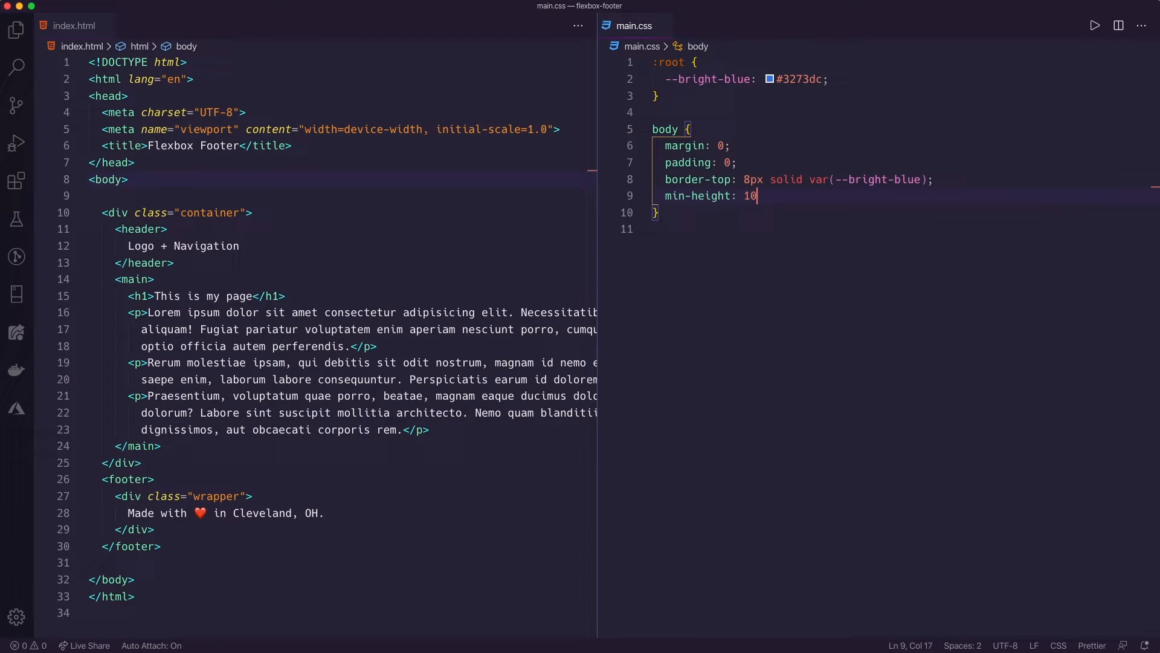
pyautogui.write('0vh;')
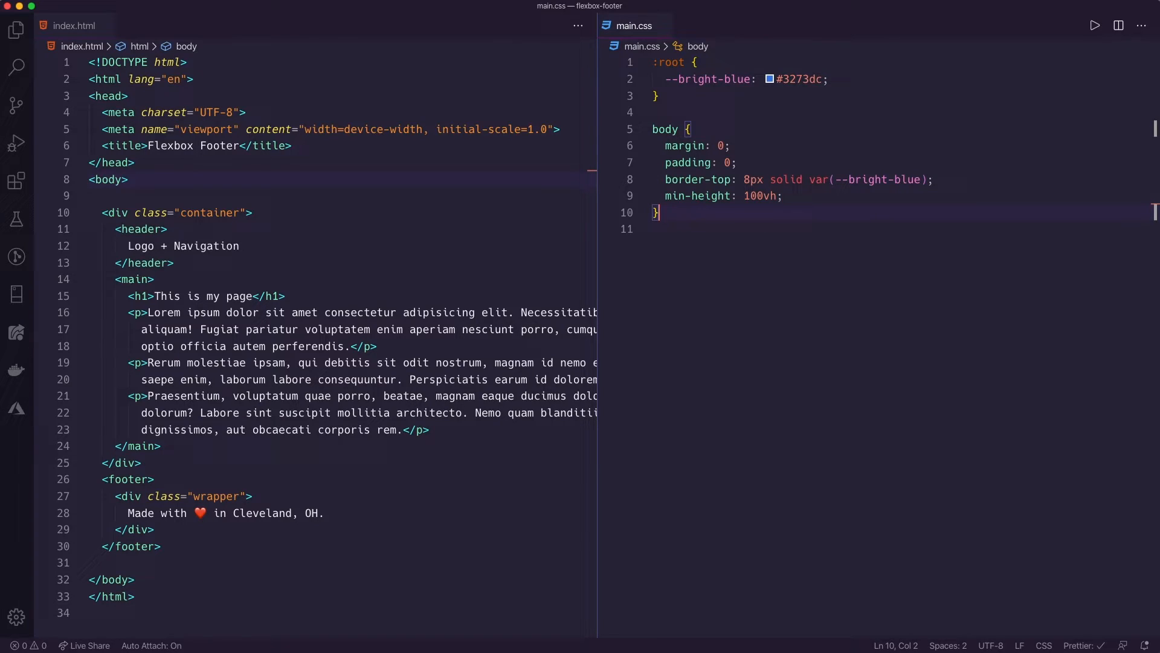
pyautogui.write('cont')
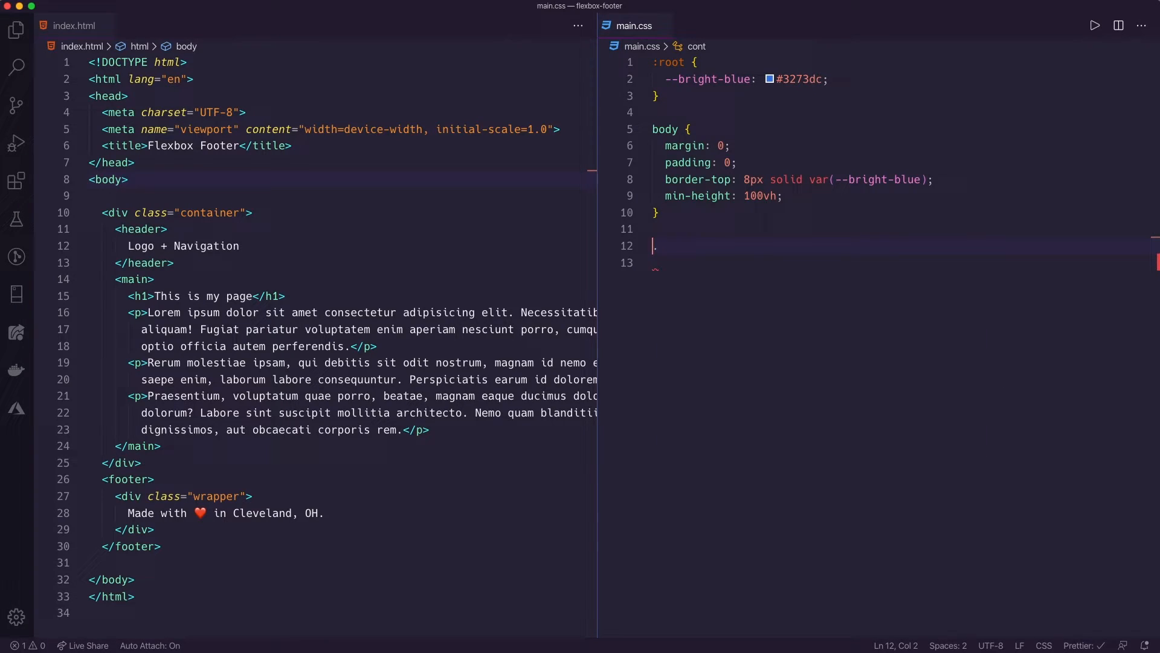
# - Write a .container rule with max-width: 1024px and margin: 0 auto
pyautogui.write('container {')
pyautogui.click(905, 263)
pyautogui.write('max-width: ;')
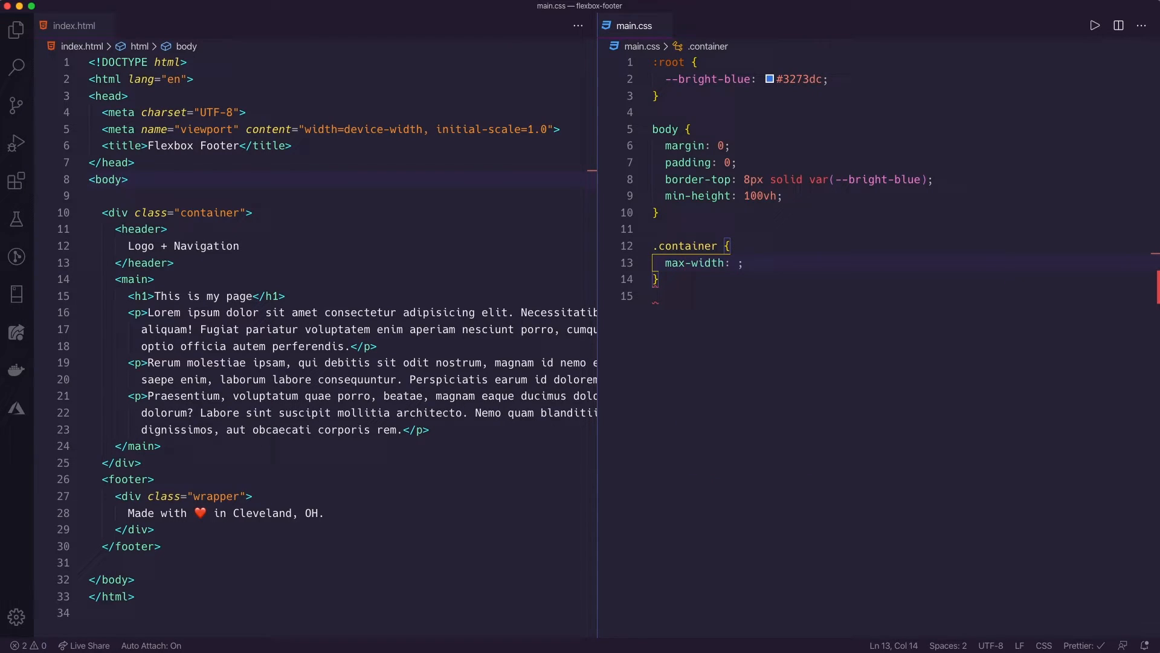
pyautogui.write('1024px')
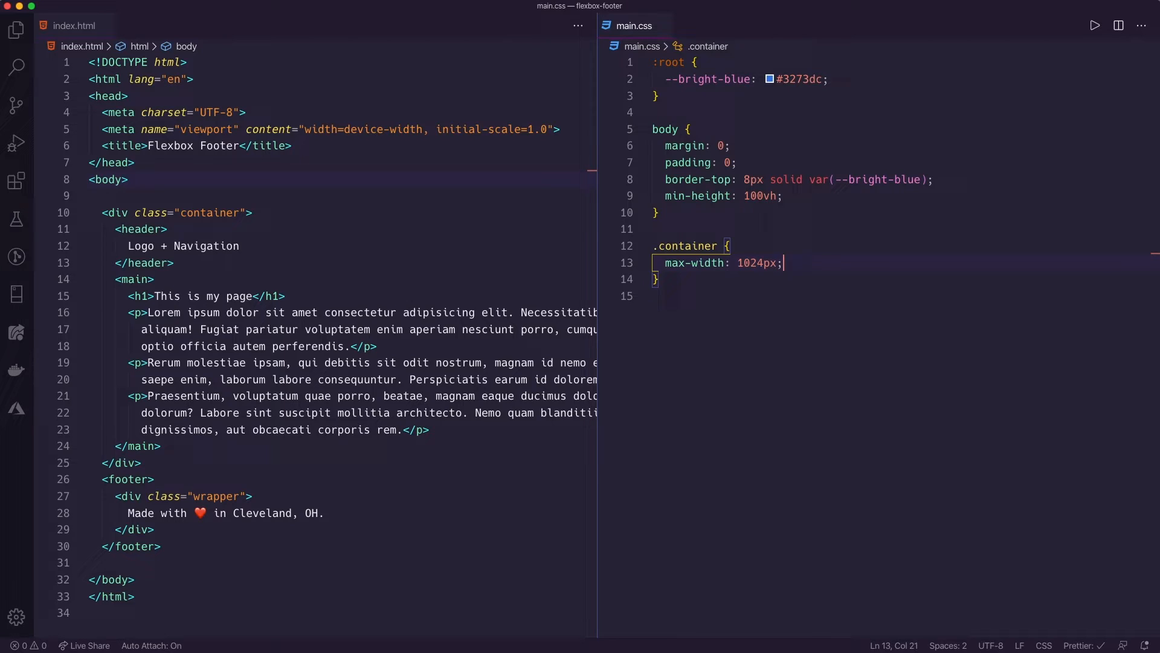
pyautogui.write('margin: 0')
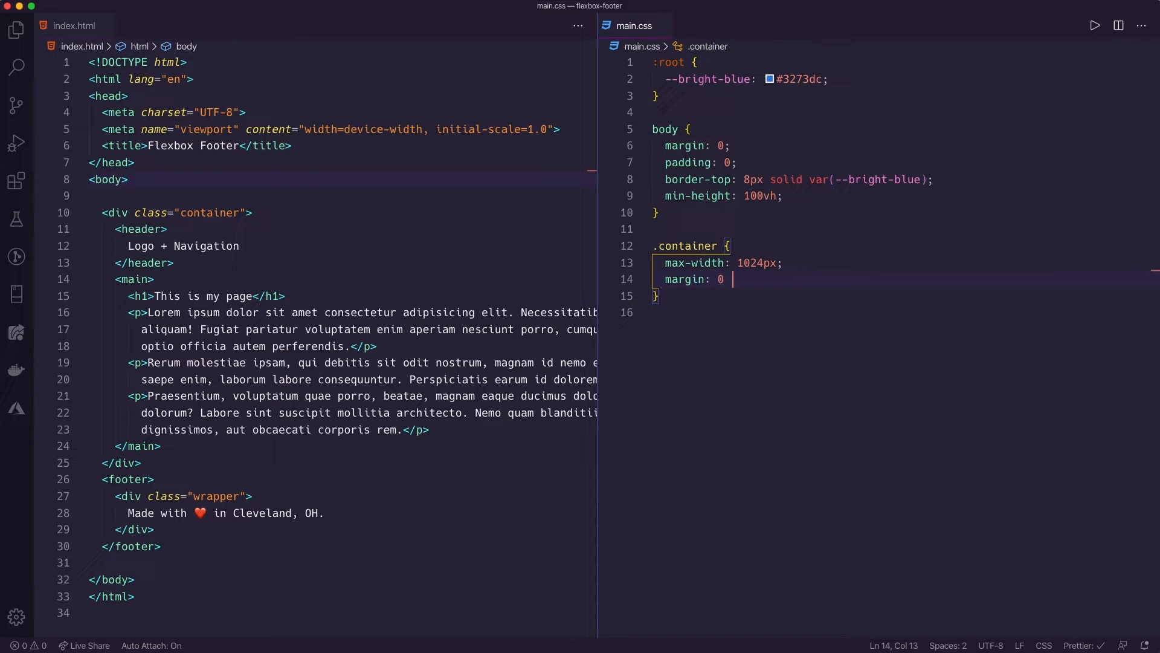
pyautogui.write('auto;')
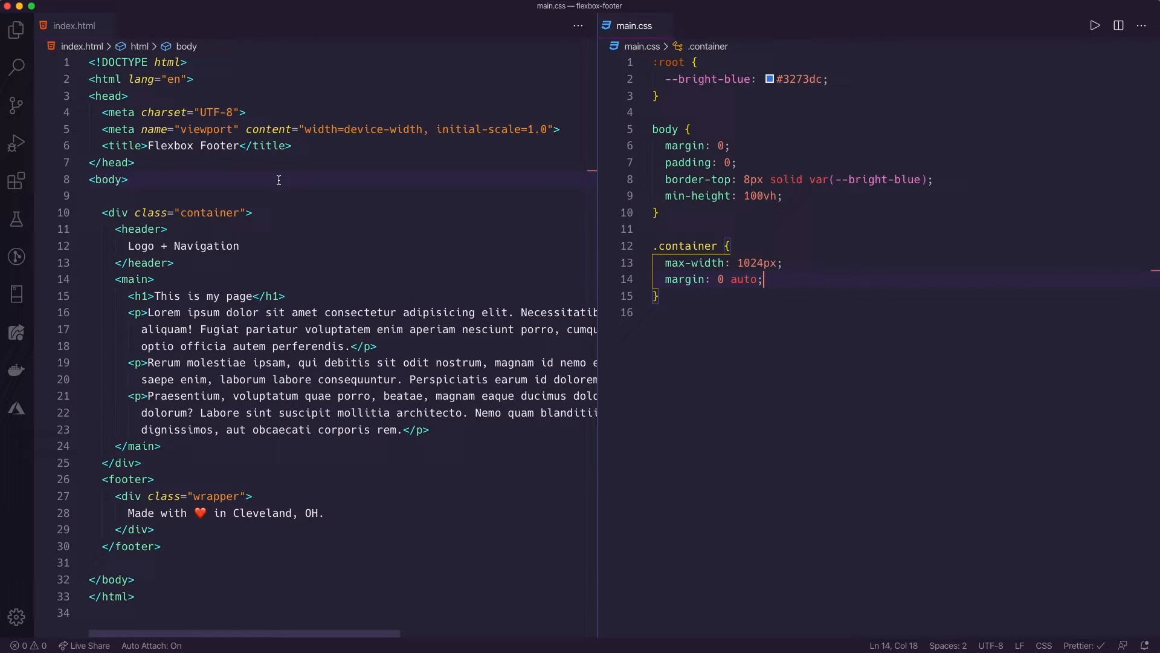
# - Launch index.html with Live Server and start a link tag for the stylesheet
pyautogui.rightClick(278, 180)
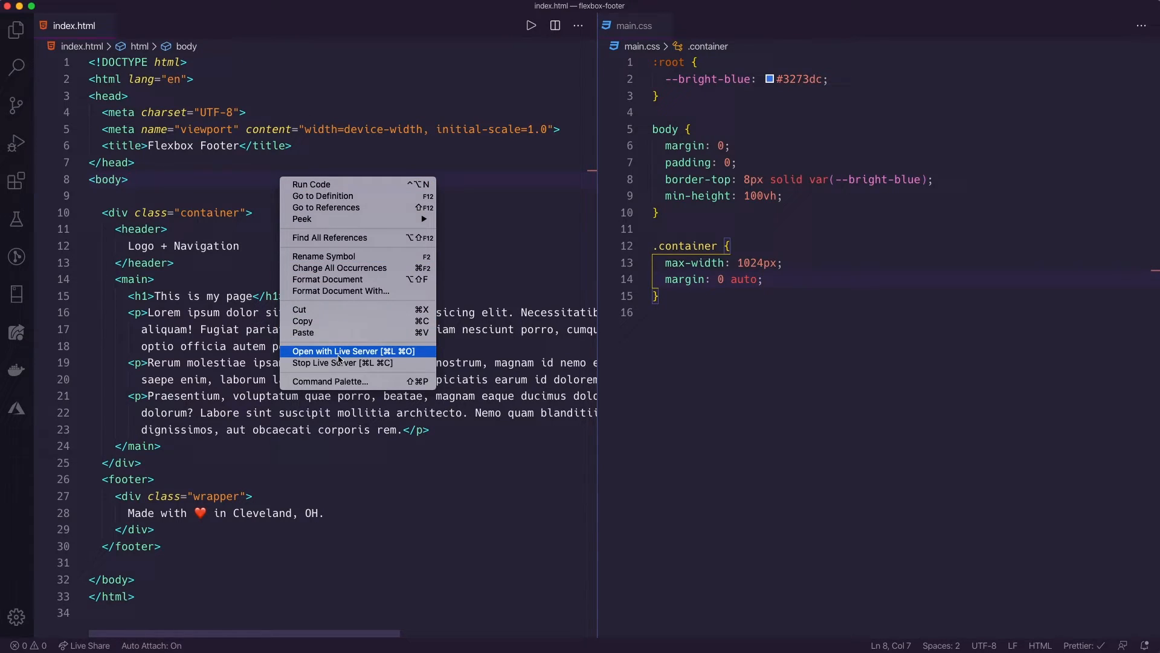
pyautogui.click(335, 350)
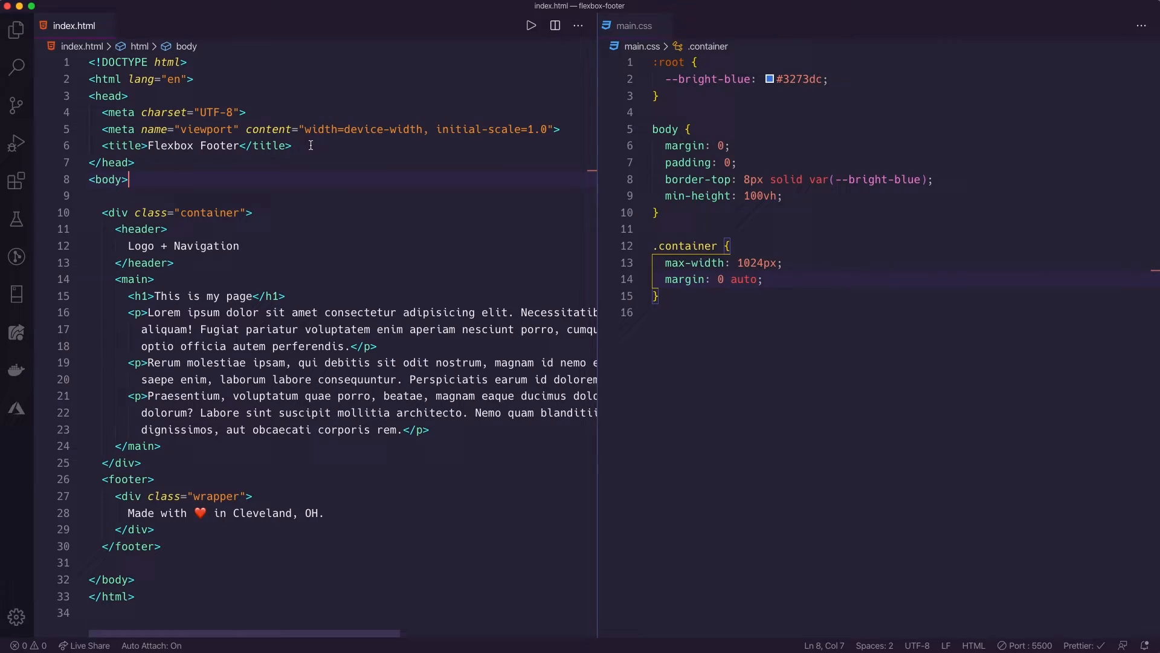
pyautogui.write('link')
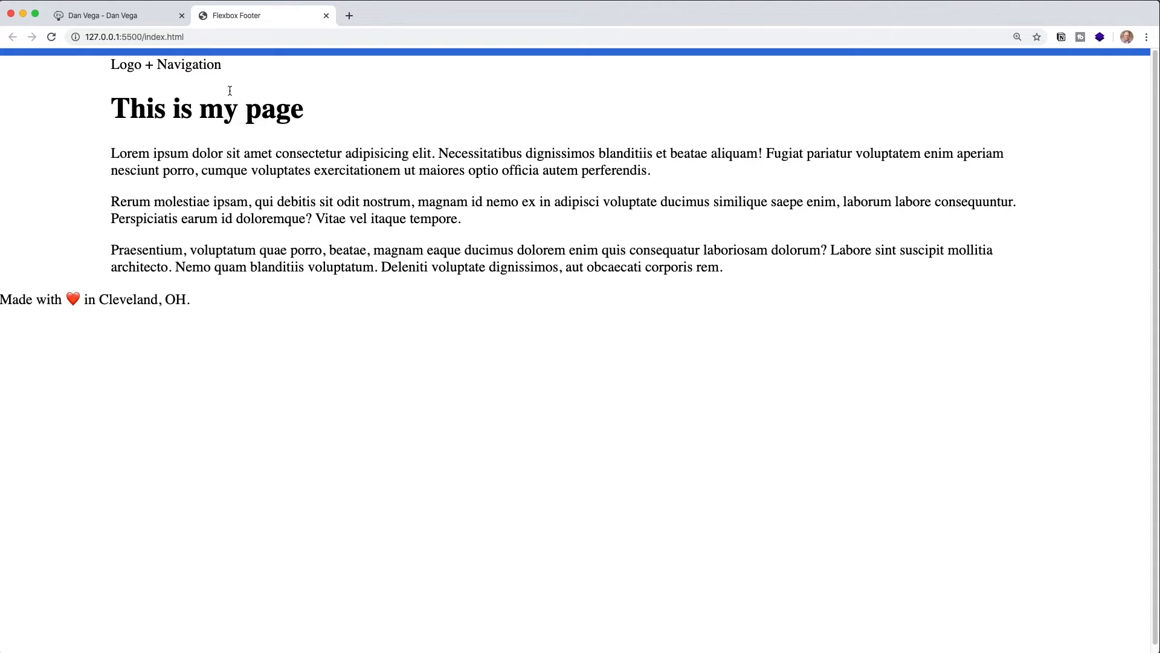
pyautogui.moveTo(145, 68)
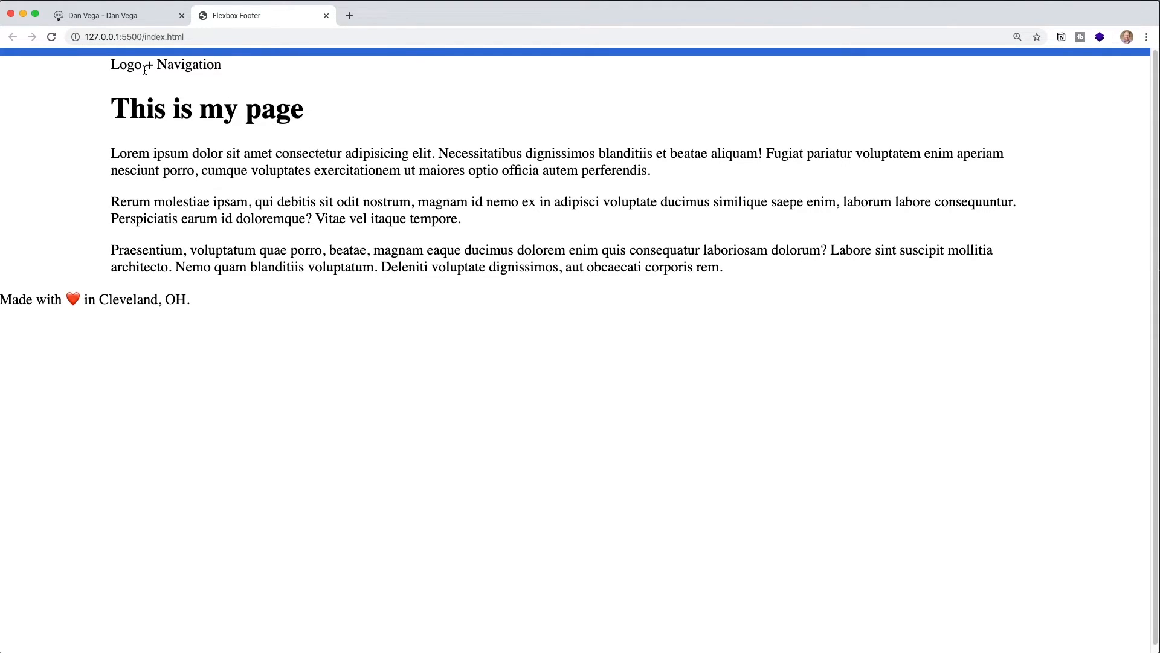
pyautogui.moveTo(329, 71)
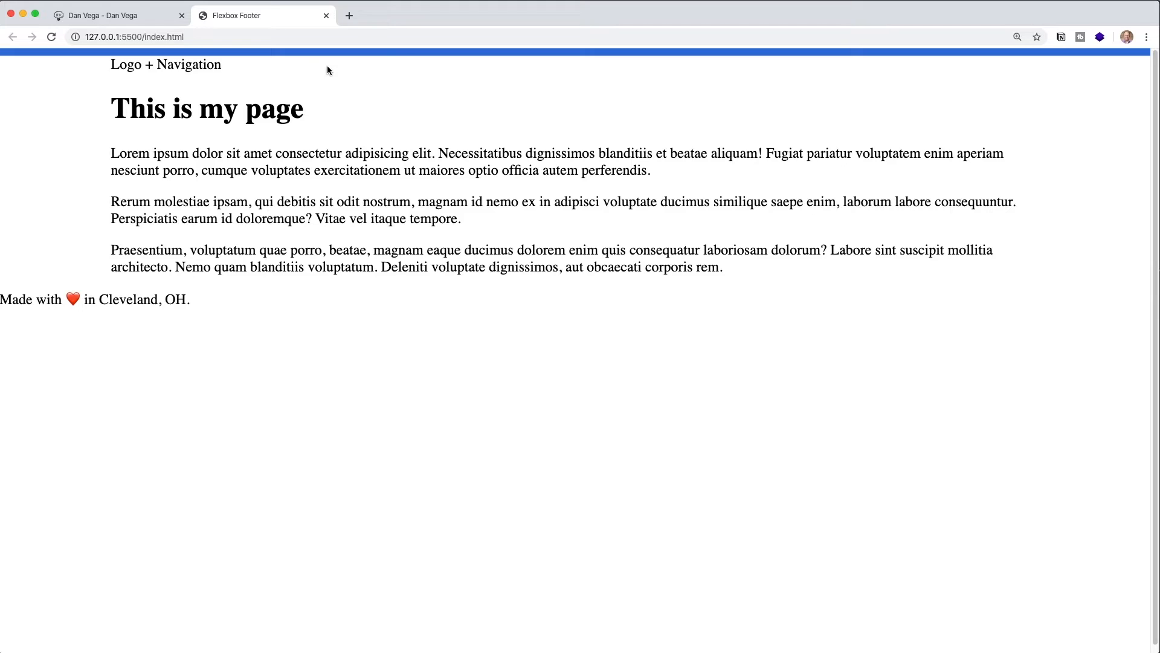
pyautogui.moveTo(320, 79)
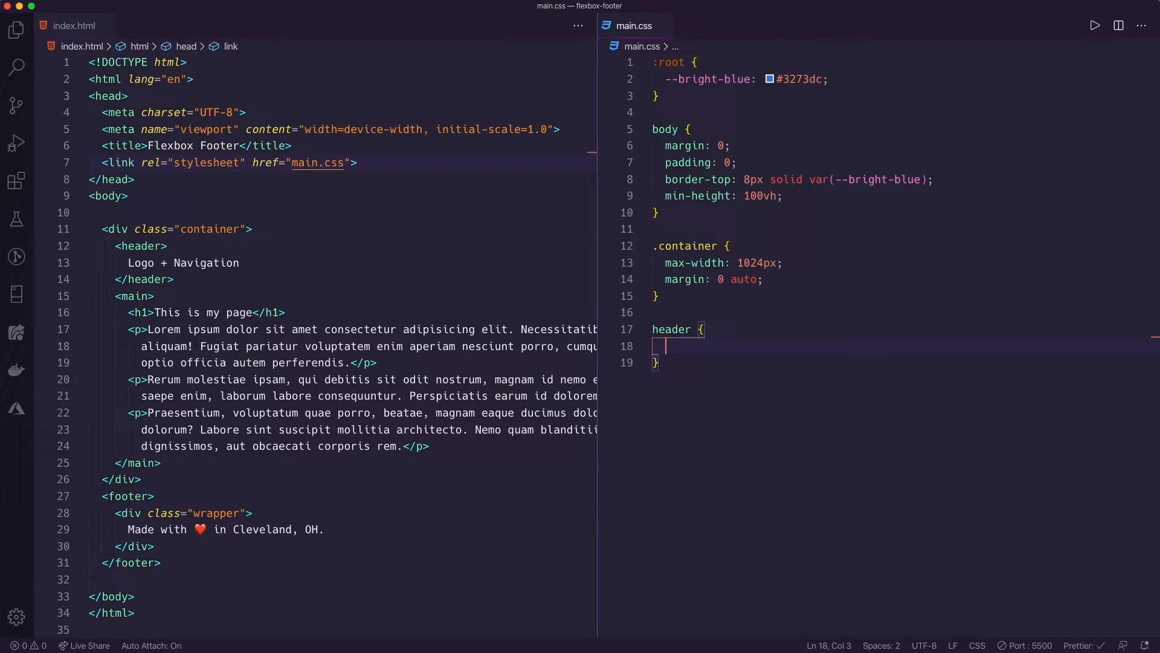
# - Give the header rule background-color: #f7f7f7 and padding: 40px
pyautogui.write('background-color: ;')
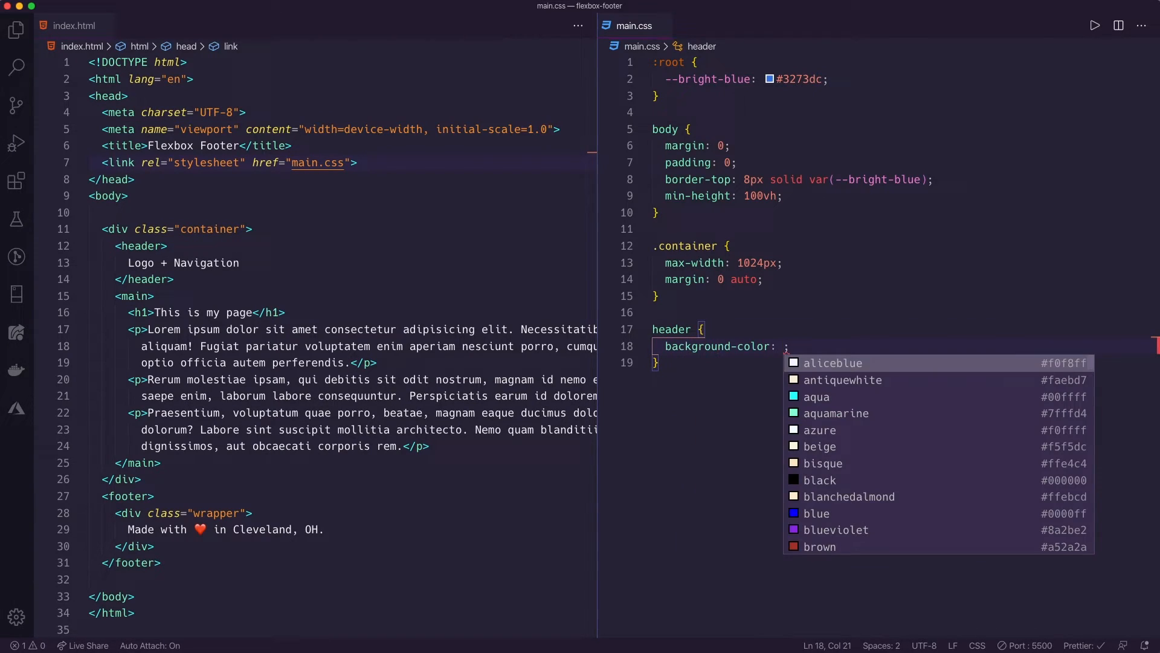
pyautogui.write('#f7f7f')
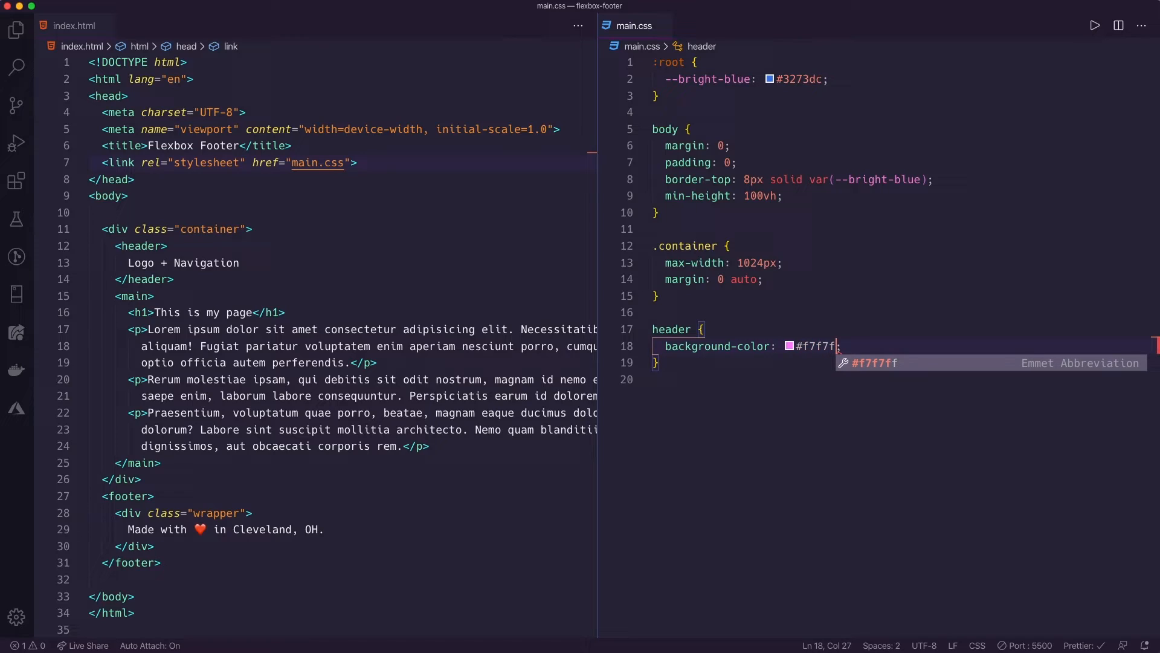
pyautogui.write('7')
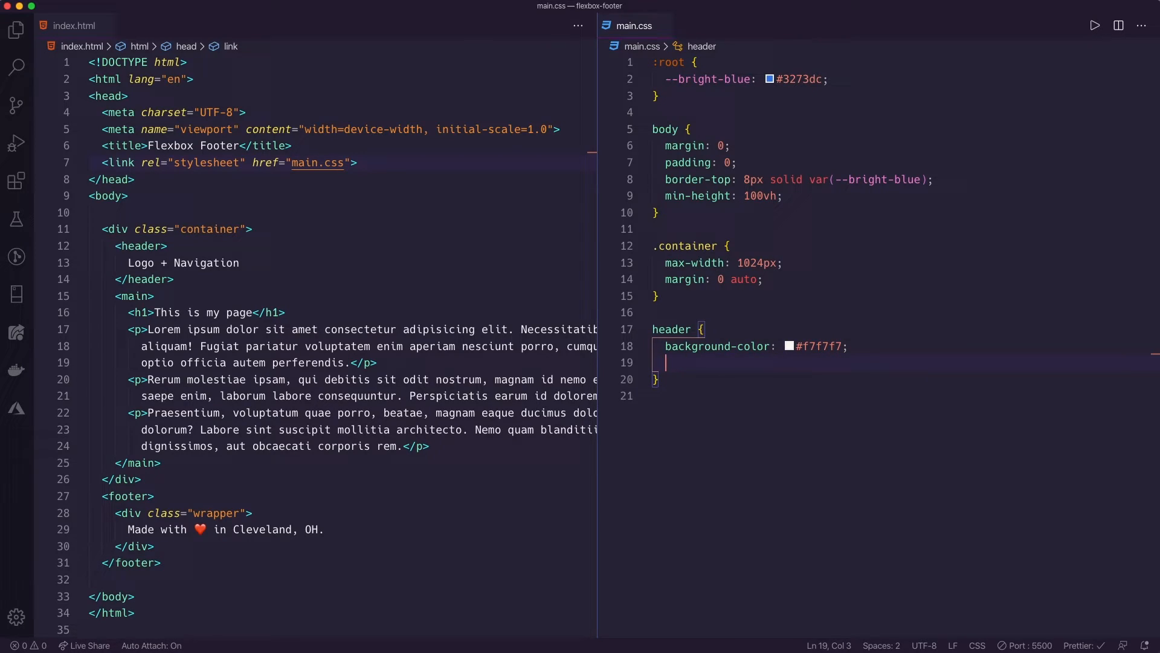
pyautogui.write('padding: 40px;')
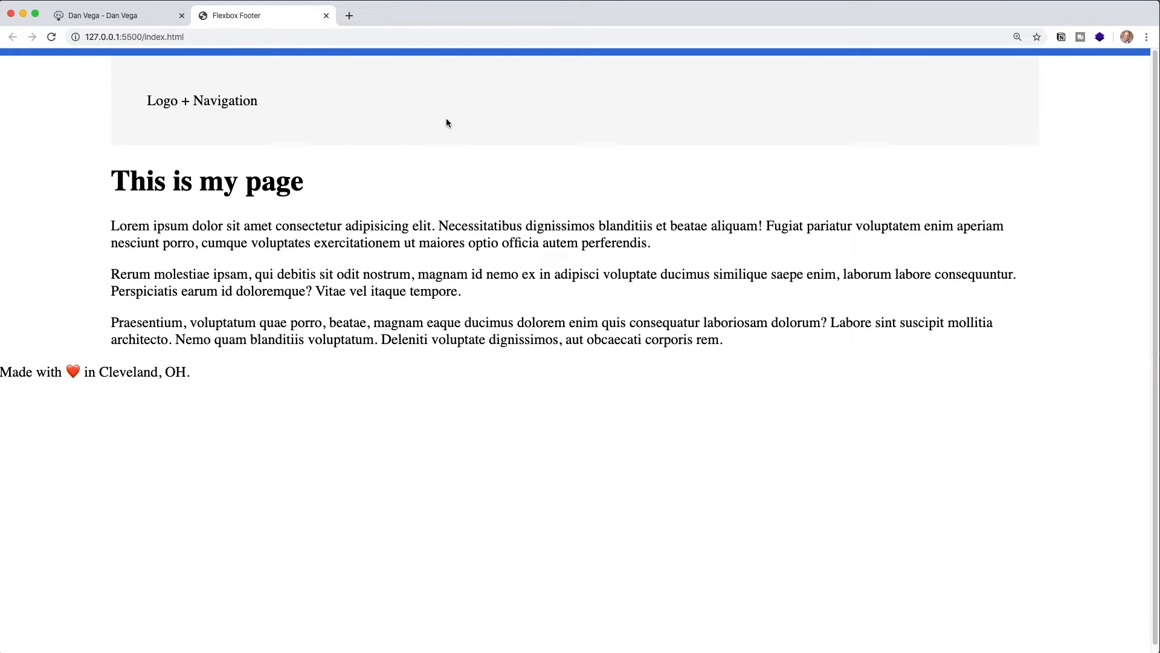
pyautogui.moveTo(129, 62)
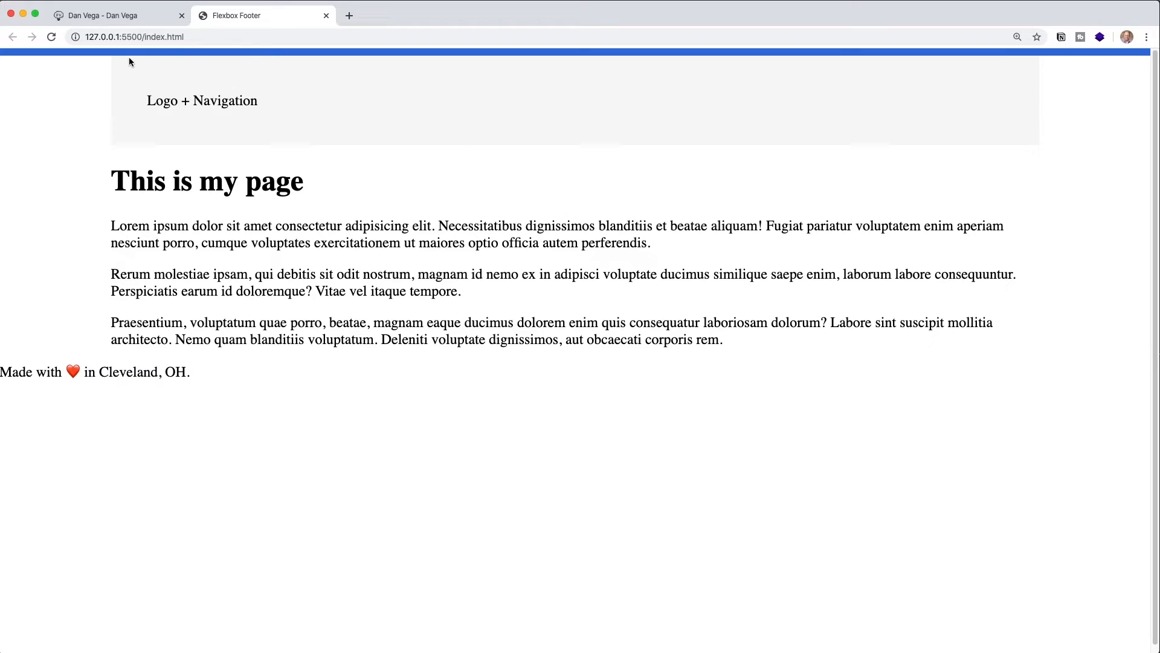
pyautogui.moveTo(195, 443)
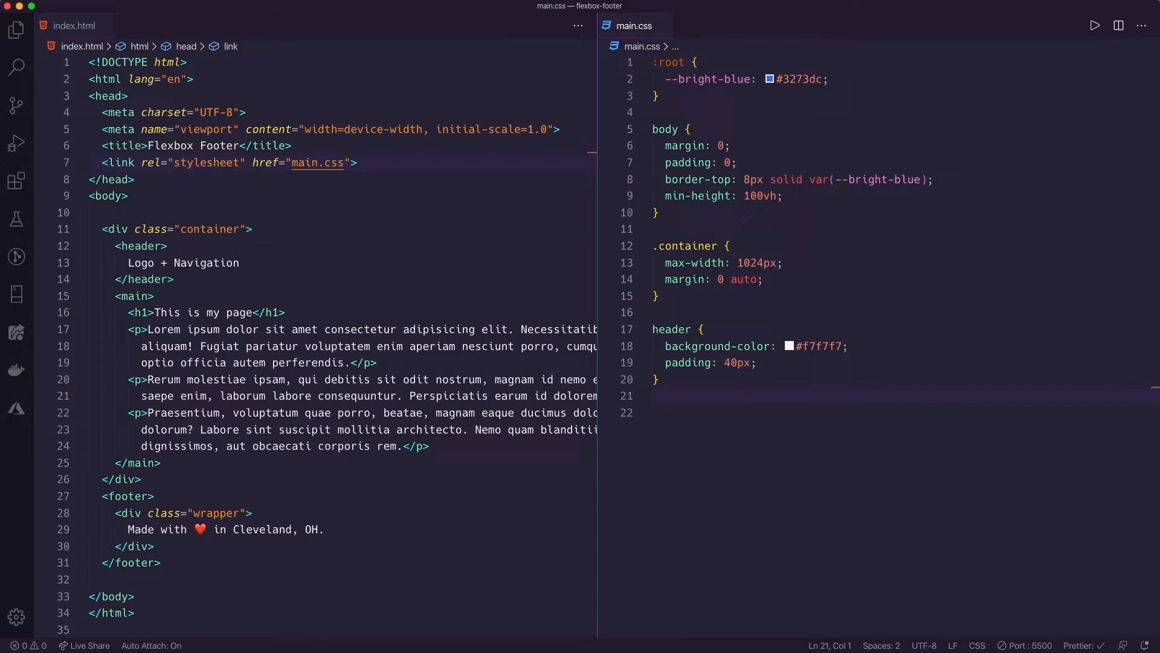
# - Add a main p rule with 25px line-height and a footer rule with a var(--bright-blue) background, then check the footer's wrapper div
pyautogui.write('main p {')
pyautogui.click(899, 412)
pyautogui.write('line-height: ;')
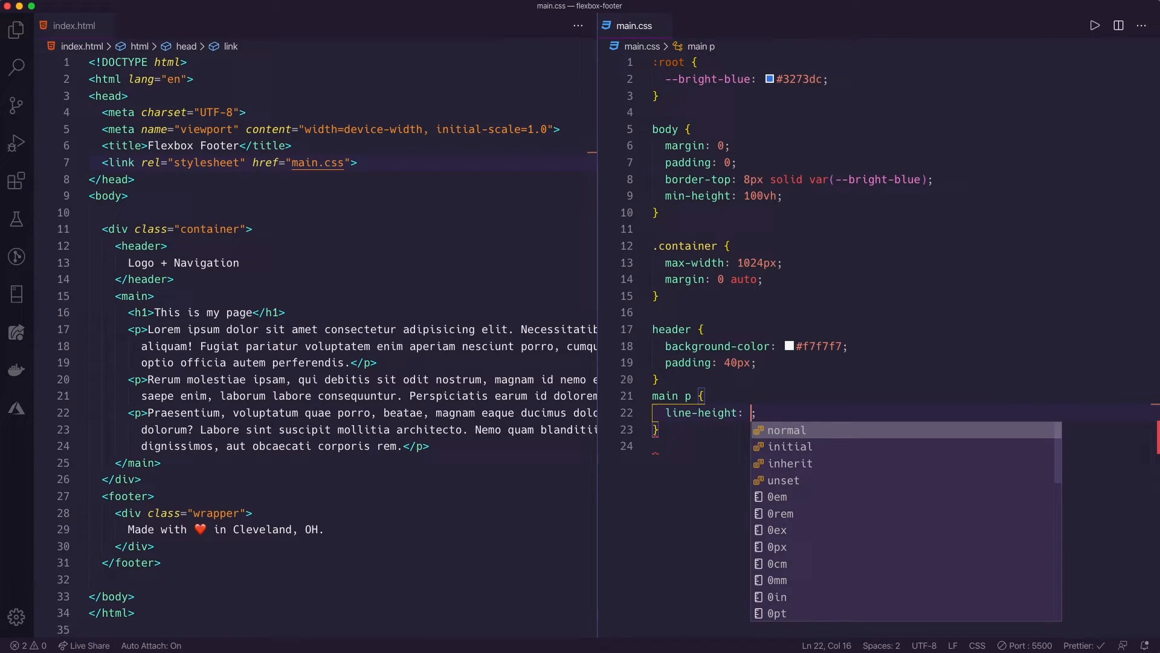
pyautogui.write('25px')
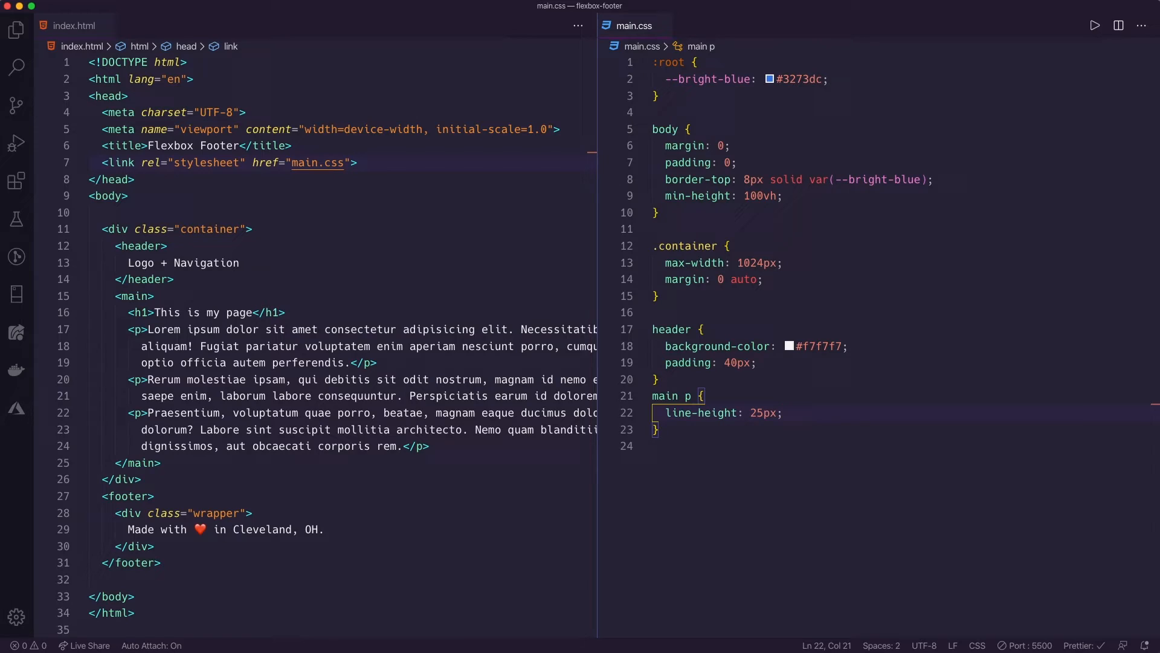
pyautogui.write('footer {')
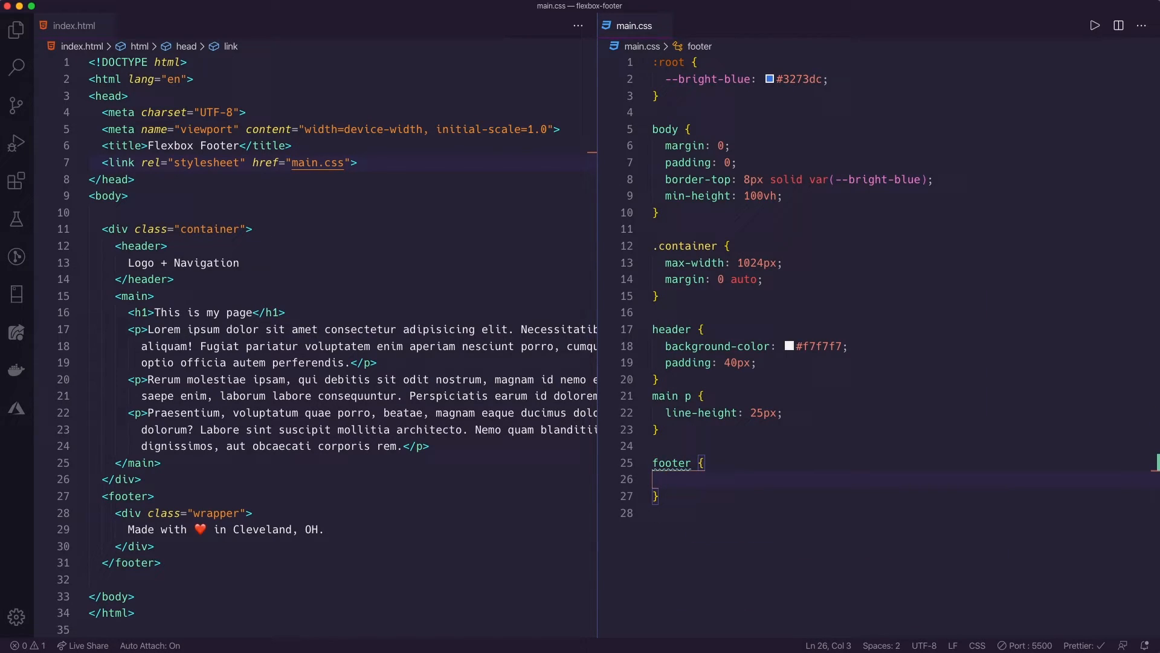
pyautogui.write('background-color: ;')
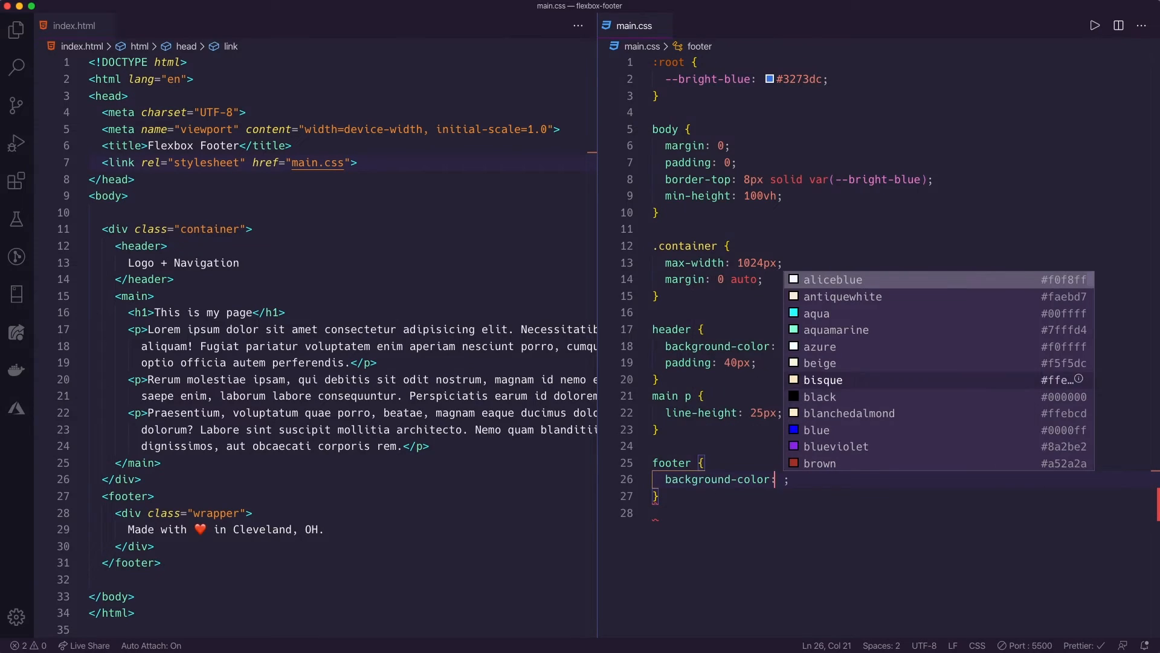
pyautogui.write('--bright-blue)')
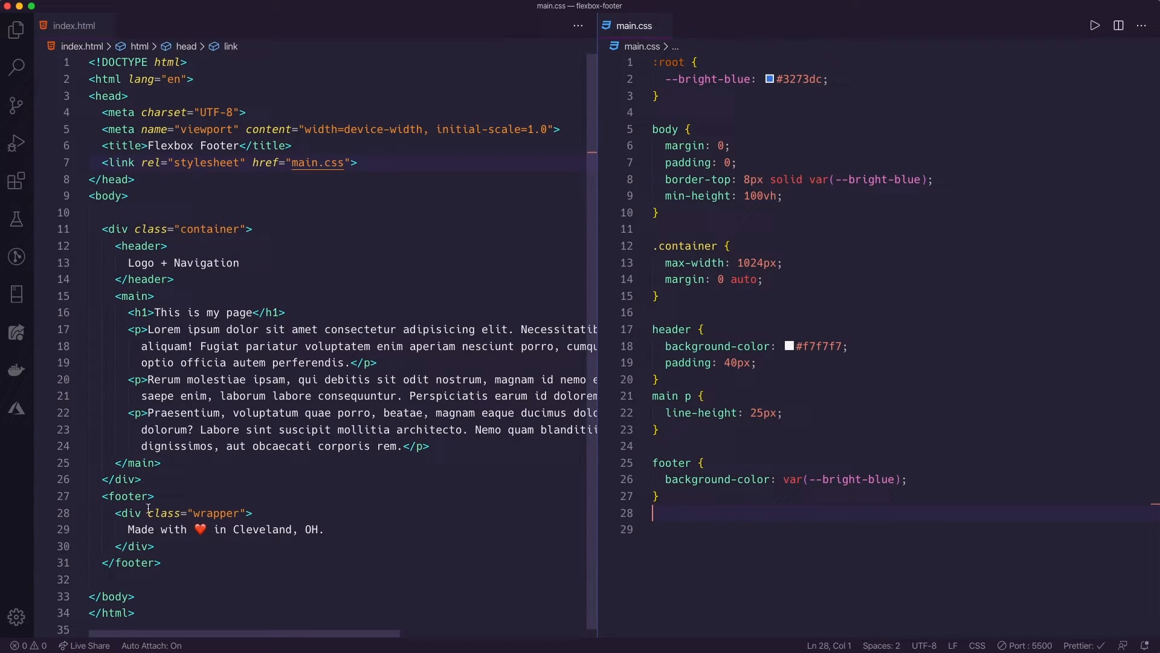
pyautogui.click(152, 546)
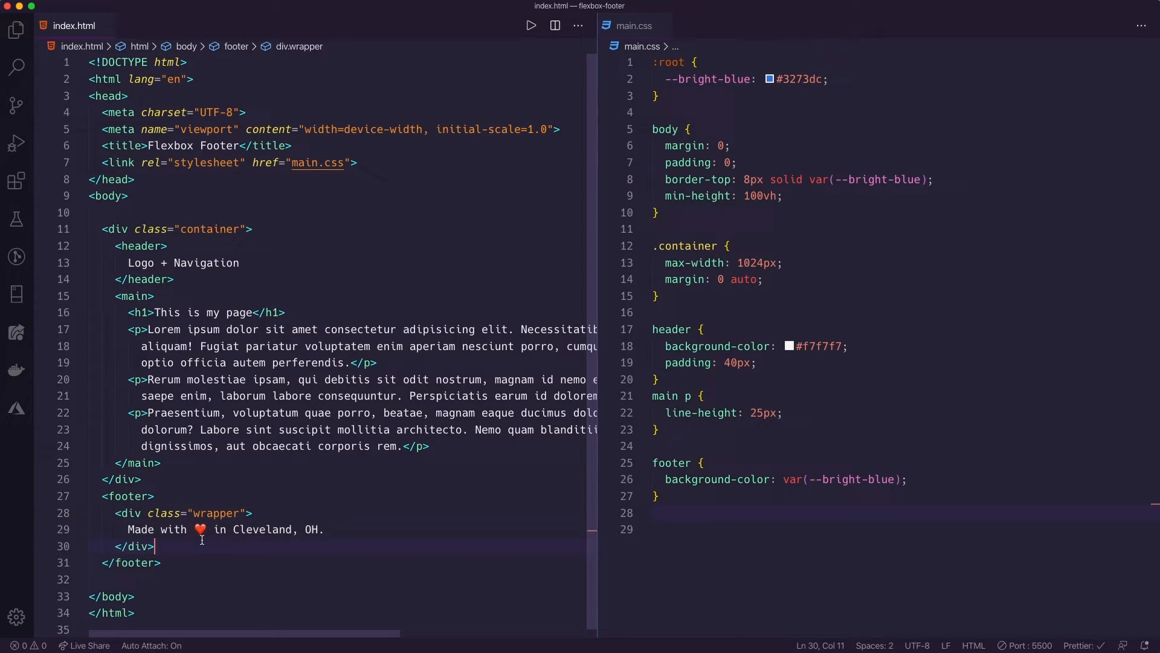
pyautogui.moveTo(209, 220)
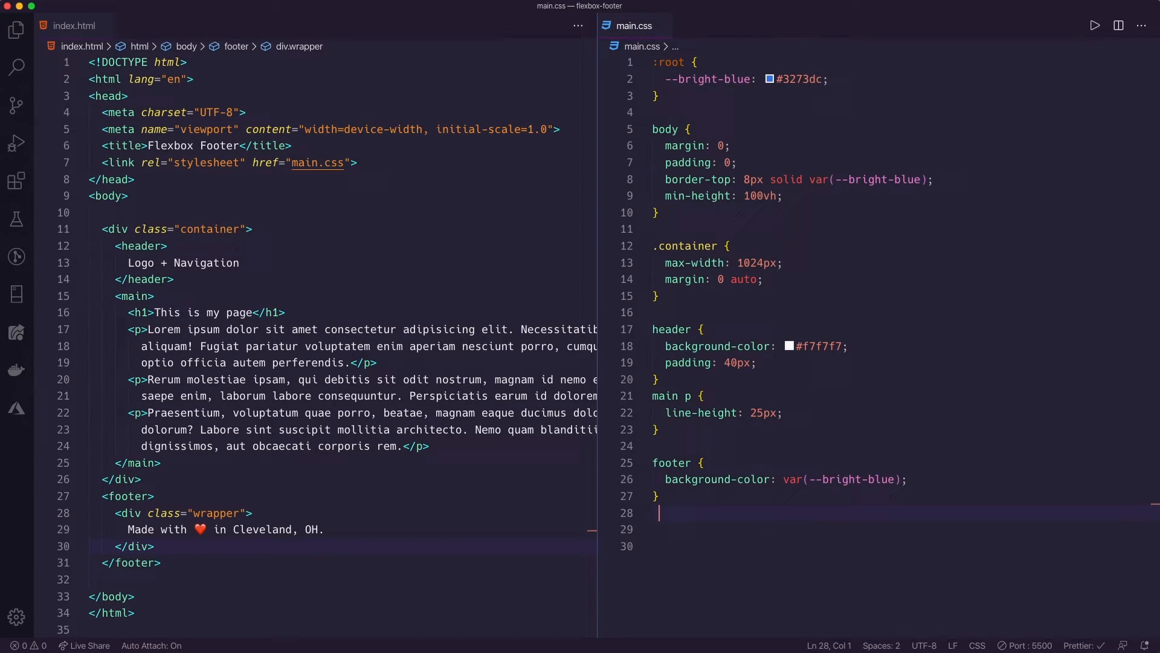
# - Write a footer .wrapper rule with max-width: 1024px, margin: 0 auto, padding: 20px and color: white
pyautogui.write('footer')
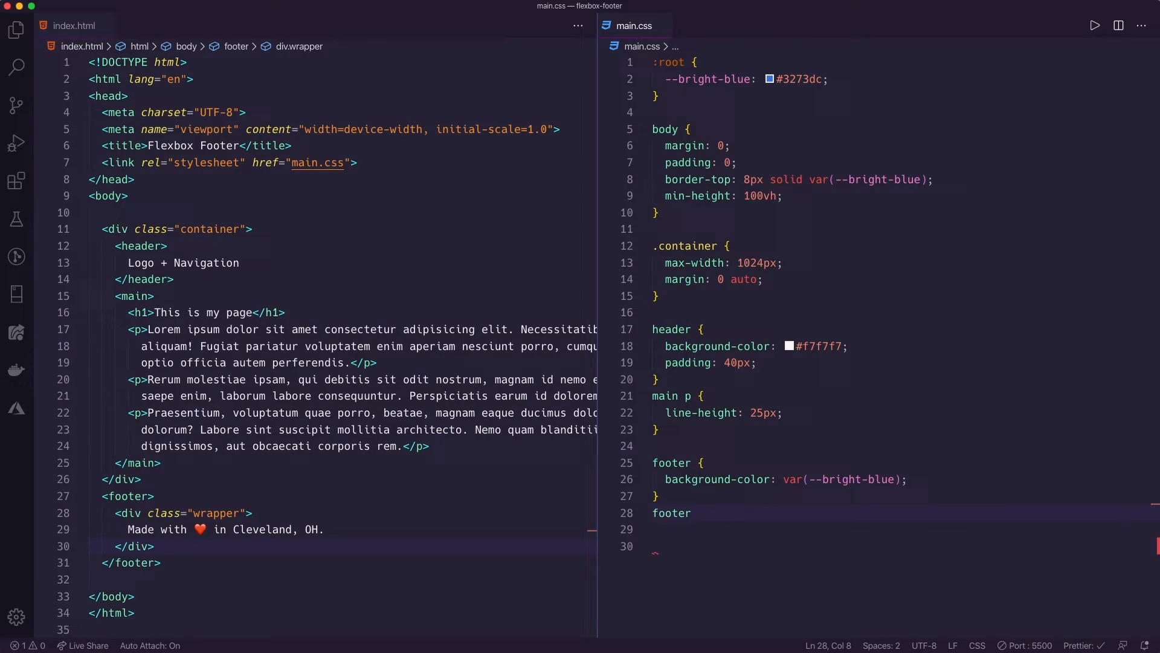
pyautogui.write('.wrapper')
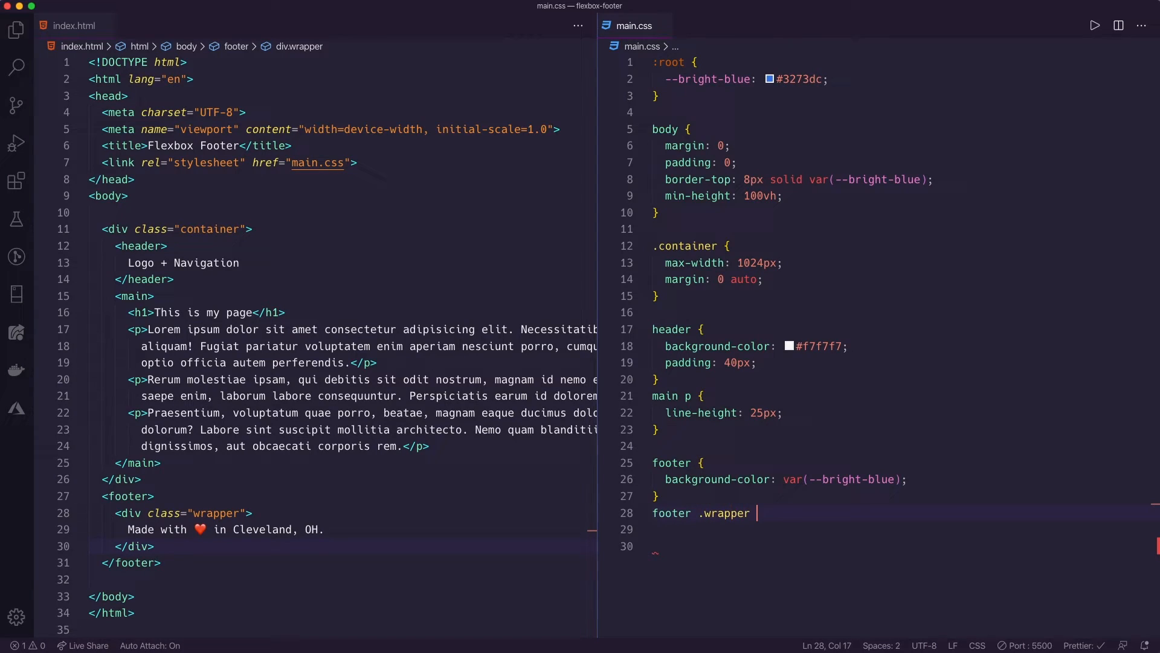
pyautogui.write('max-width: 1024px;')
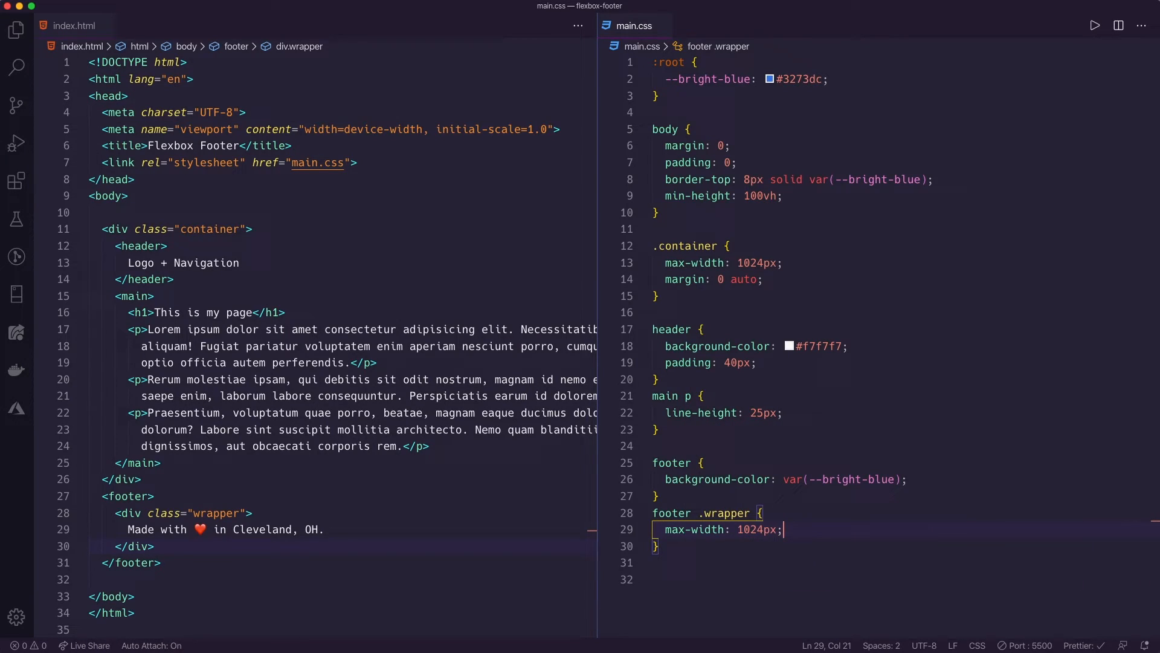
pyautogui.write('margin: 0')
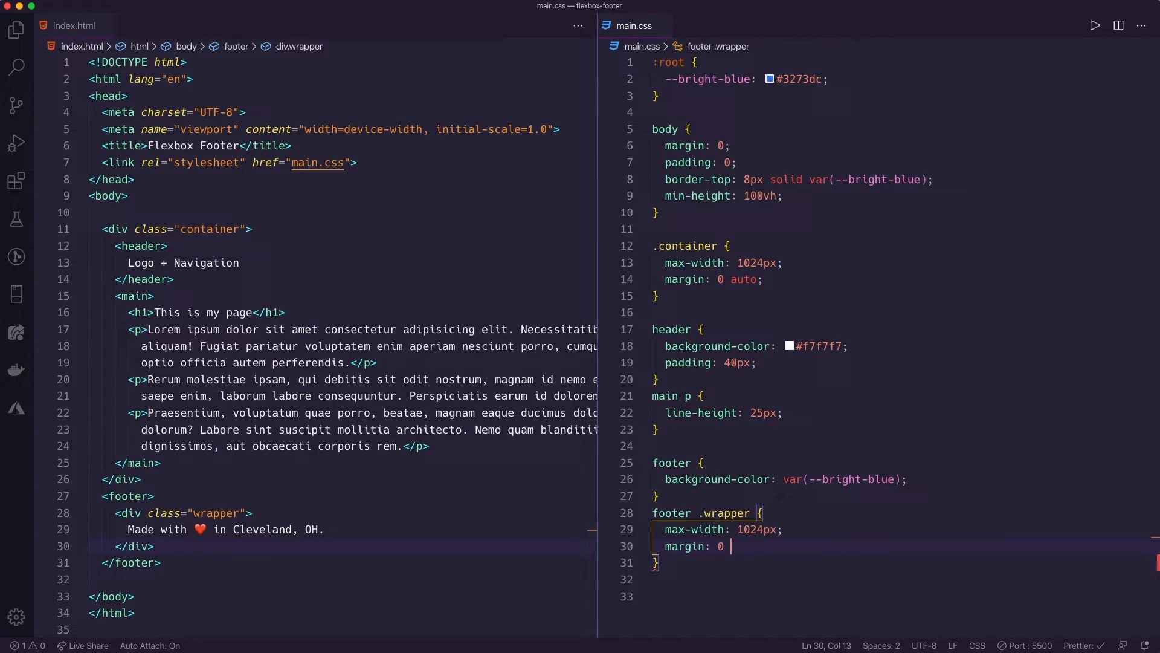
pyautogui.write('auto;')
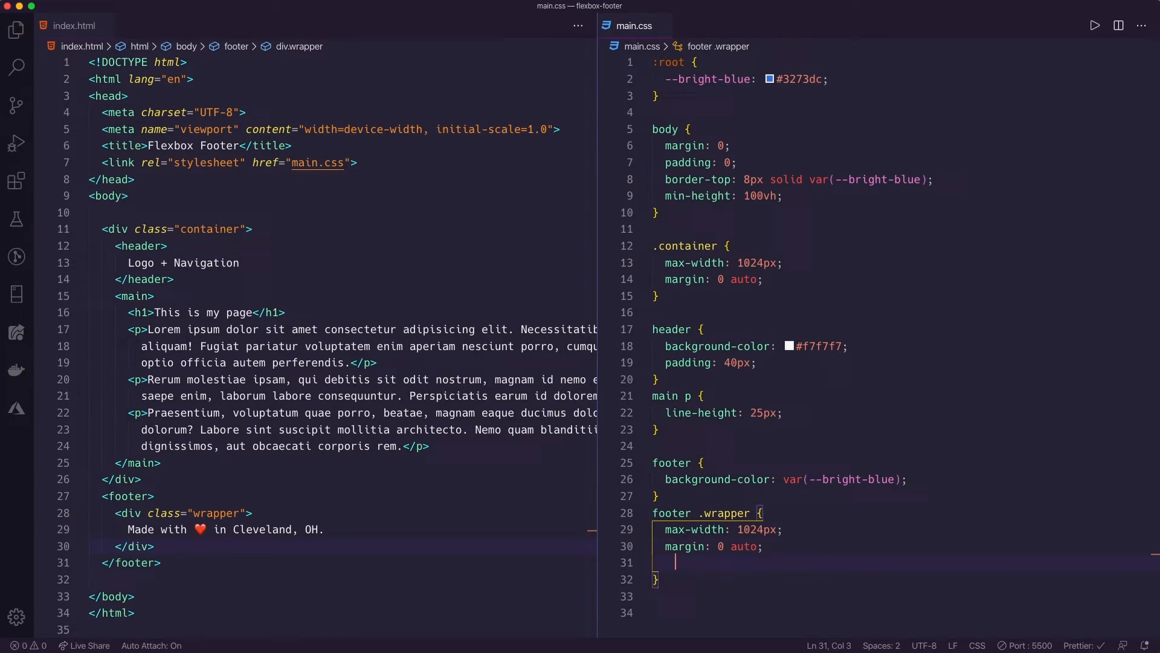
pyautogui.write('padding: 20')
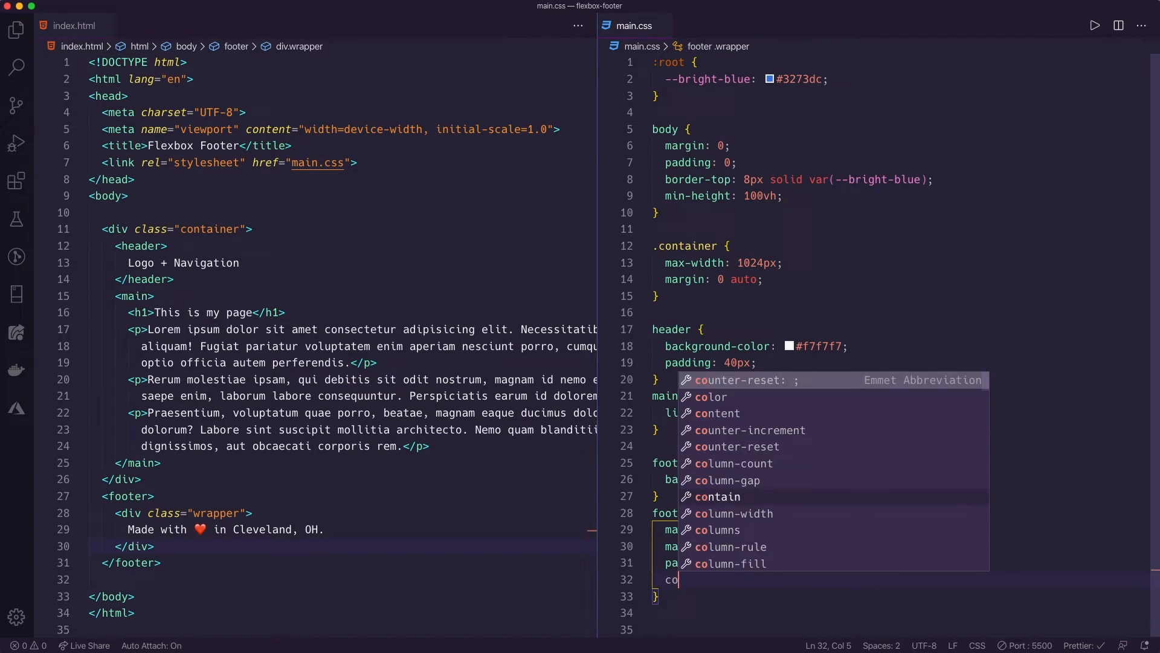
pyautogui.write('color: whit')
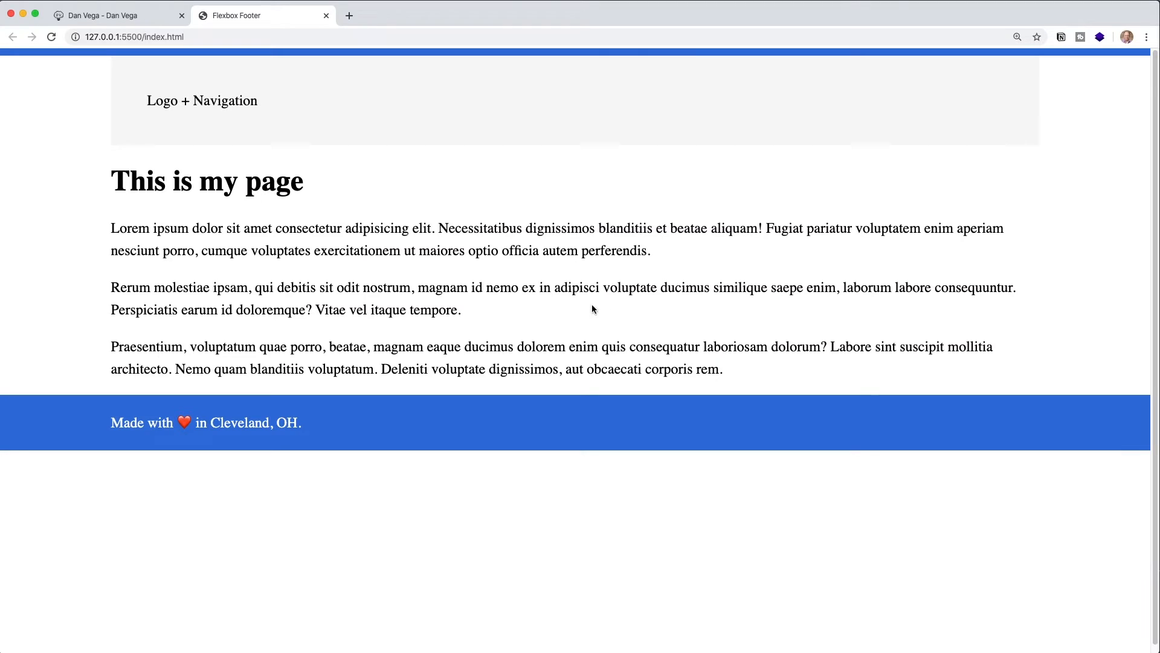
pyautogui.moveTo(144, 288)
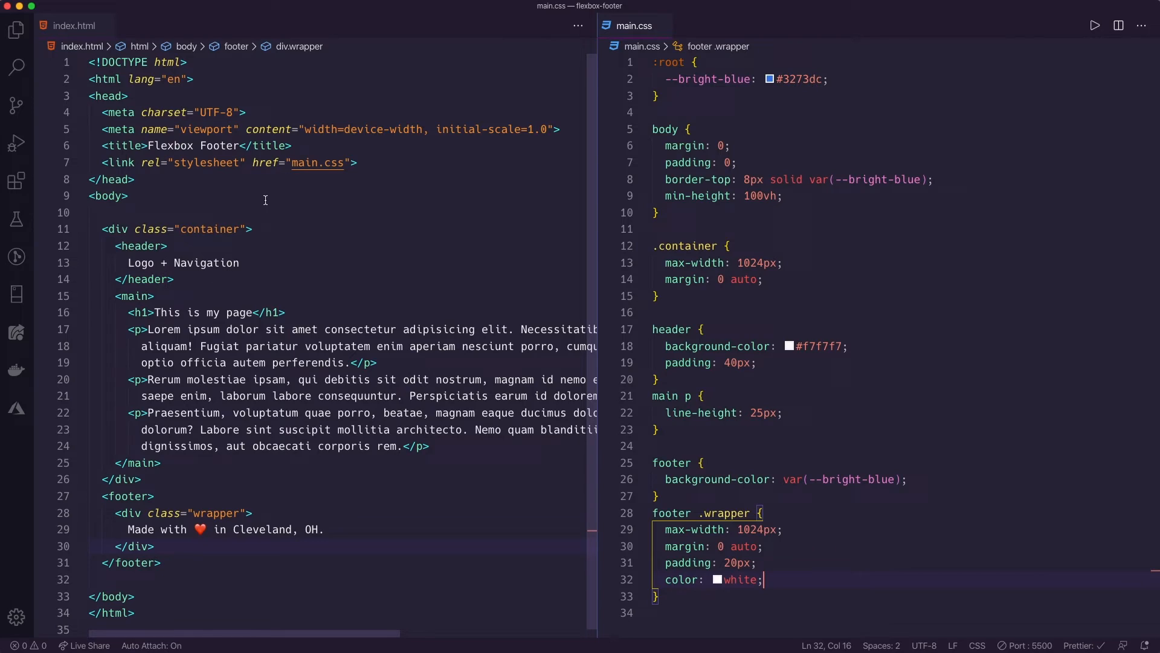
# - Add display: flex and flex-direction: column to the body rule
pyautogui.click(780, 196)
pyautogui.write('display:')
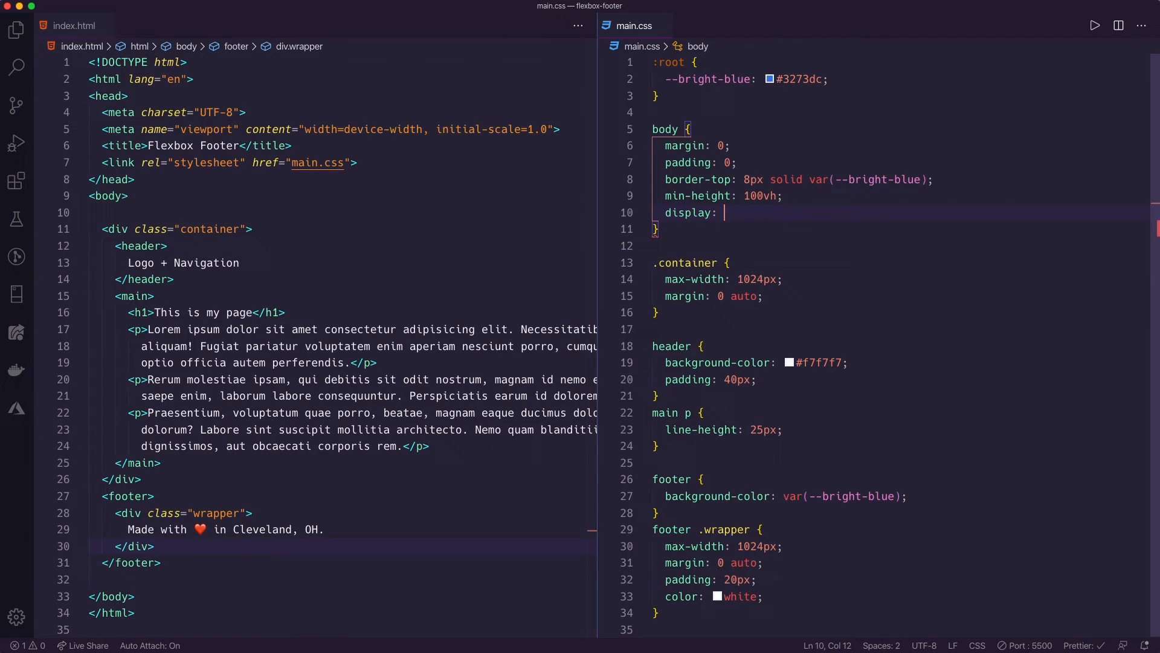
pyautogui.write('flex;')
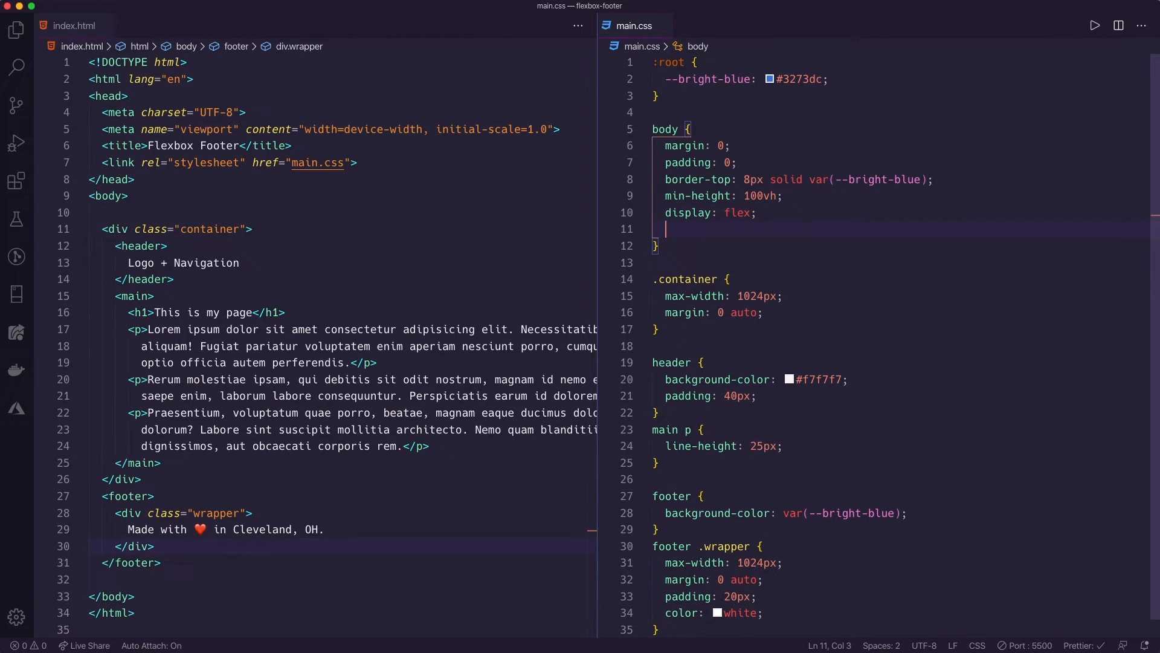
pyautogui.write('flex-direction: column;')
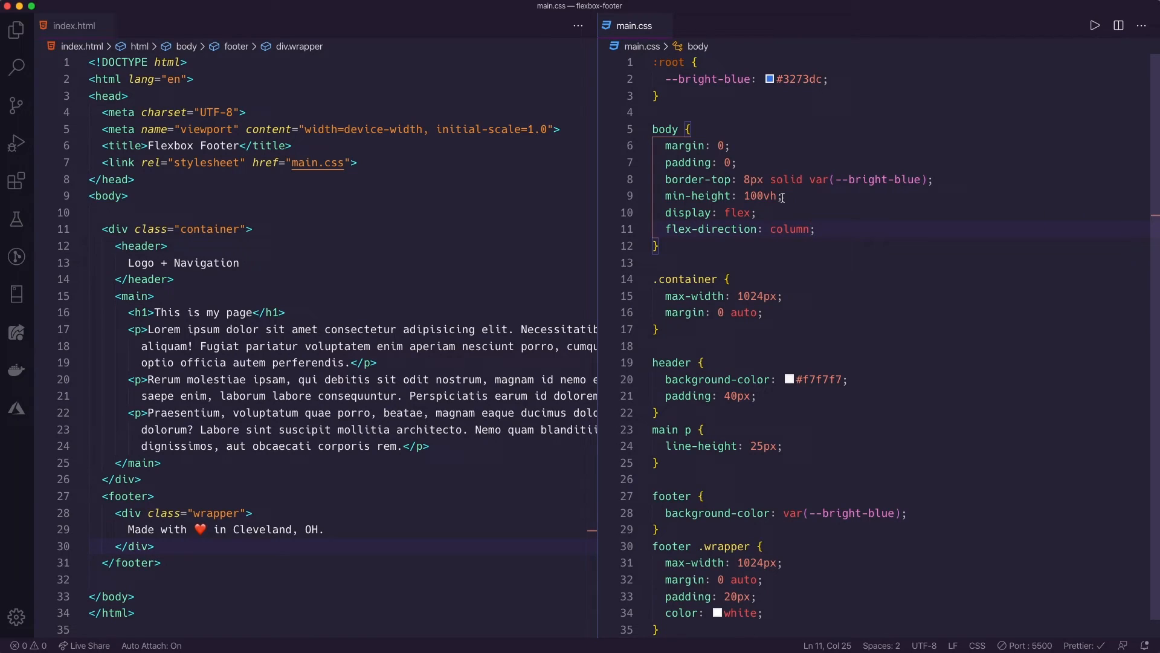
pyautogui.click(657, 245)
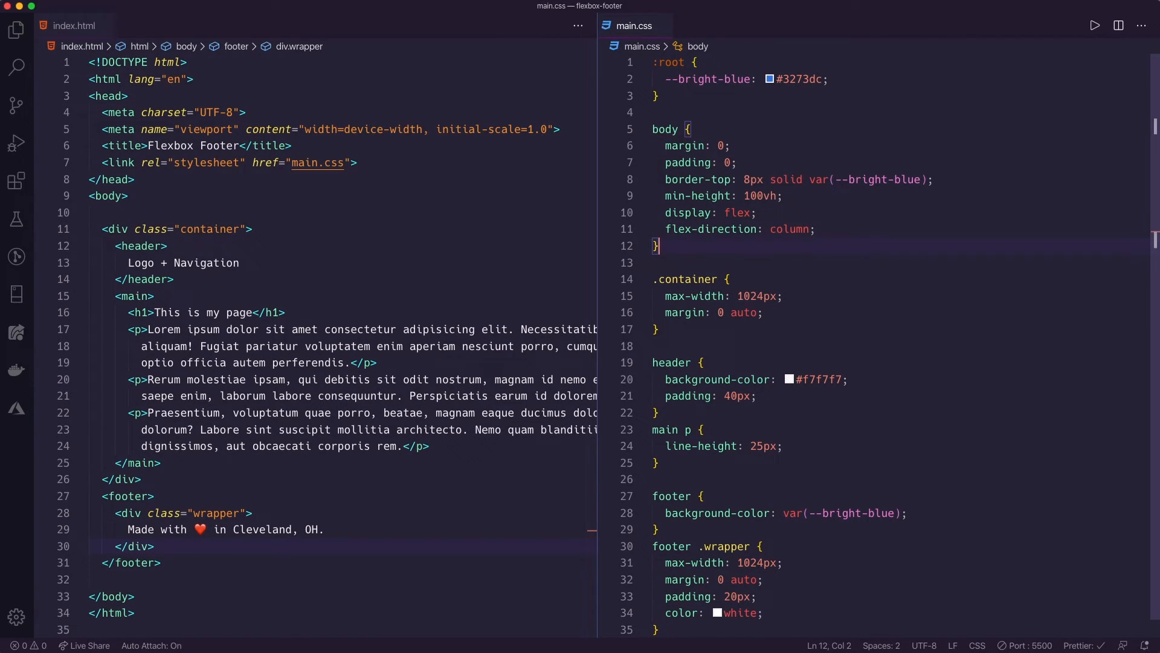
pyautogui.click(762, 312)
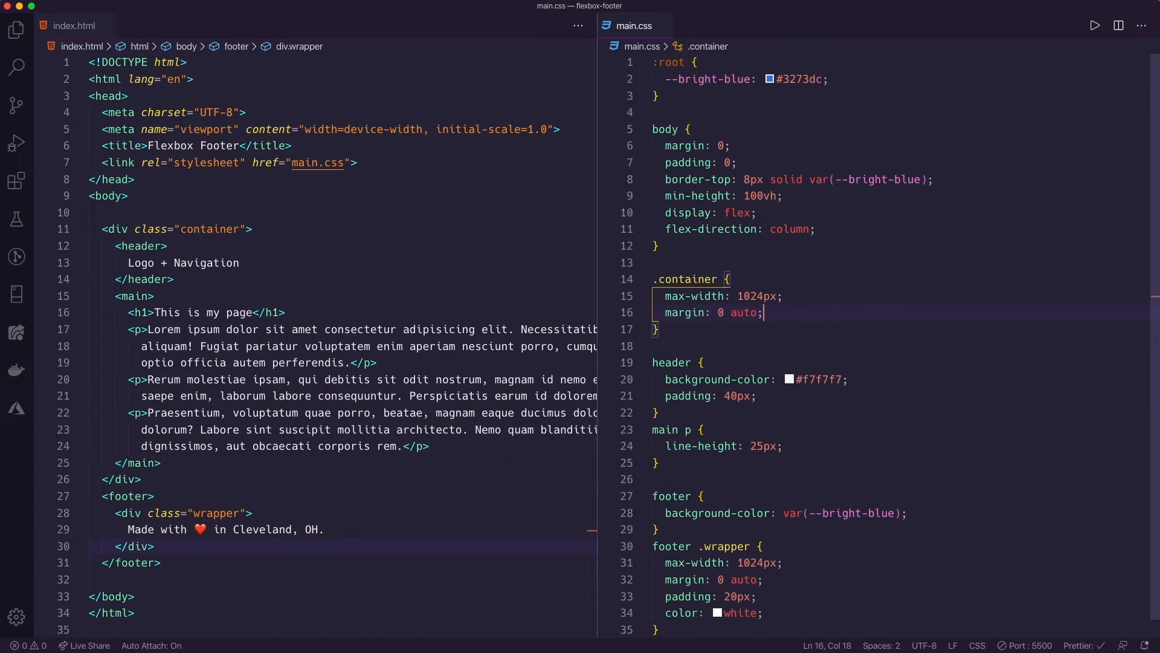
# - Add flex: 1 to the .container rule and view the footer pushed to the page bottom in Chrome
pyautogui.write('flex: 1;')
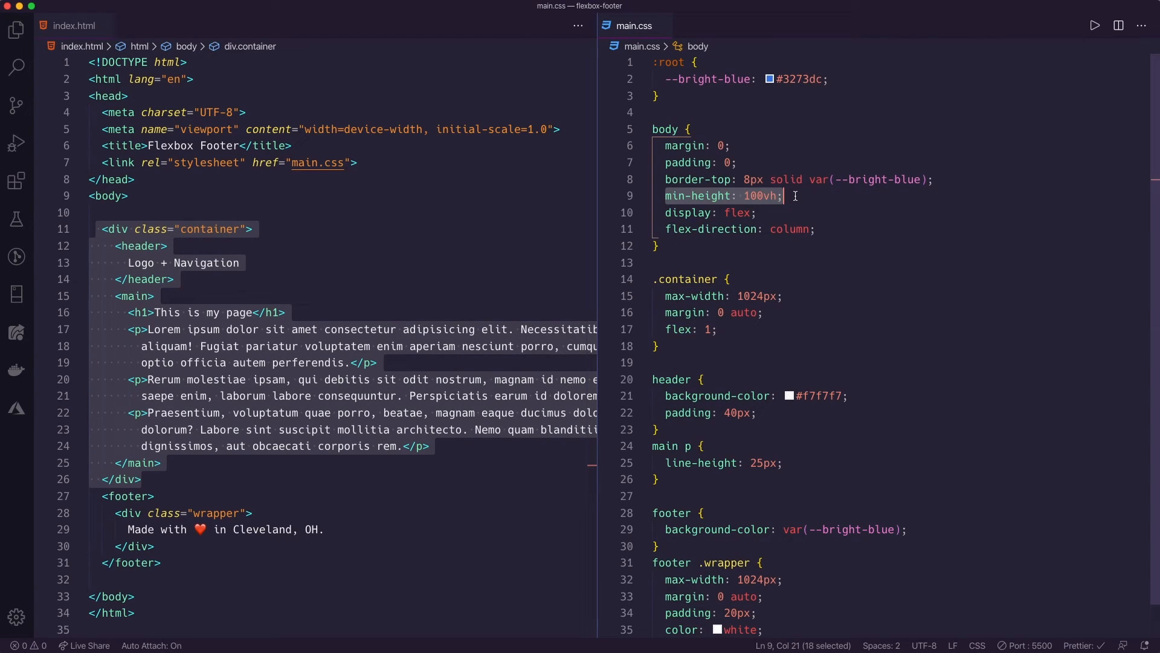
pyautogui.click(795, 196)
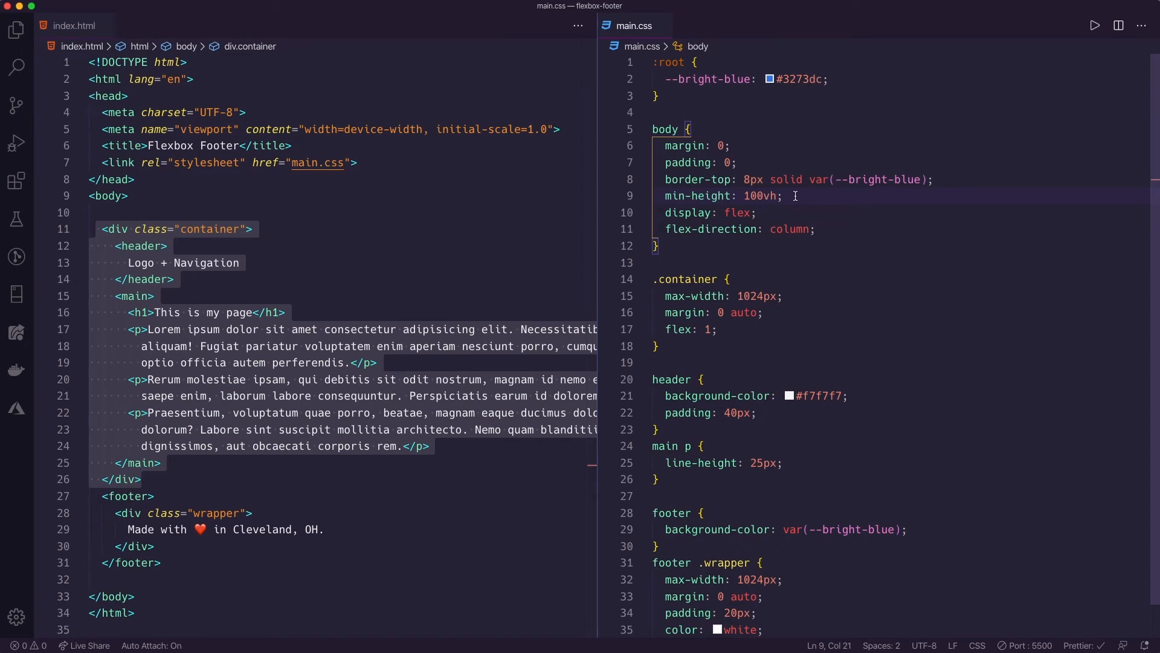
pyautogui.click(262, 14)
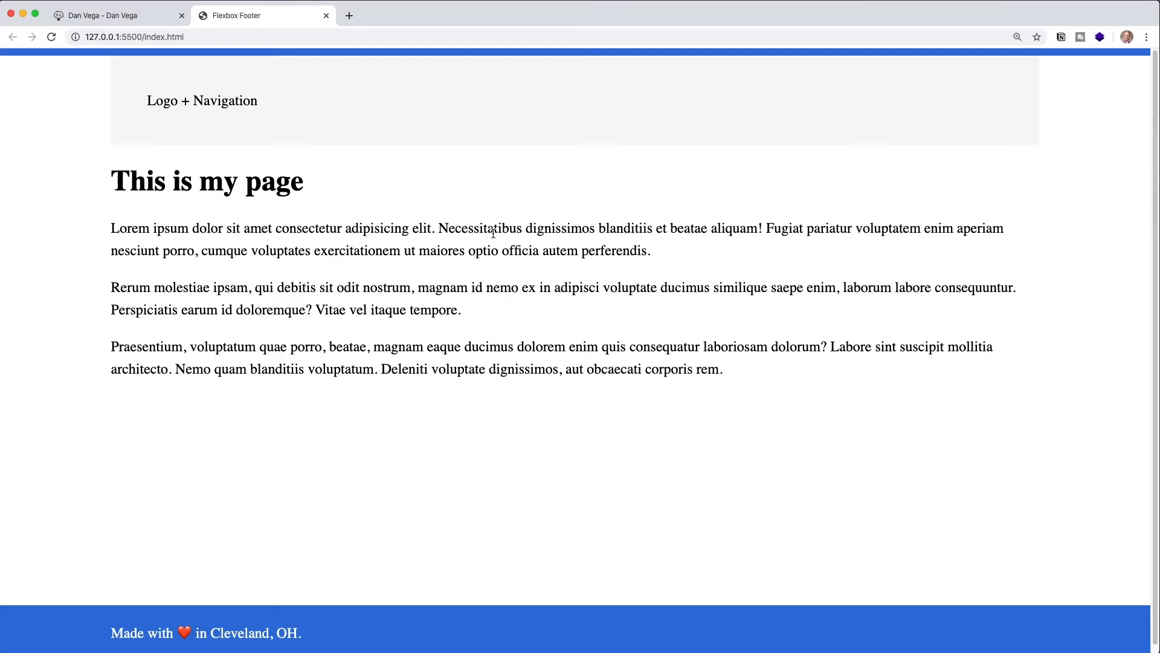
pyautogui.moveTo(400, 483)
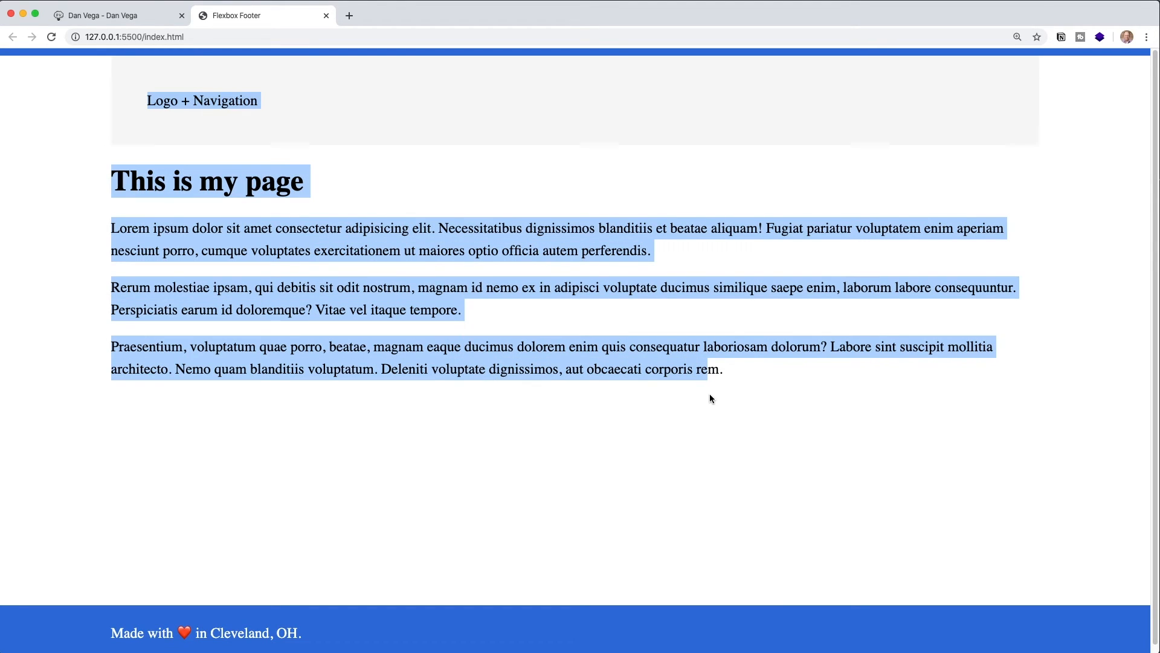
pyautogui.moveTo(462, 638)
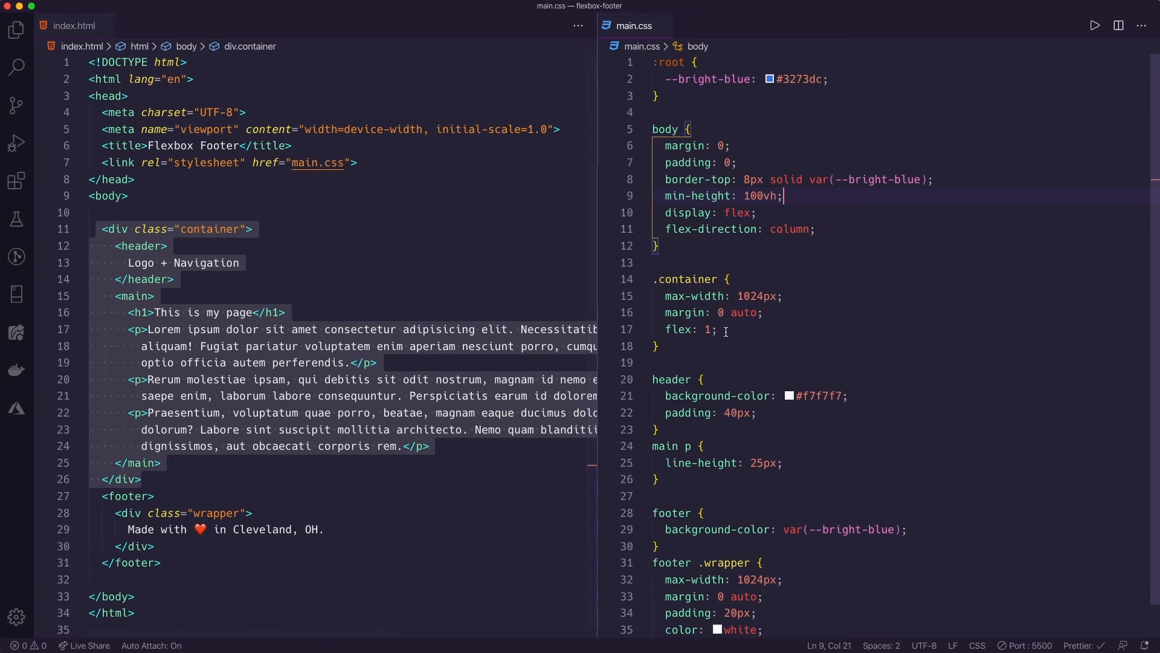
# - Review the container's flex: 1 declaration, then bring Chrome's live page back up
pyautogui.click(725, 330)
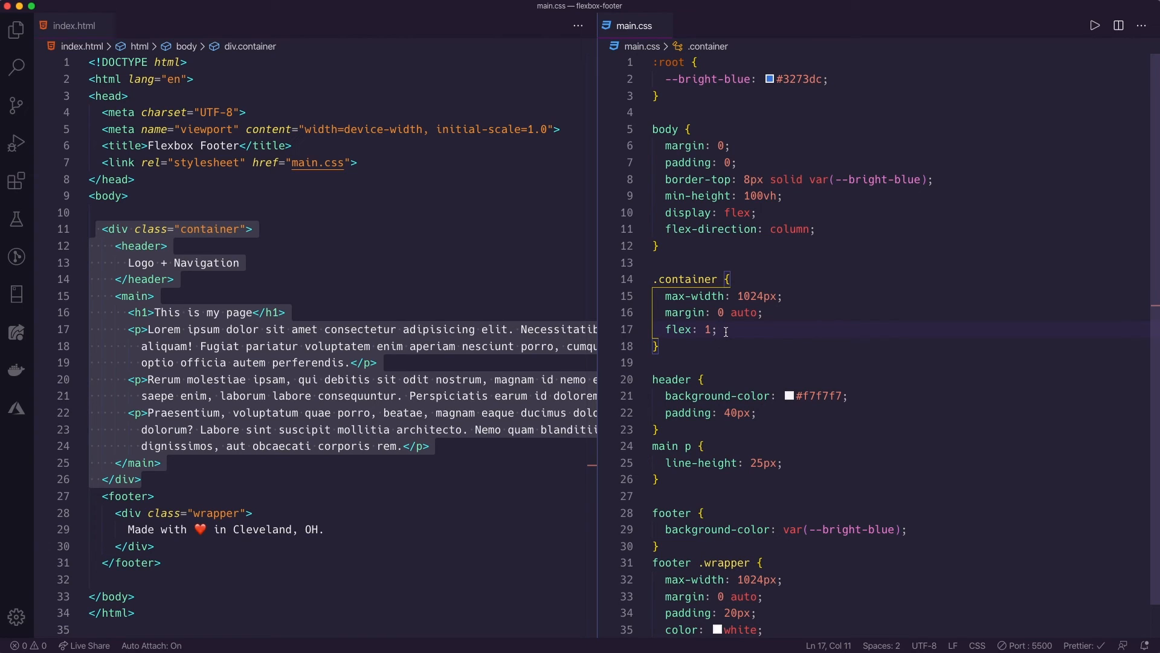
pyautogui.click(251, 15)
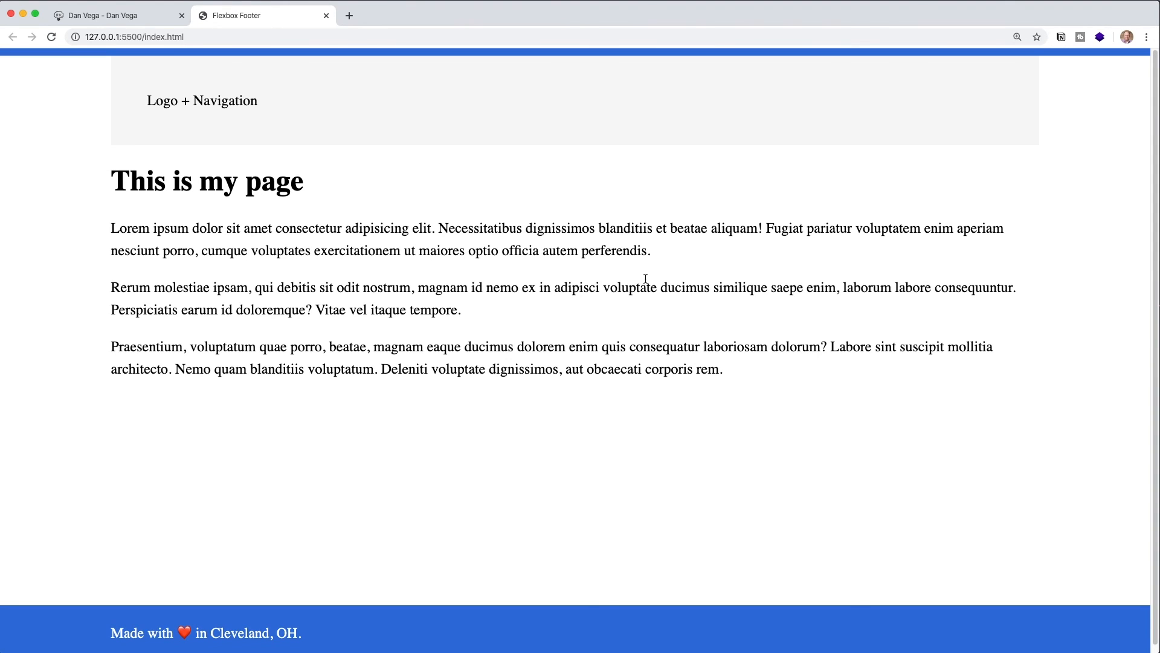
pyautogui.moveTo(646, 280)
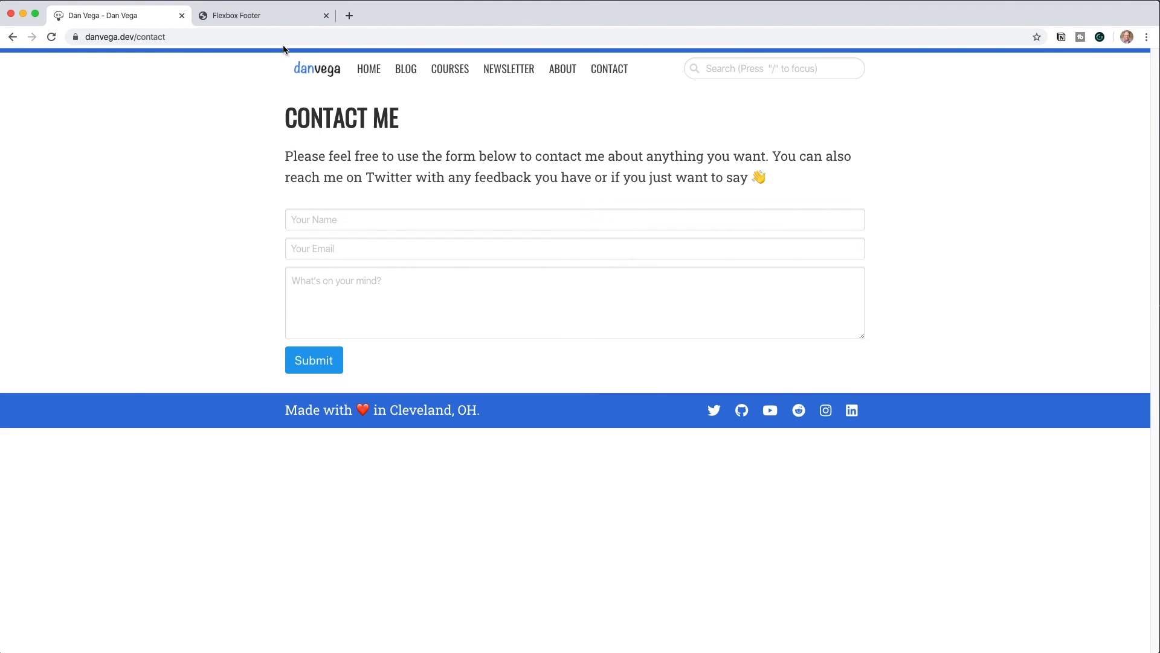
pyautogui.click(261, 15)
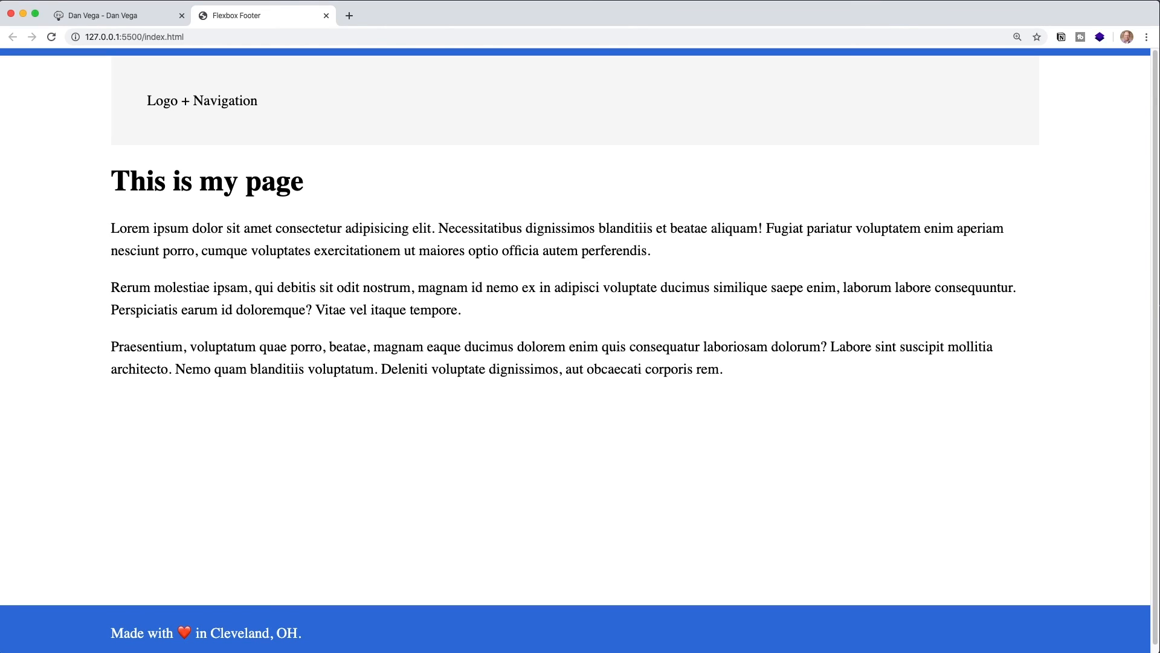
pyautogui.moveTo(869, 387)
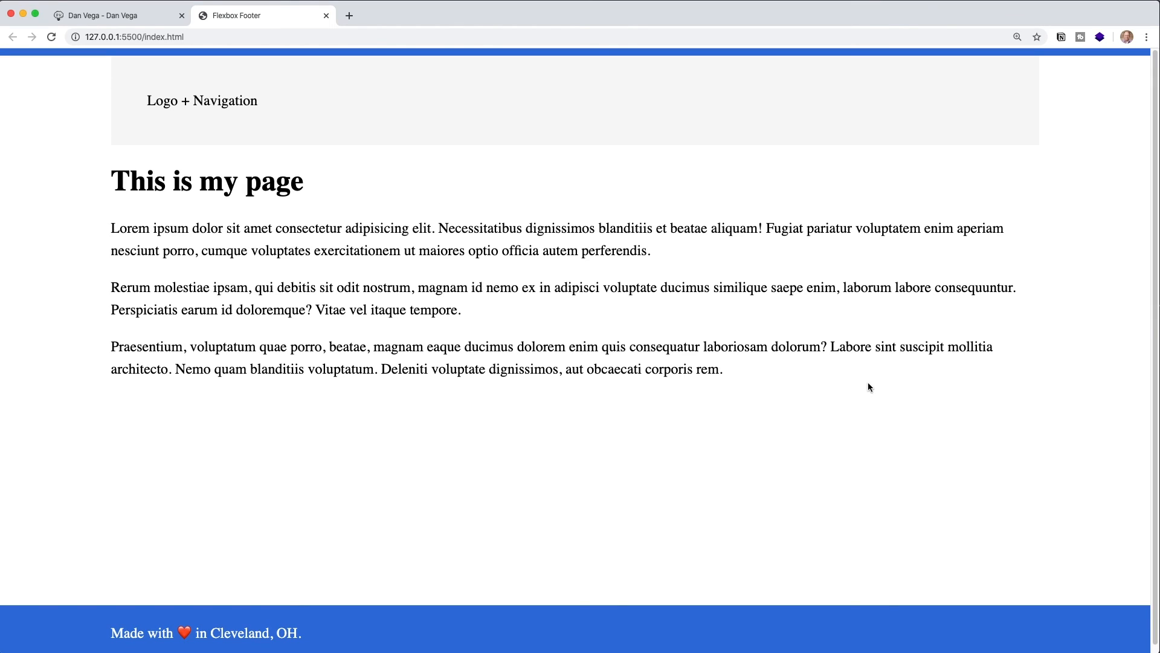